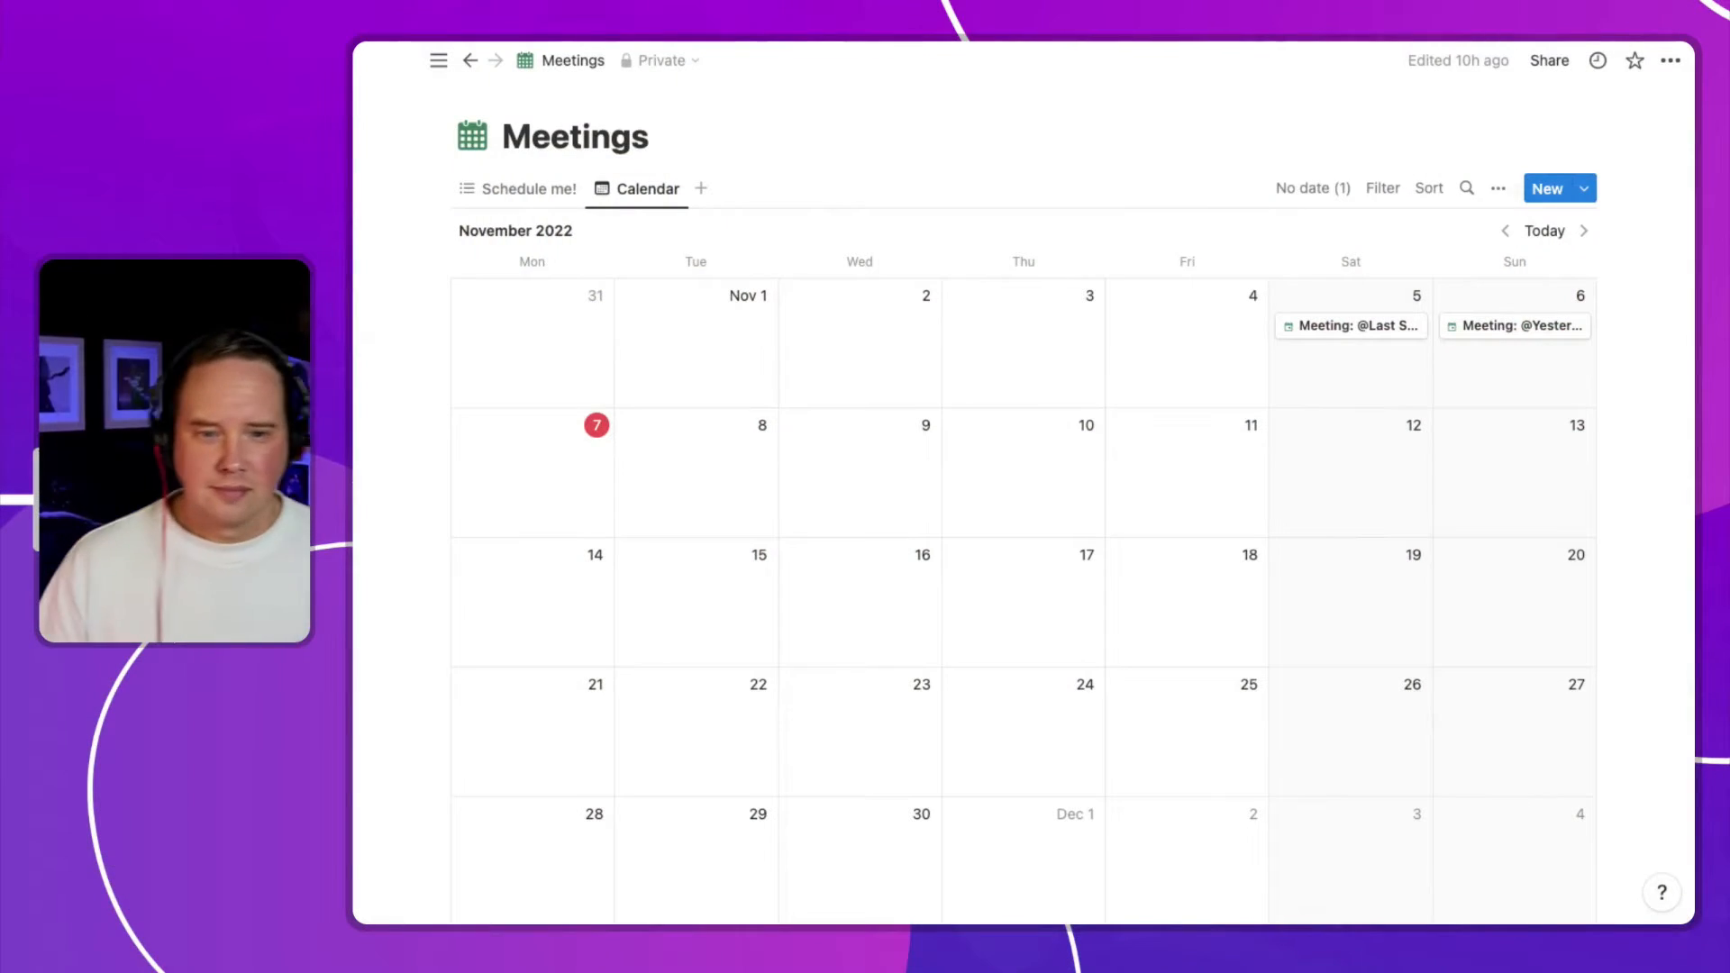
pyautogui.moveTo(1253, 395)
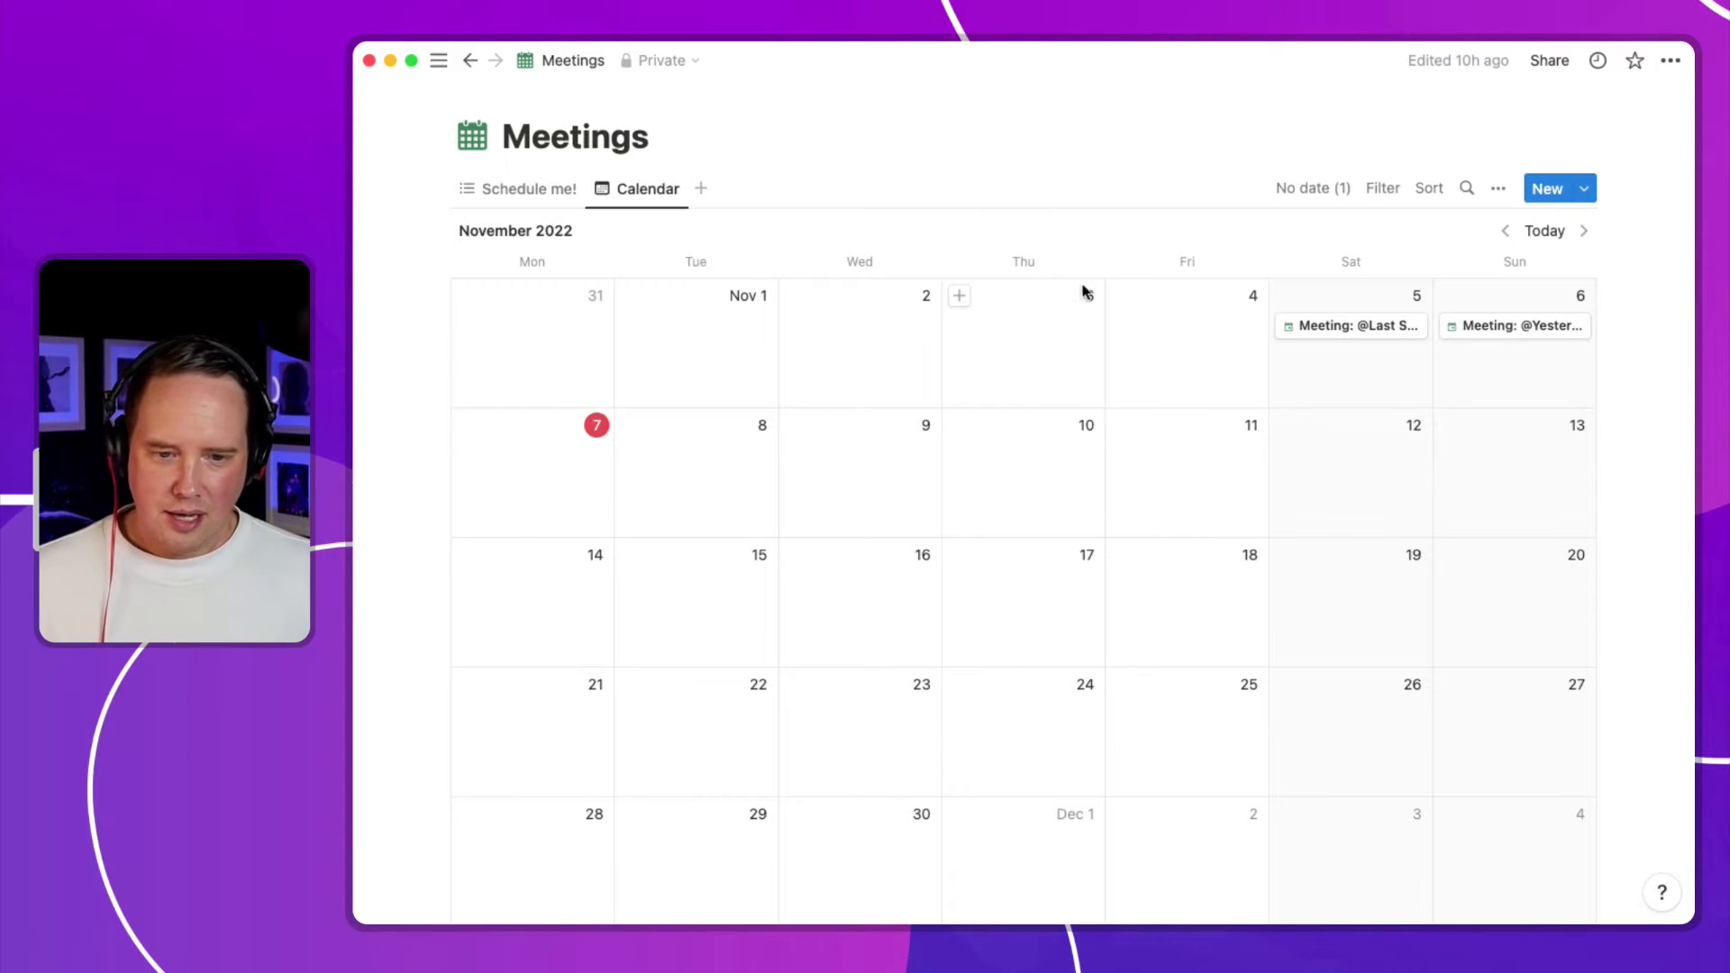
pyautogui.click(1348, 326)
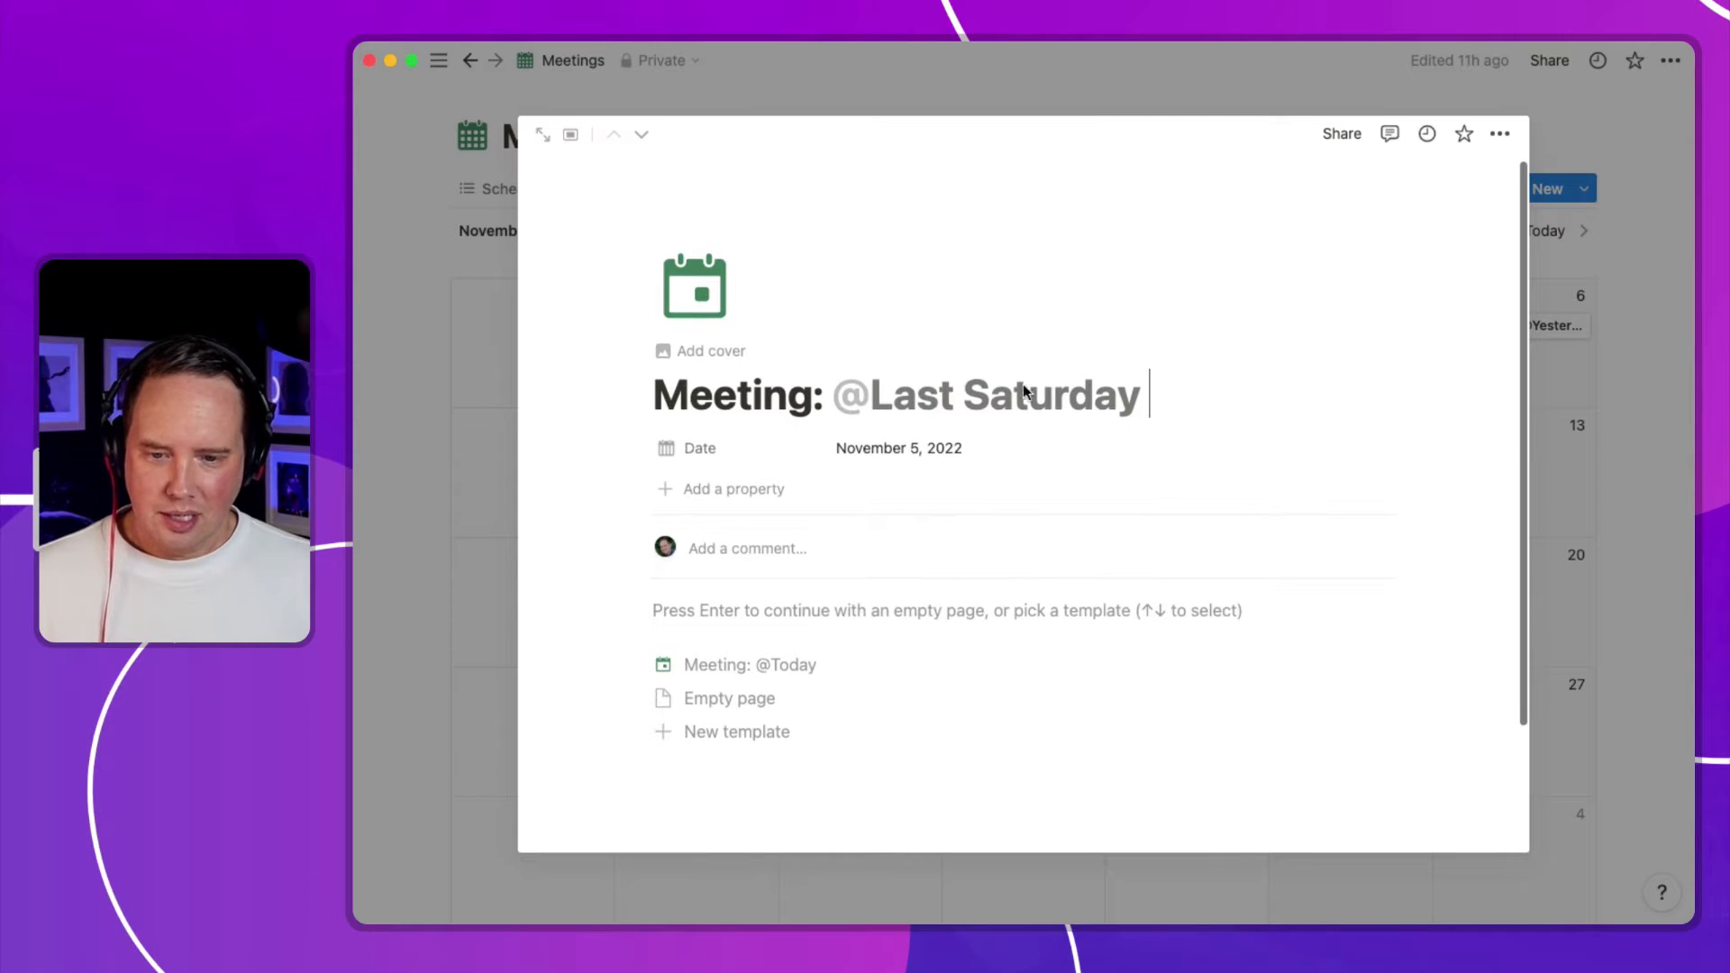
pyautogui.moveTo(1474, 434)
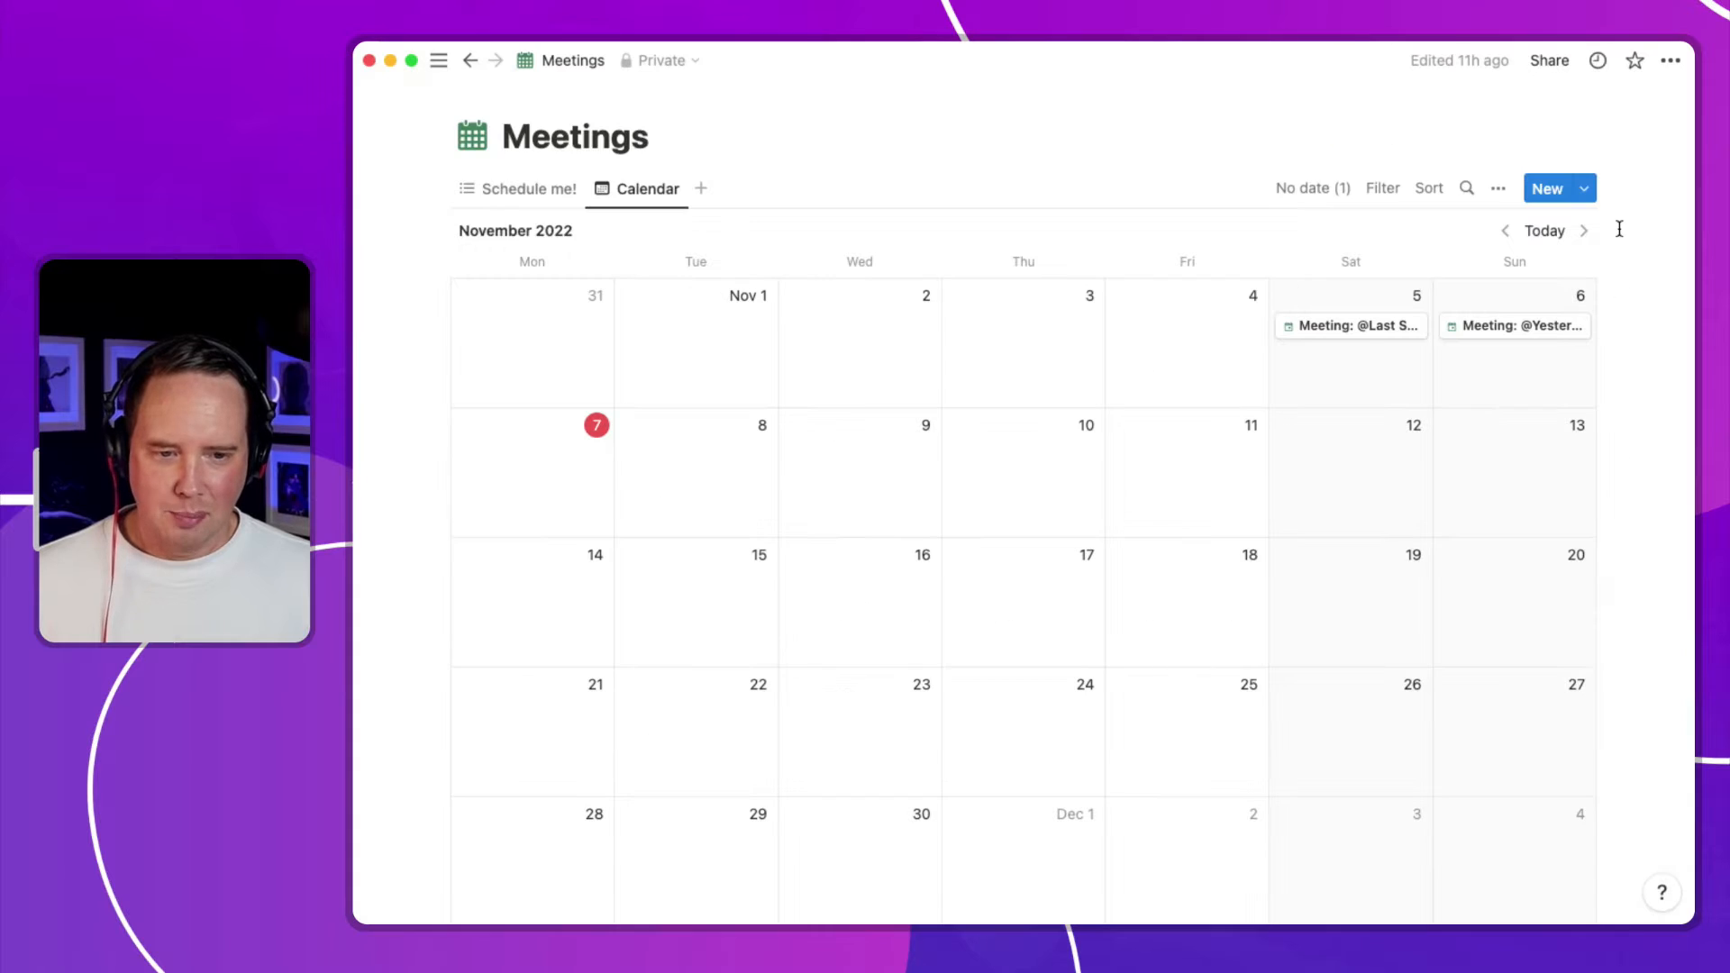
pyautogui.click(1584, 188)
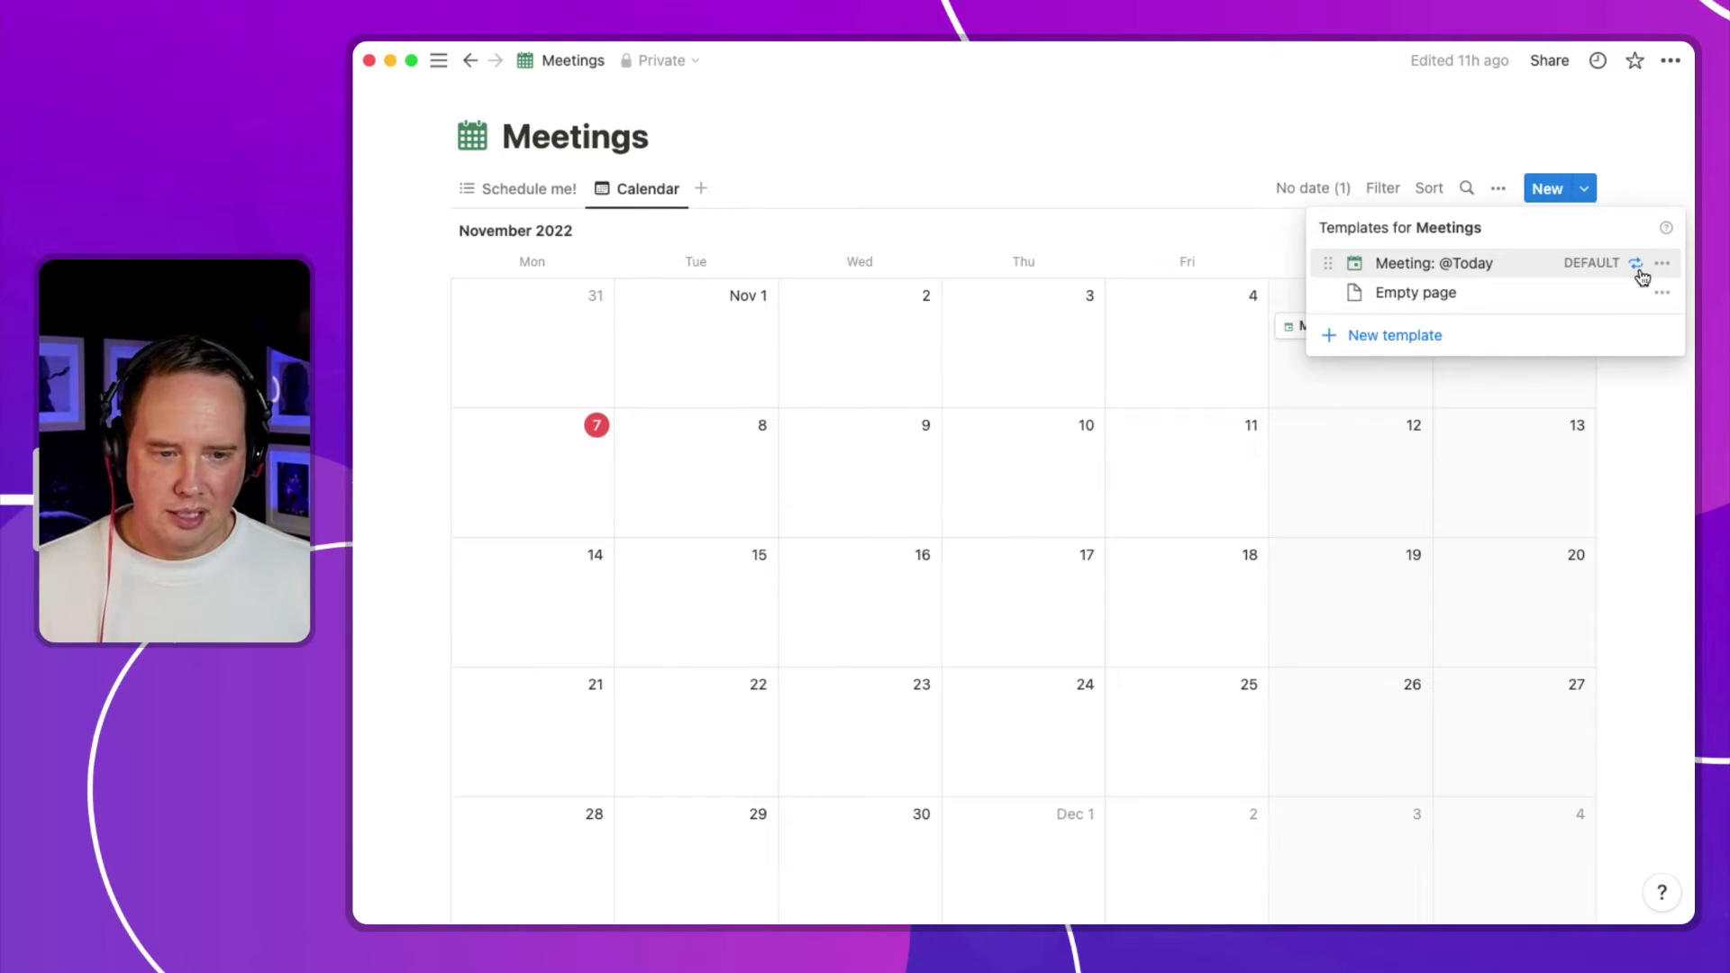
pyautogui.click(1661, 263)
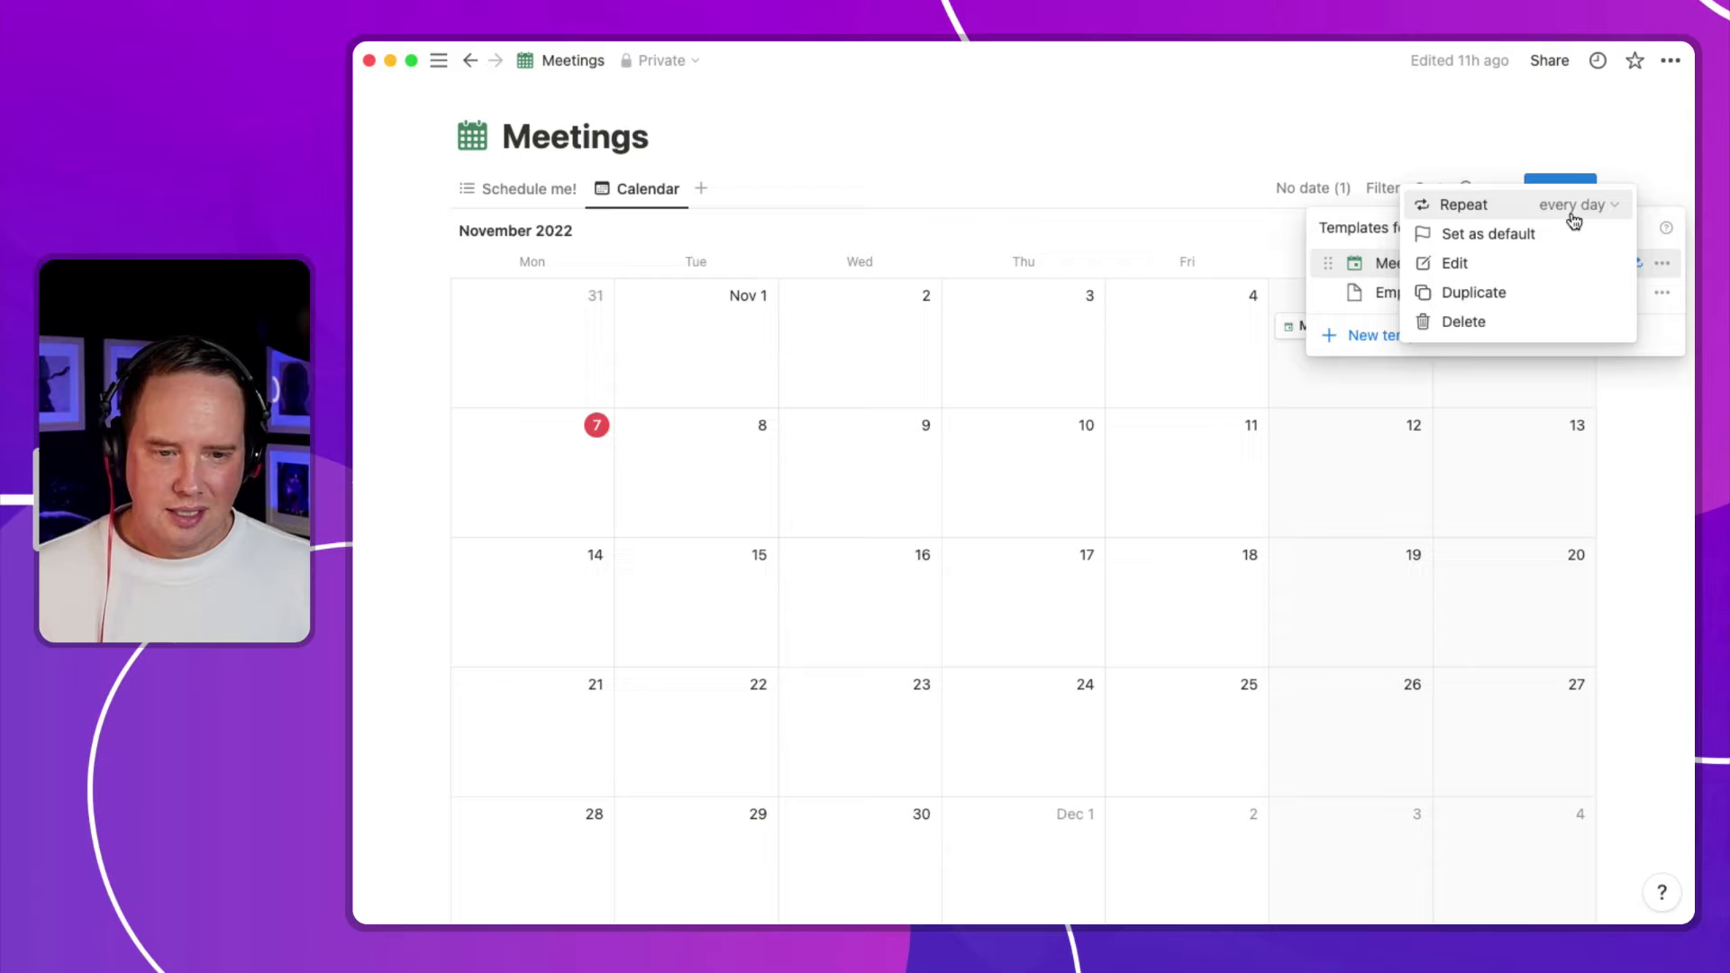
pyautogui.click(1463, 204)
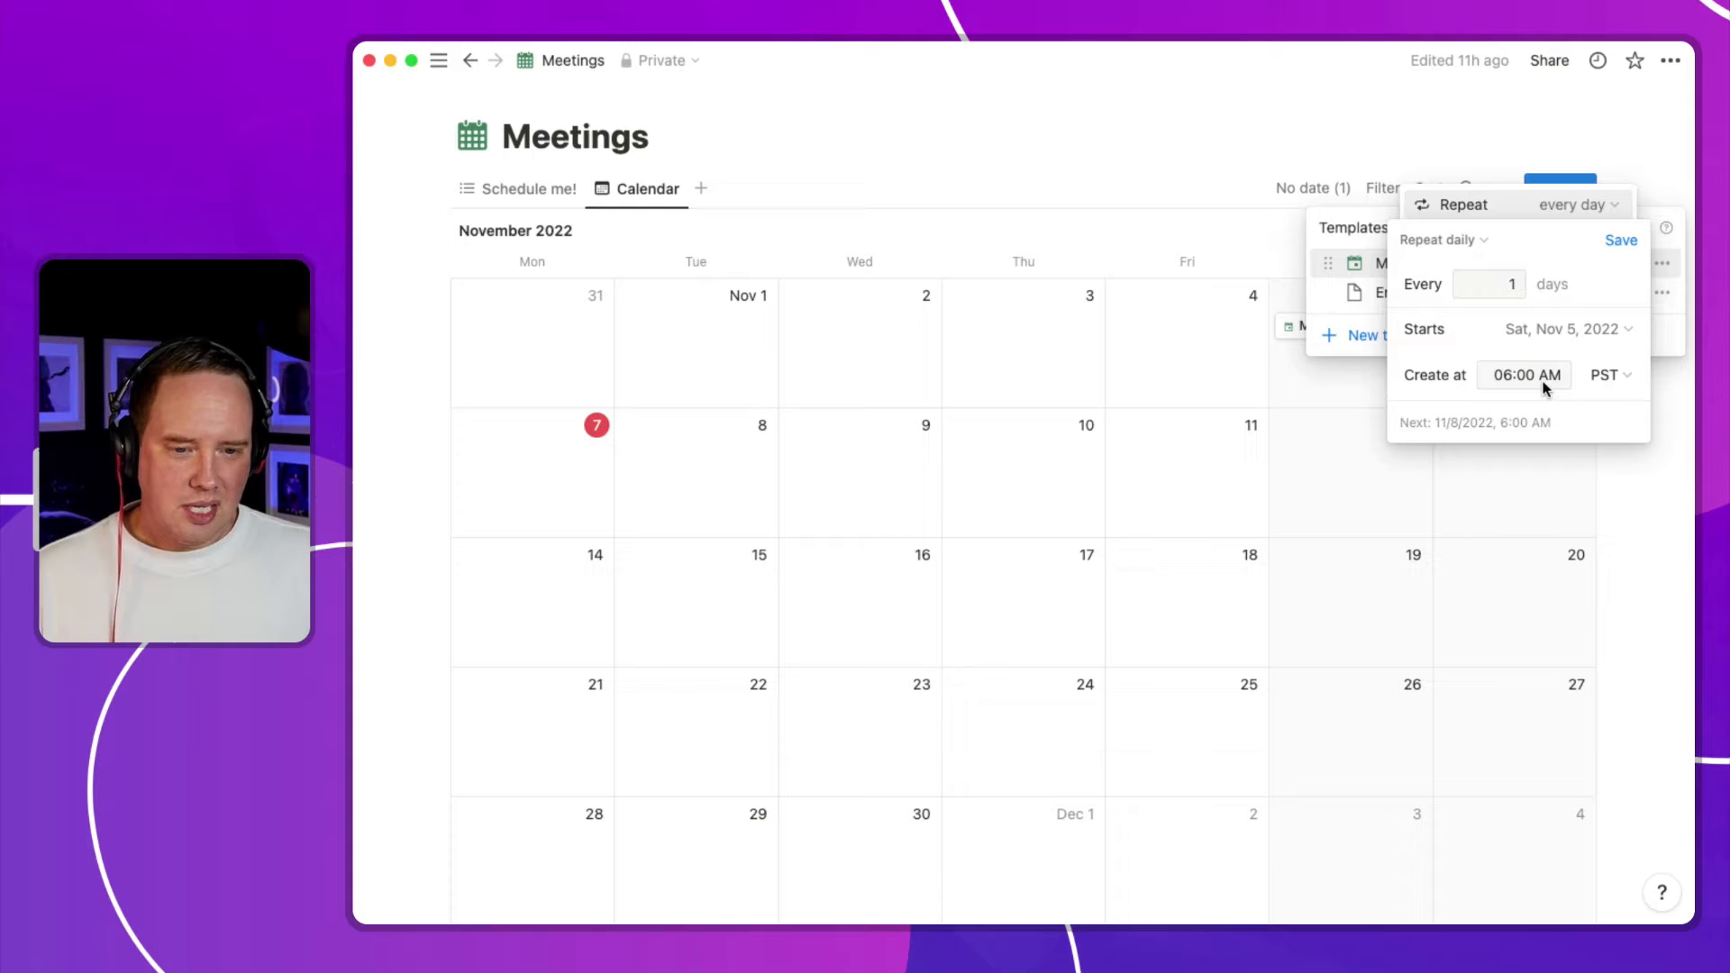
# Step: Review the daily repeat's 06:00 AM creation time and time zone, then leave it unchanged
pyautogui.click(1525, 375)
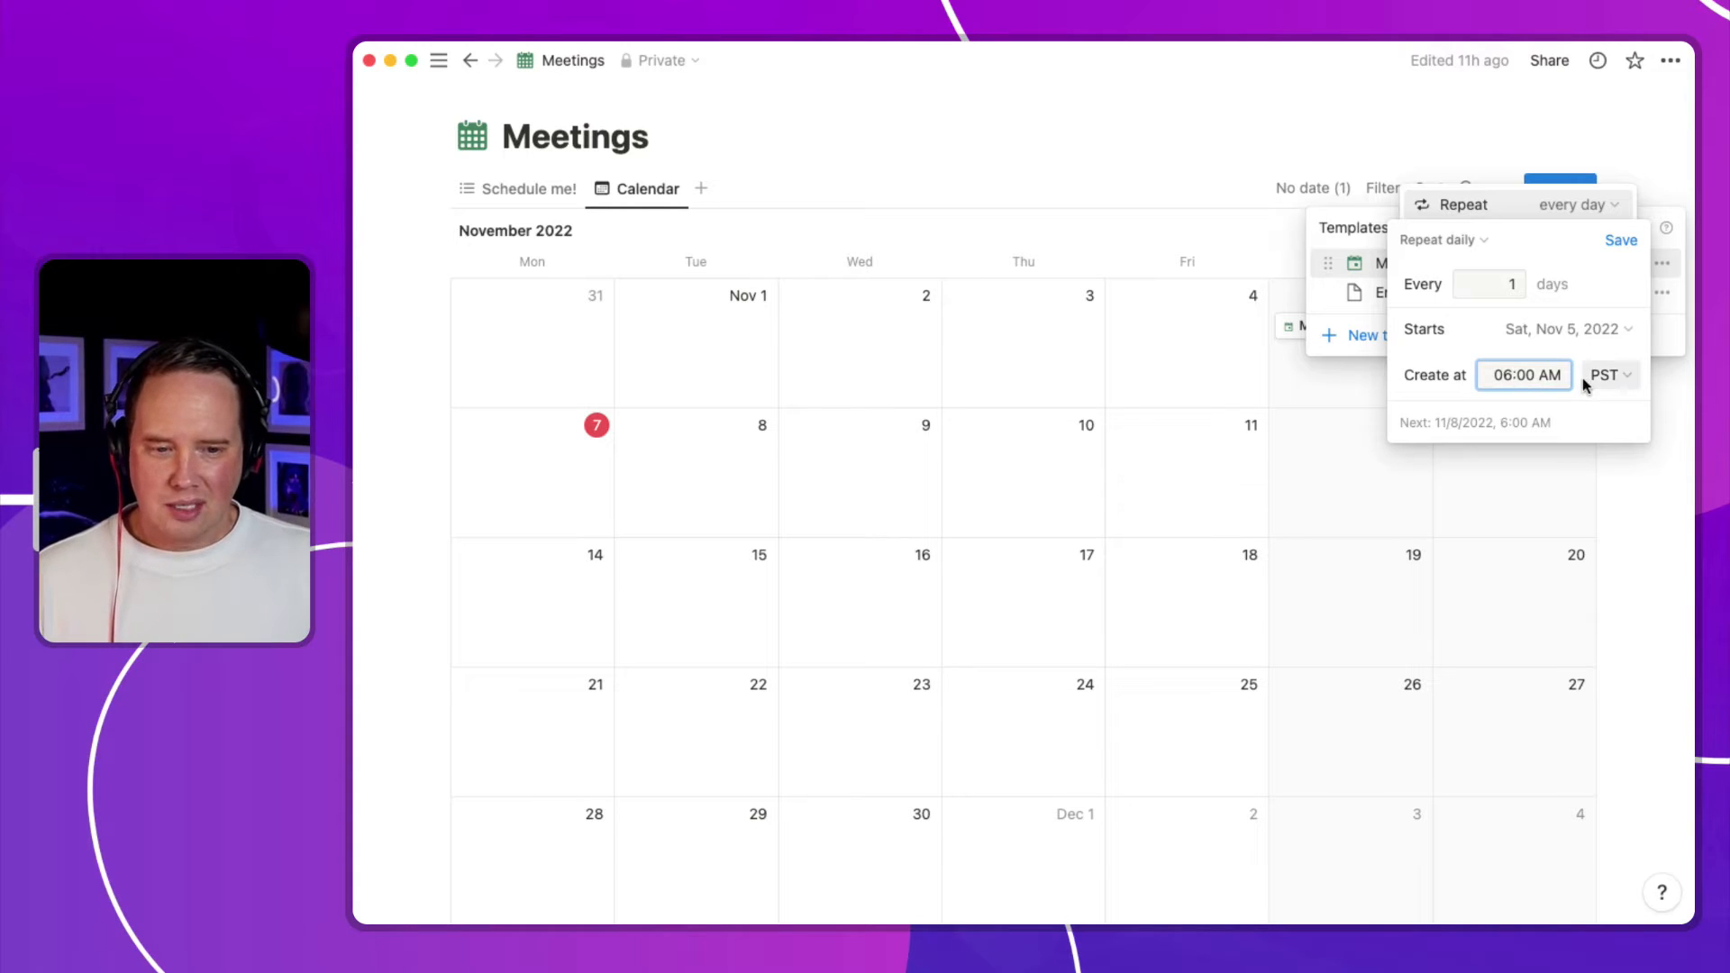
pyautogui.click(1604, 375)
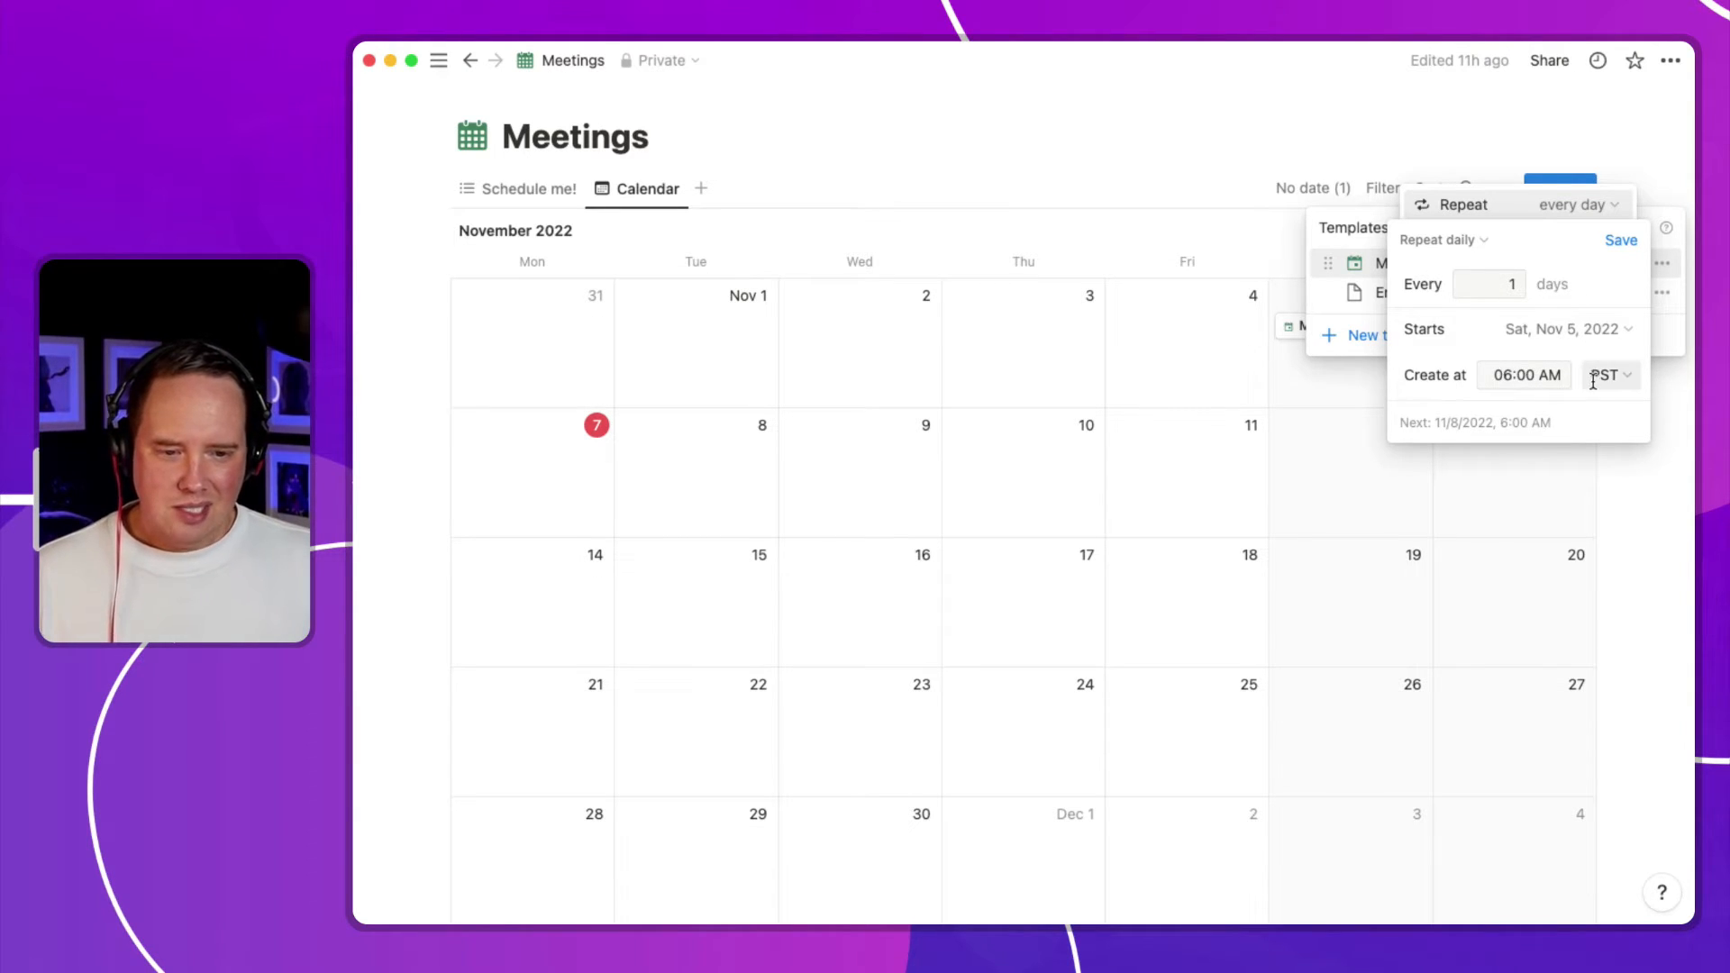
pyautogui.click(1489, 283)
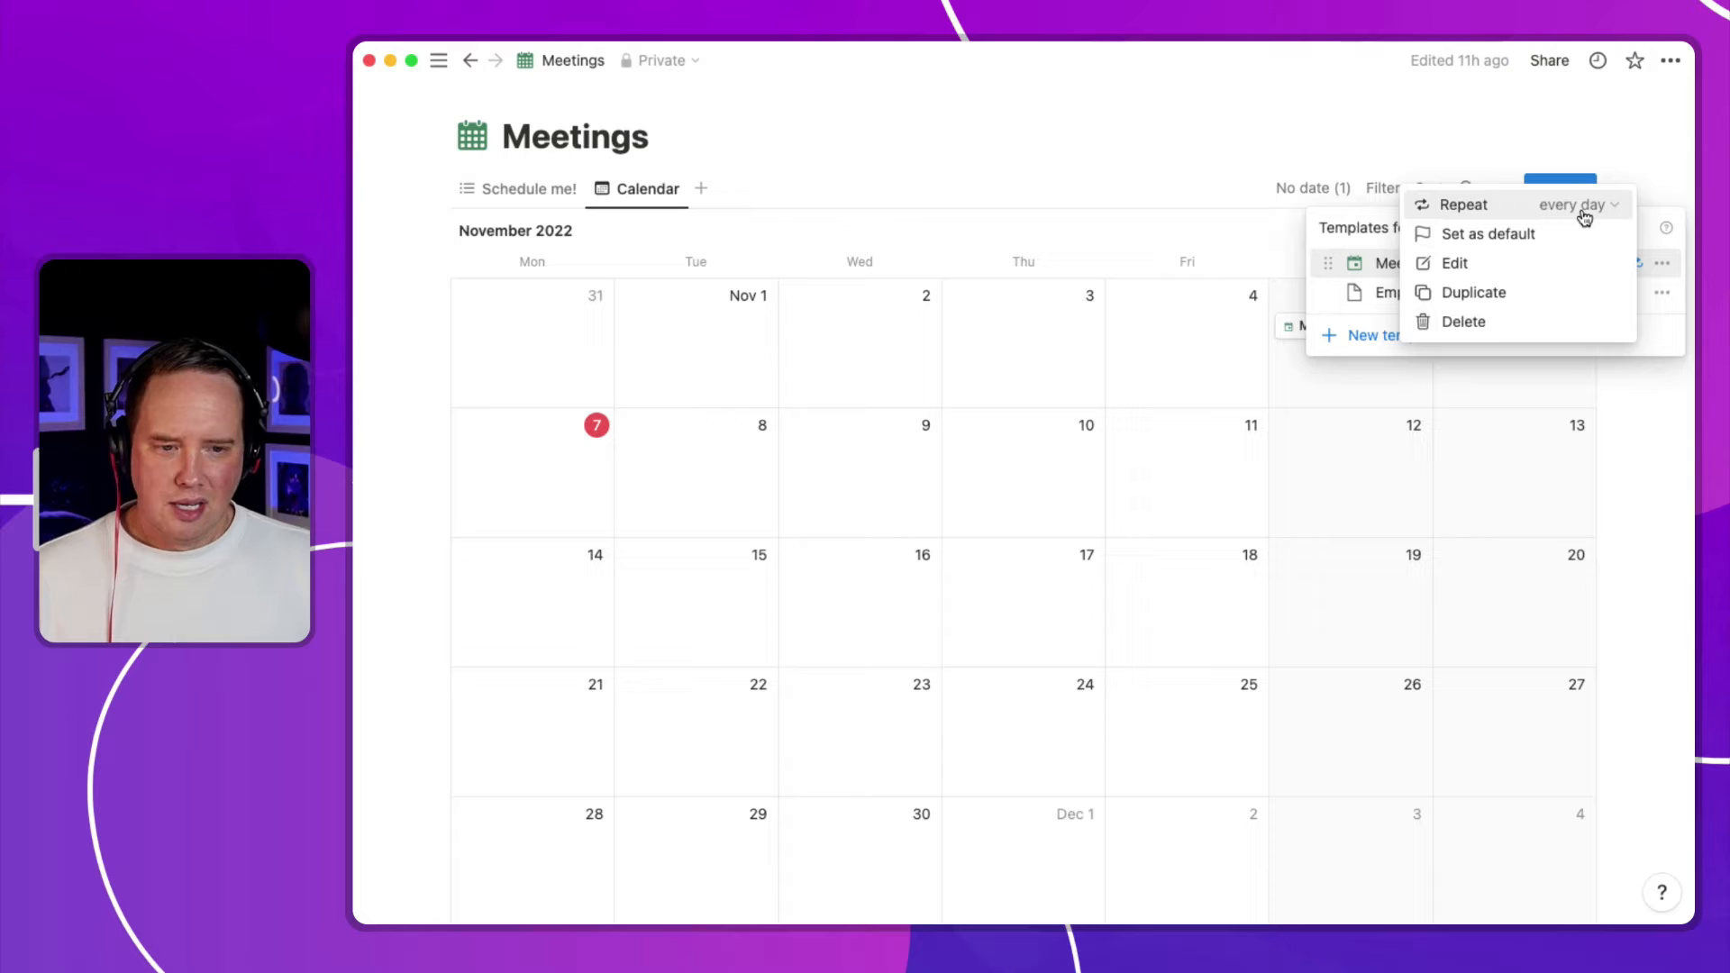
# Step: Try a weekly repeat every 2 weeks with Tuesday added as a repeat day
pyautogui.click(1466, 204)
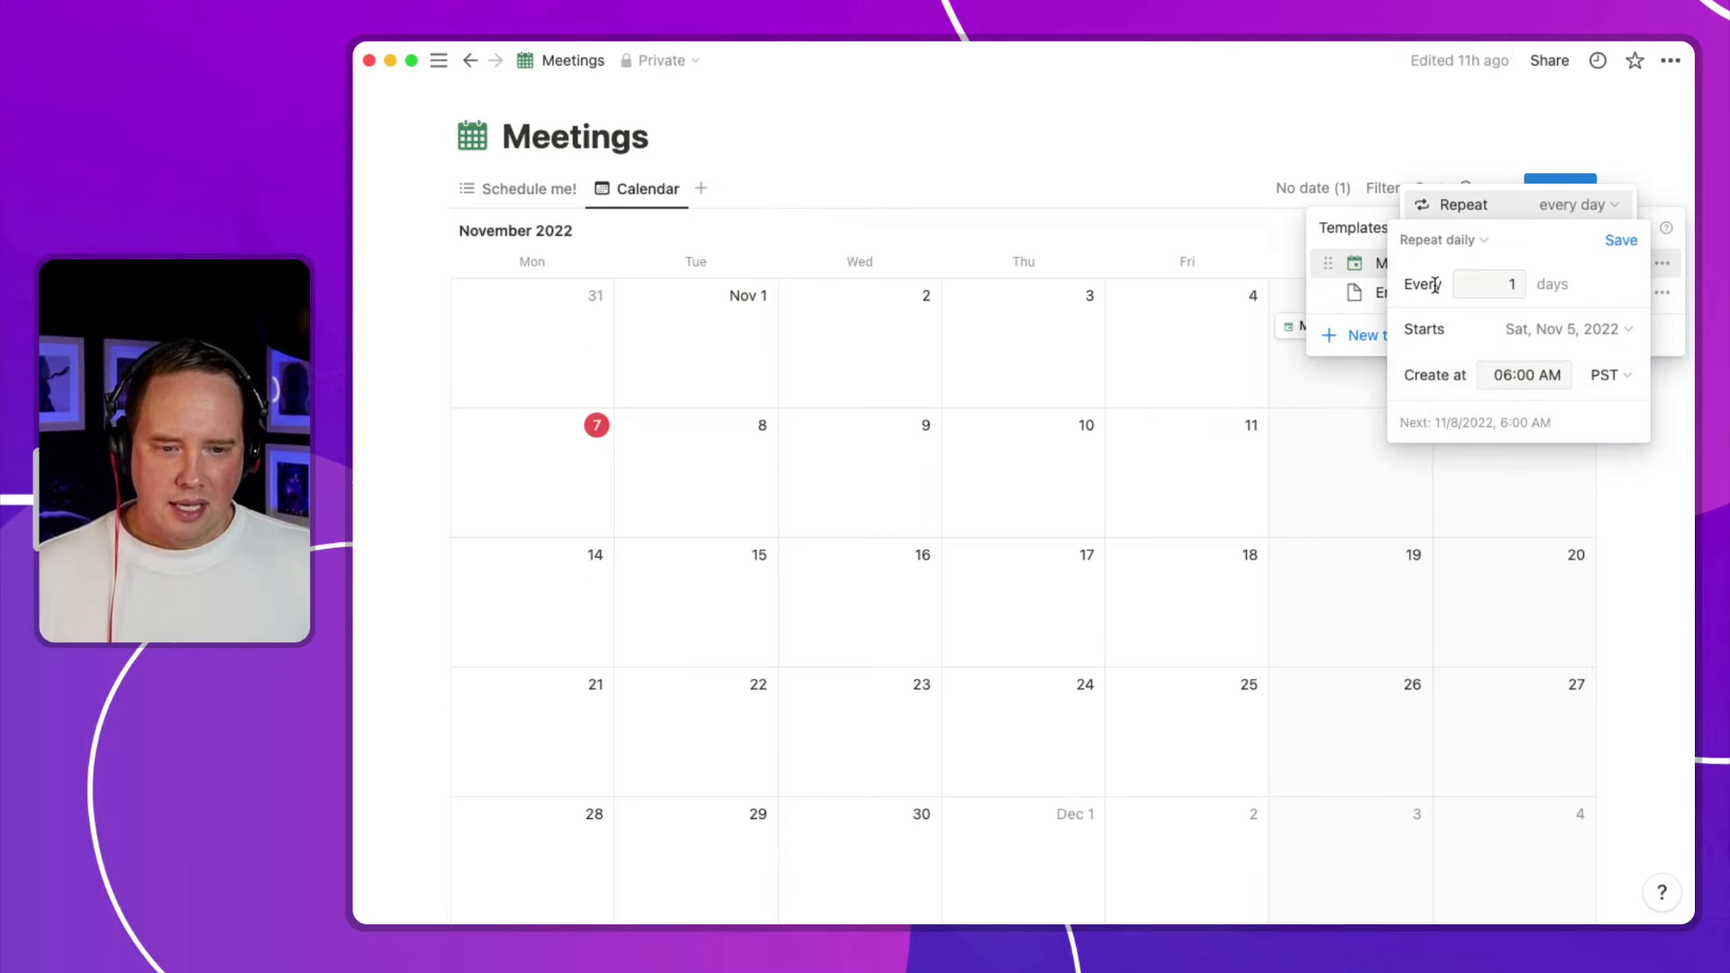
pyautogui.click(1442, 240)
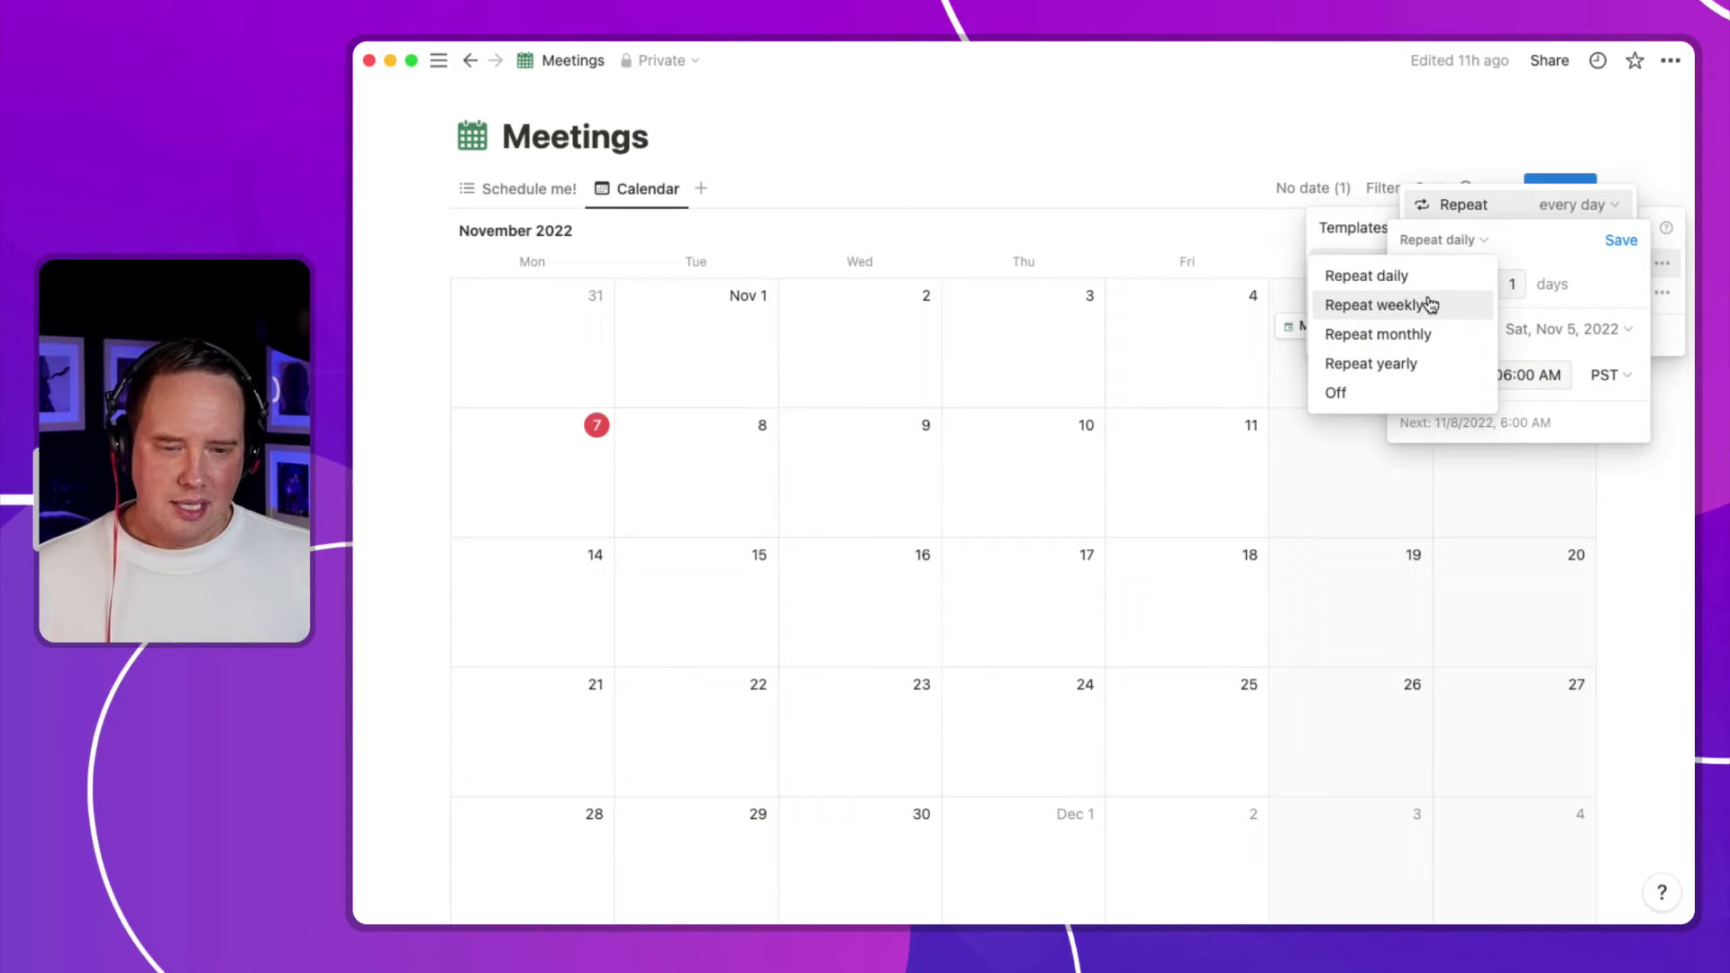
pyautogui.click(1373, 307)
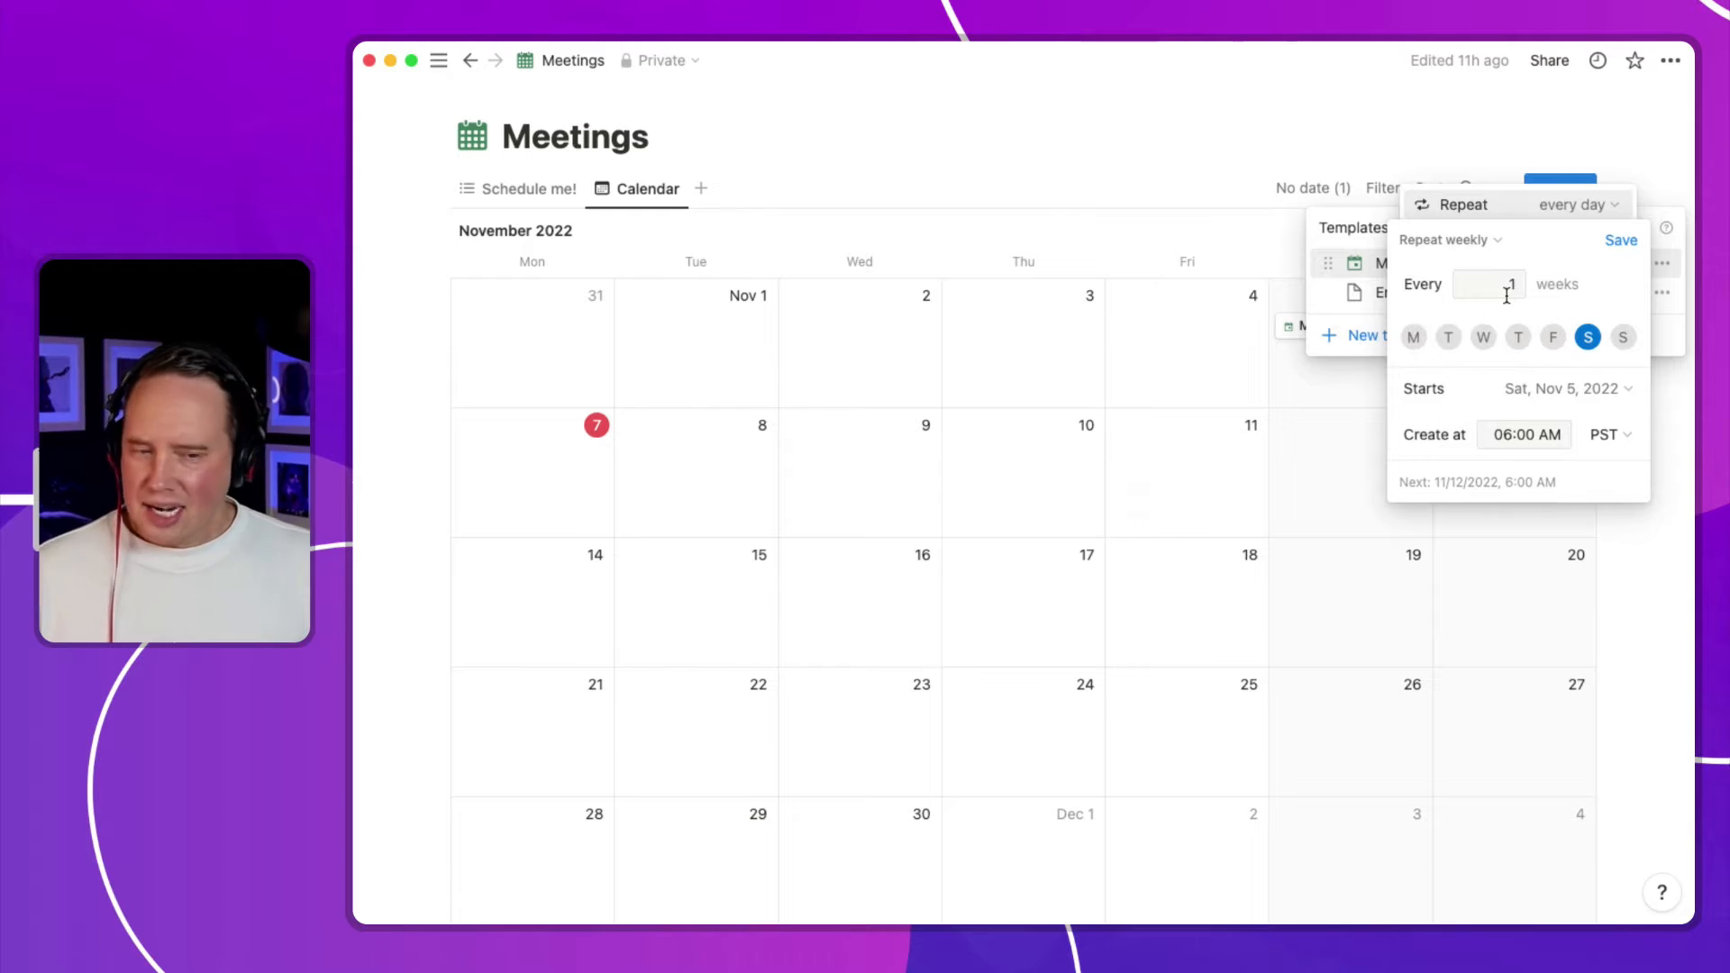
pyautogui.click(1486, 283)
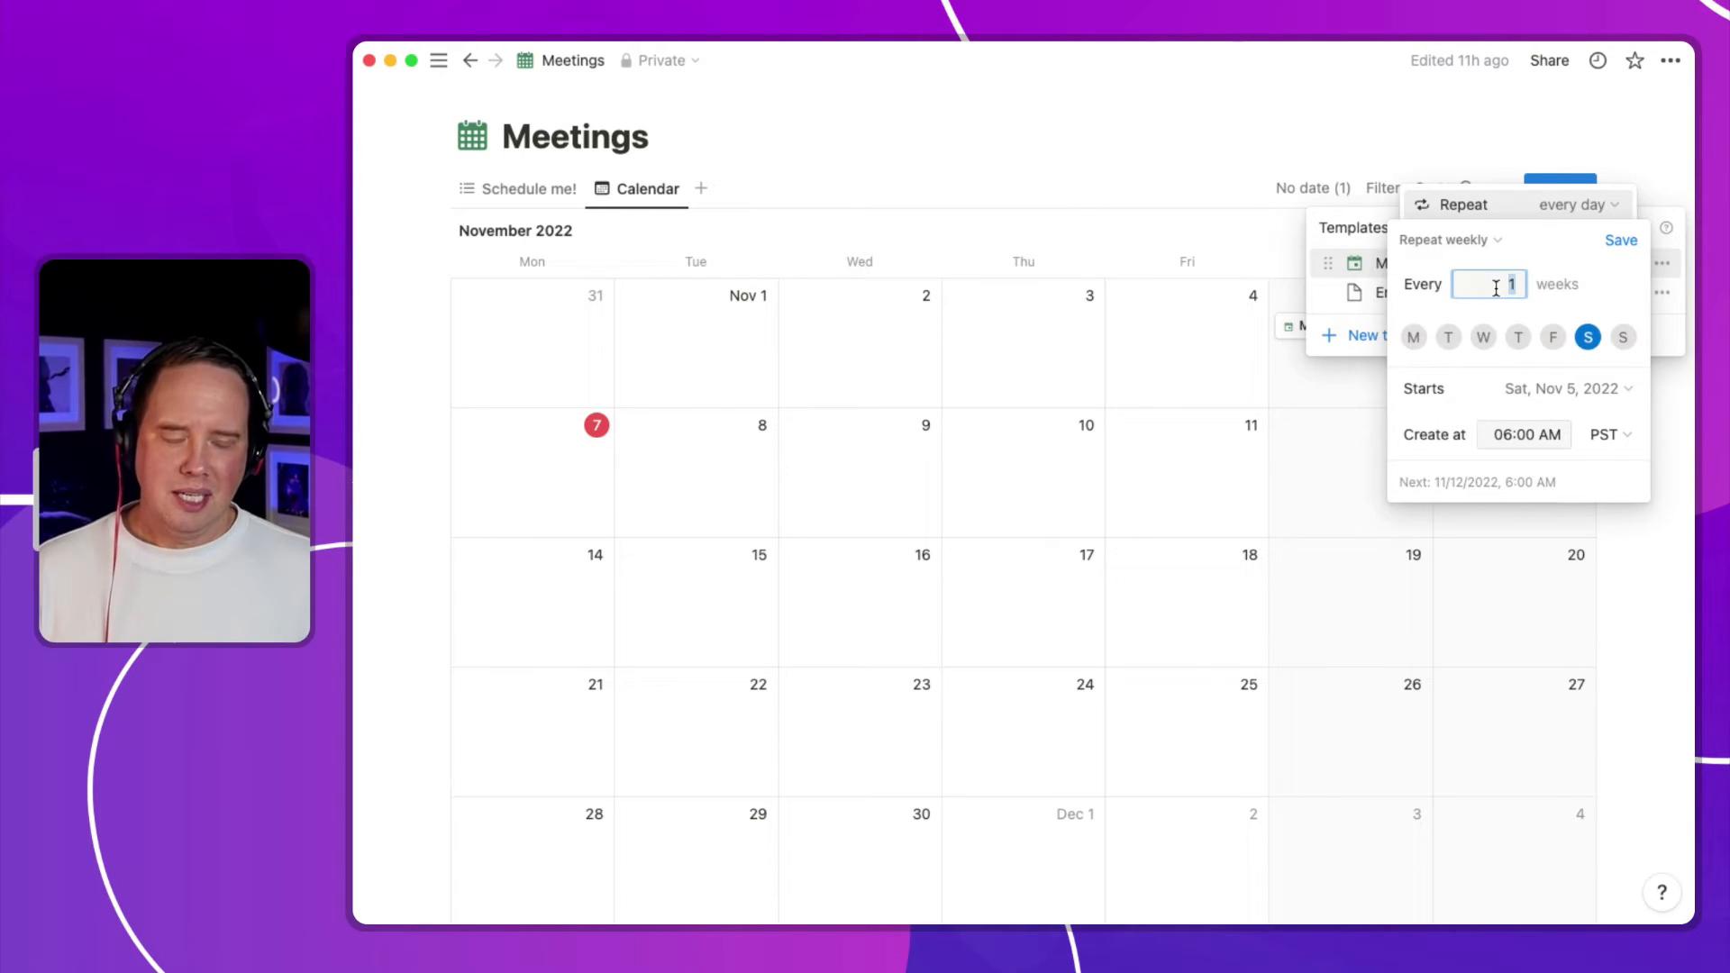
pyautogui.write('2')
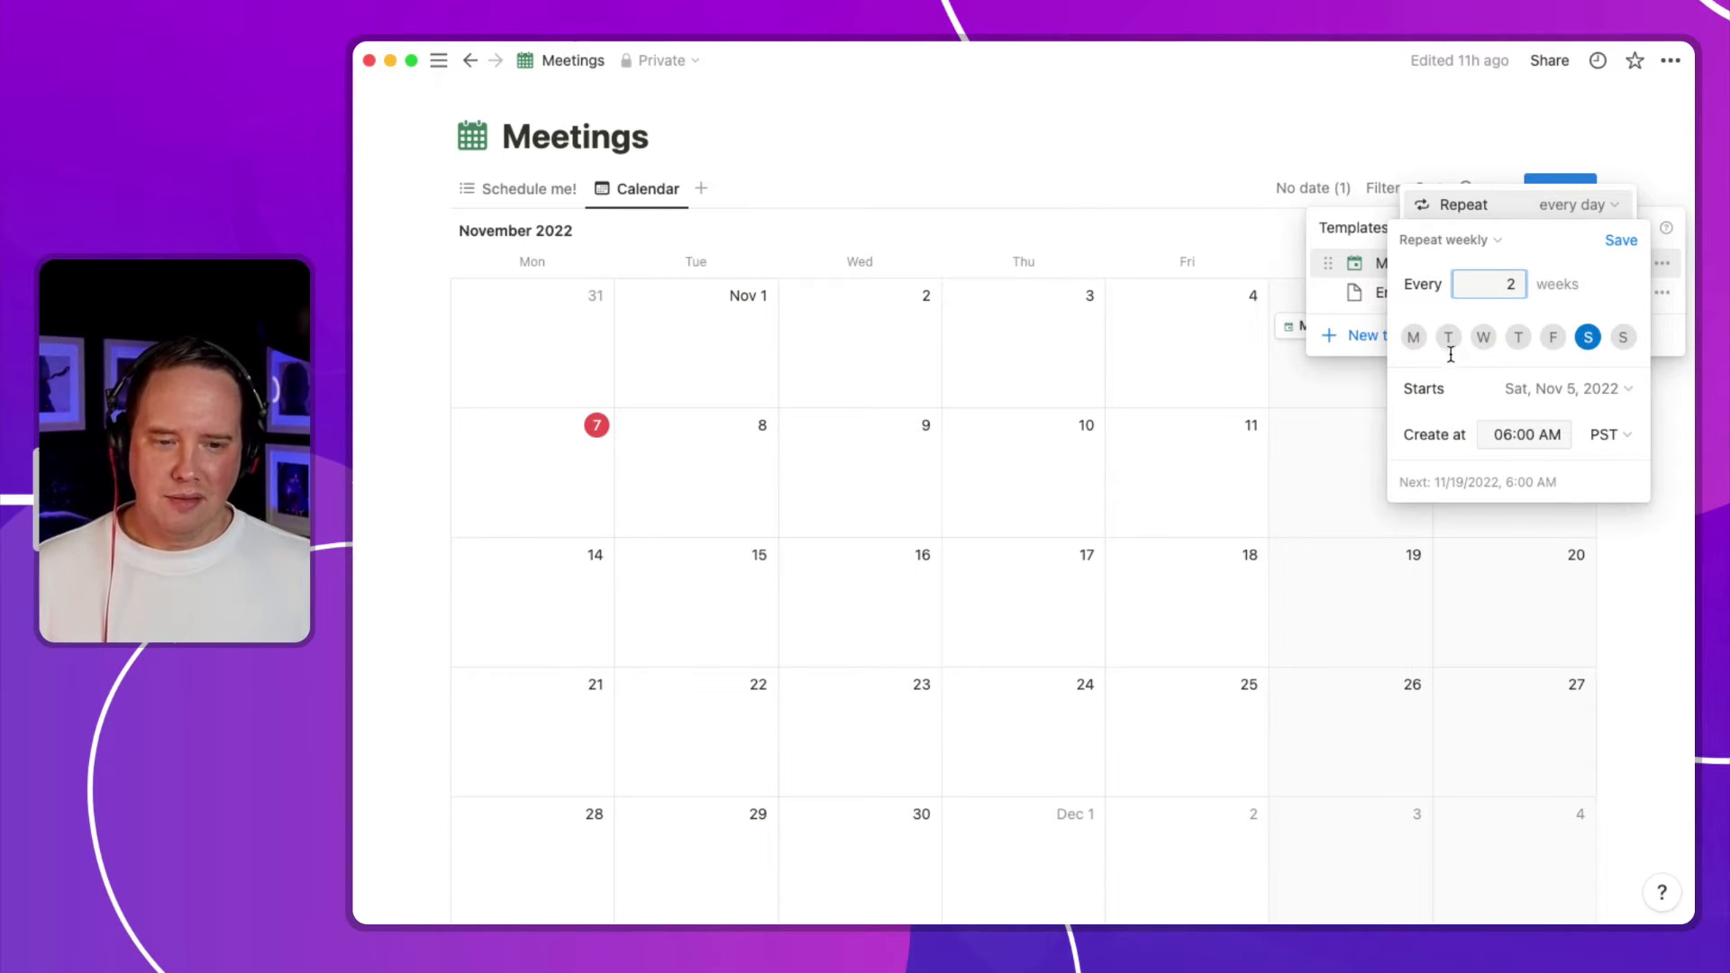
pyautogui.click(1447, 337)
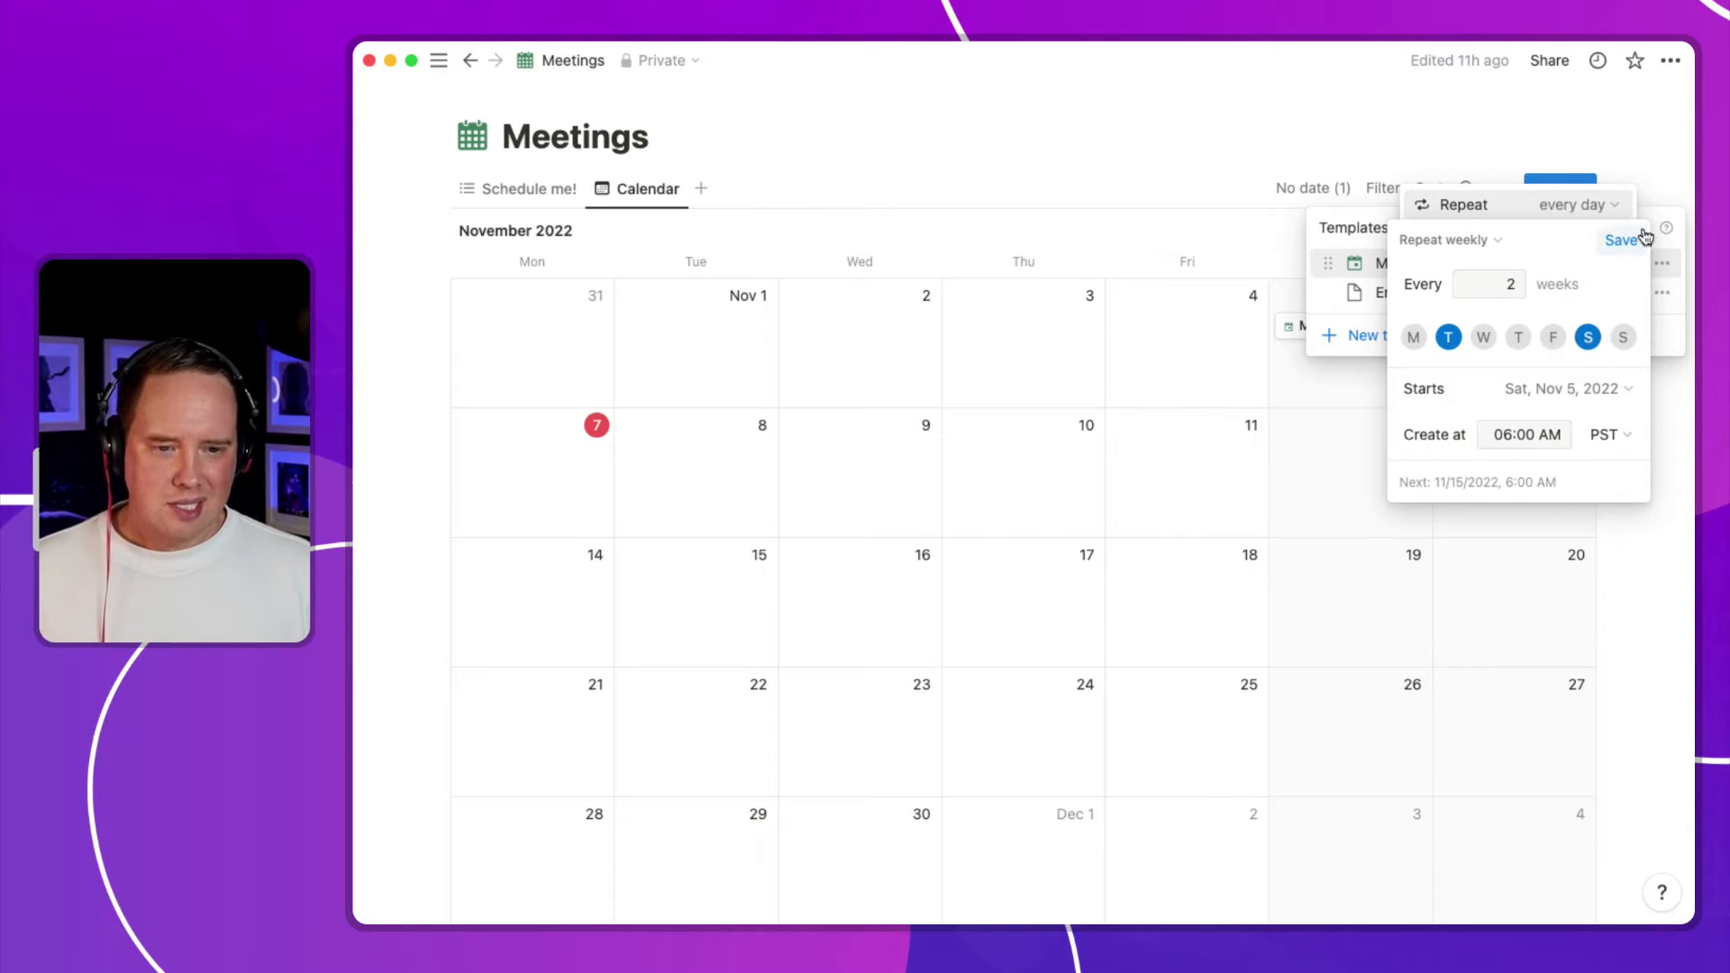
# Step: Move through monthly to a yearly repeat every 2 years and save it
pyautogui.click(1447, 239)
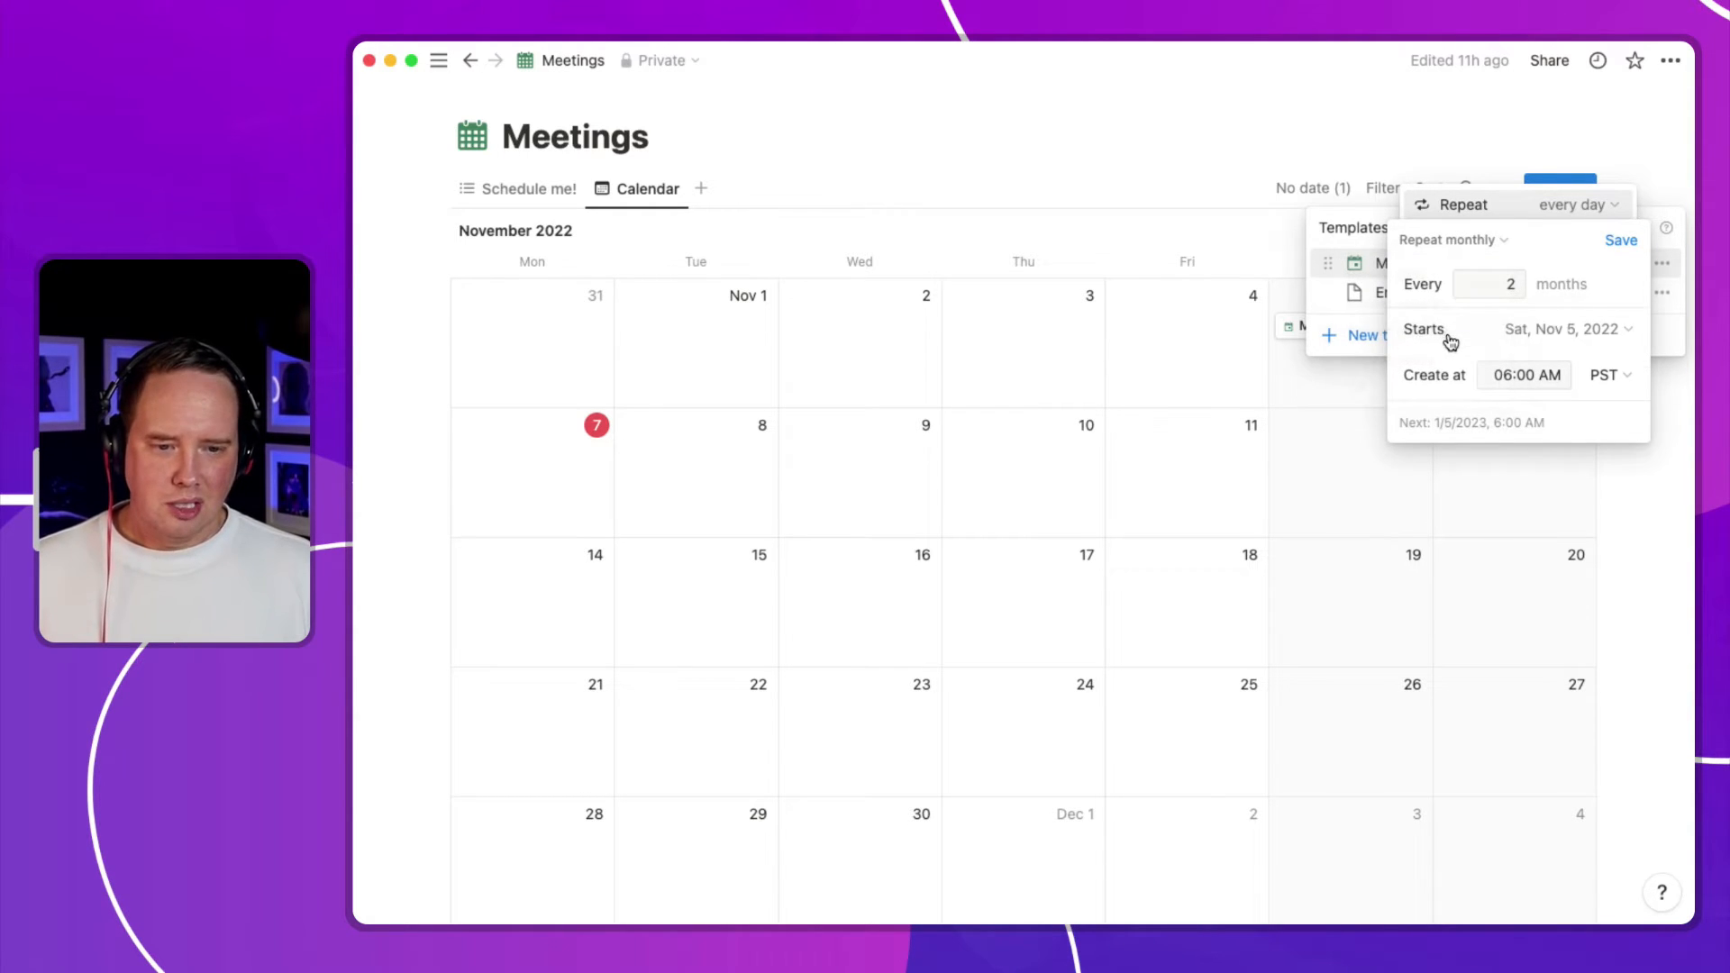
pyautogui.click(1489, 283)
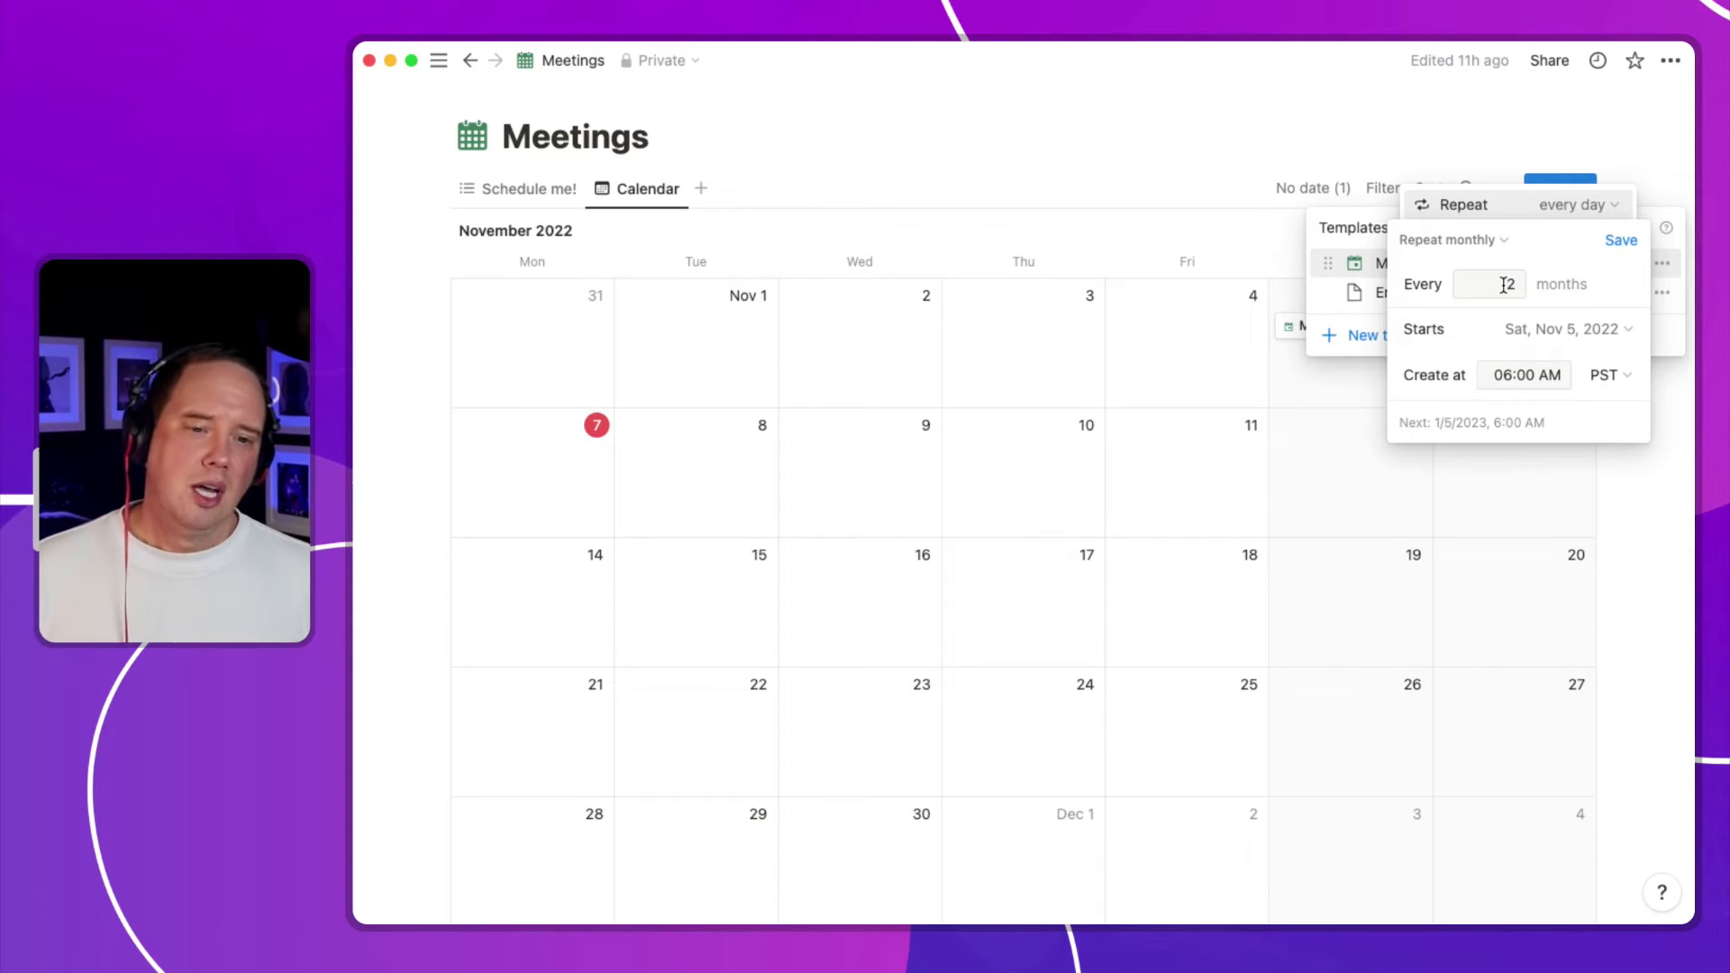
pyautogui.click(1447, 240)
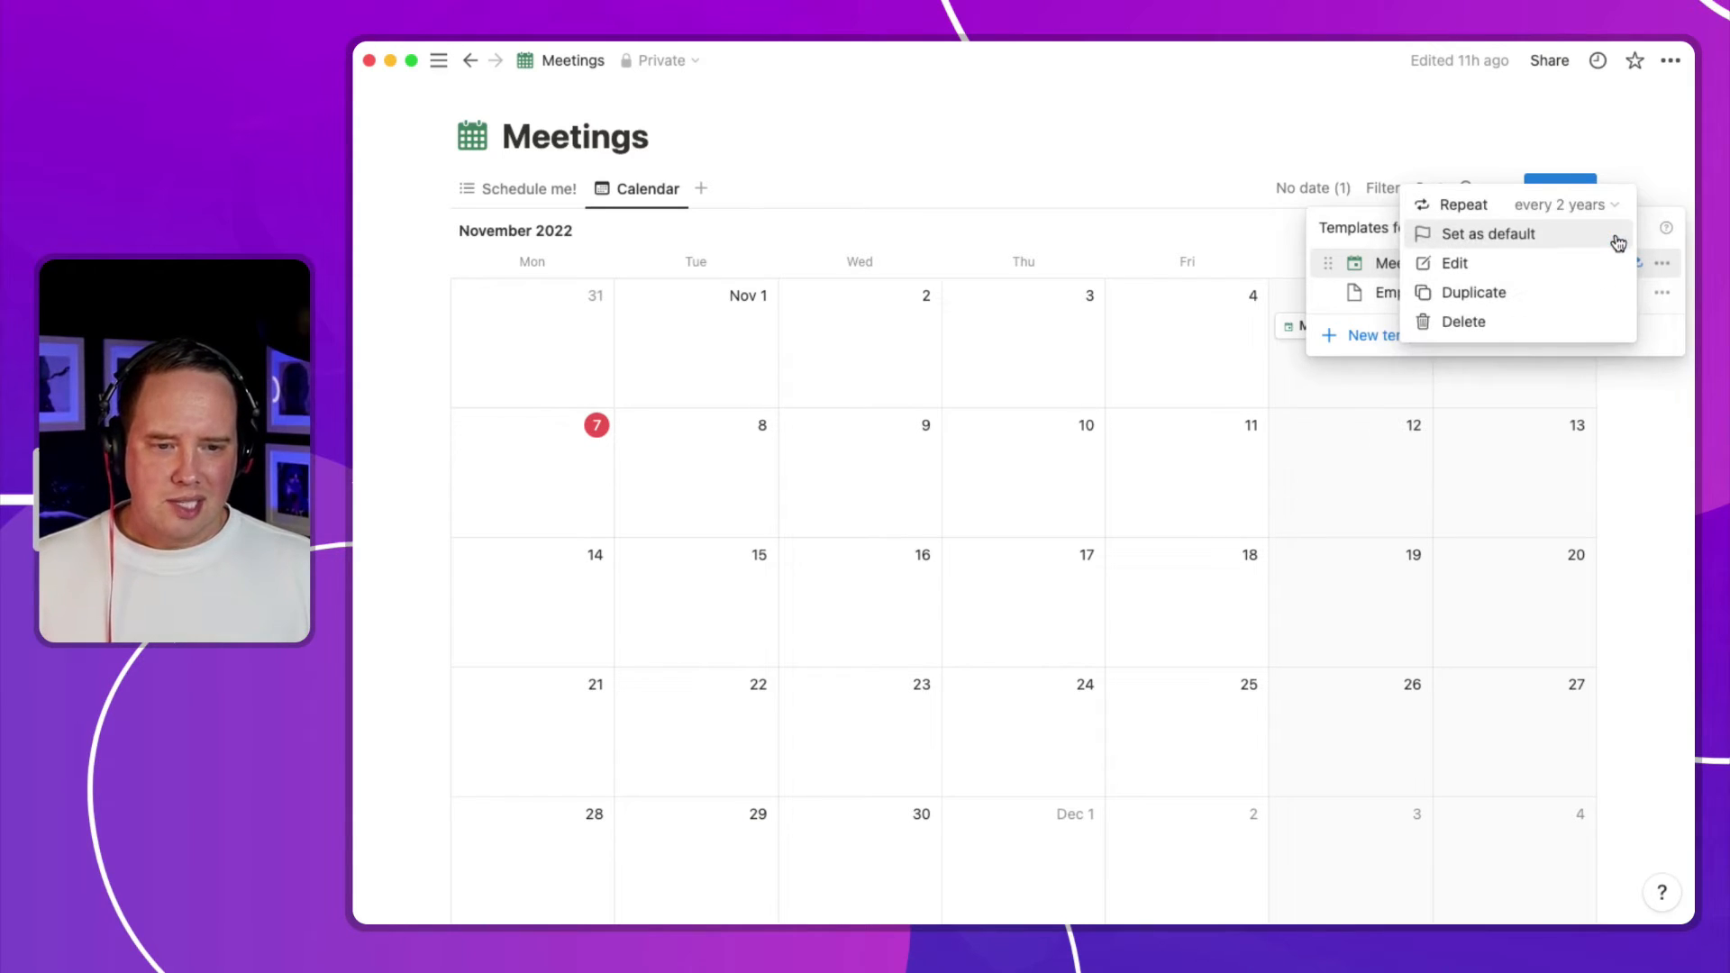
pyautogui.click(1487, 232)
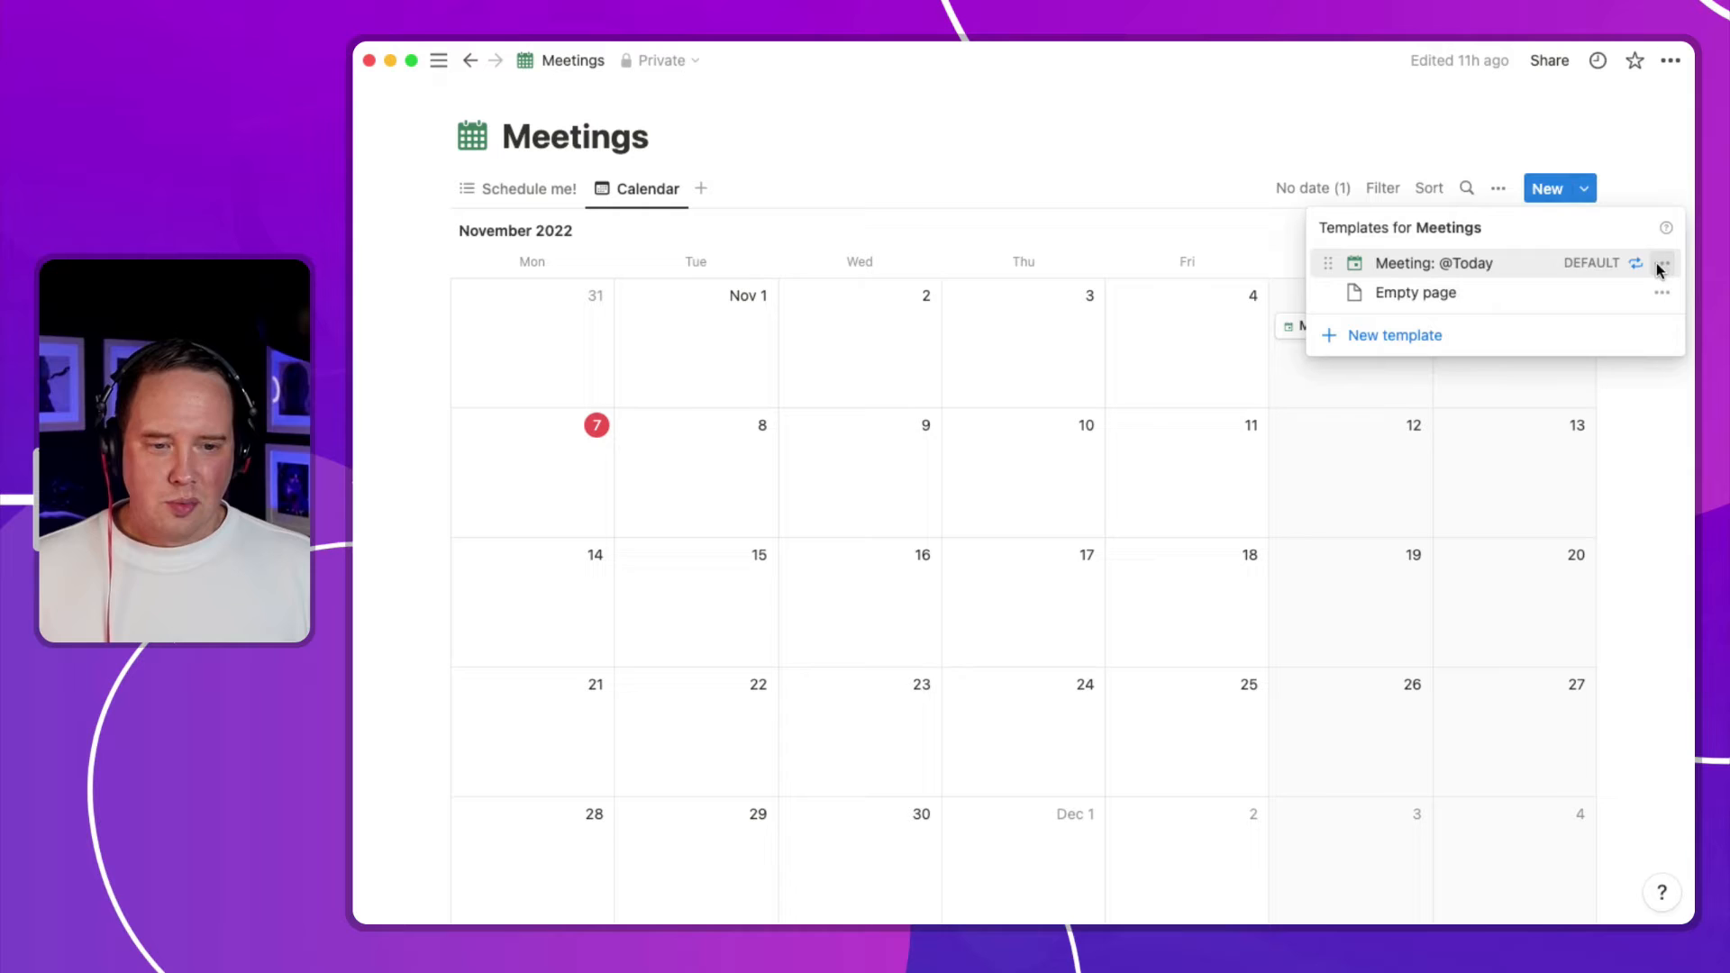
pyautogui.click(1661, 263)
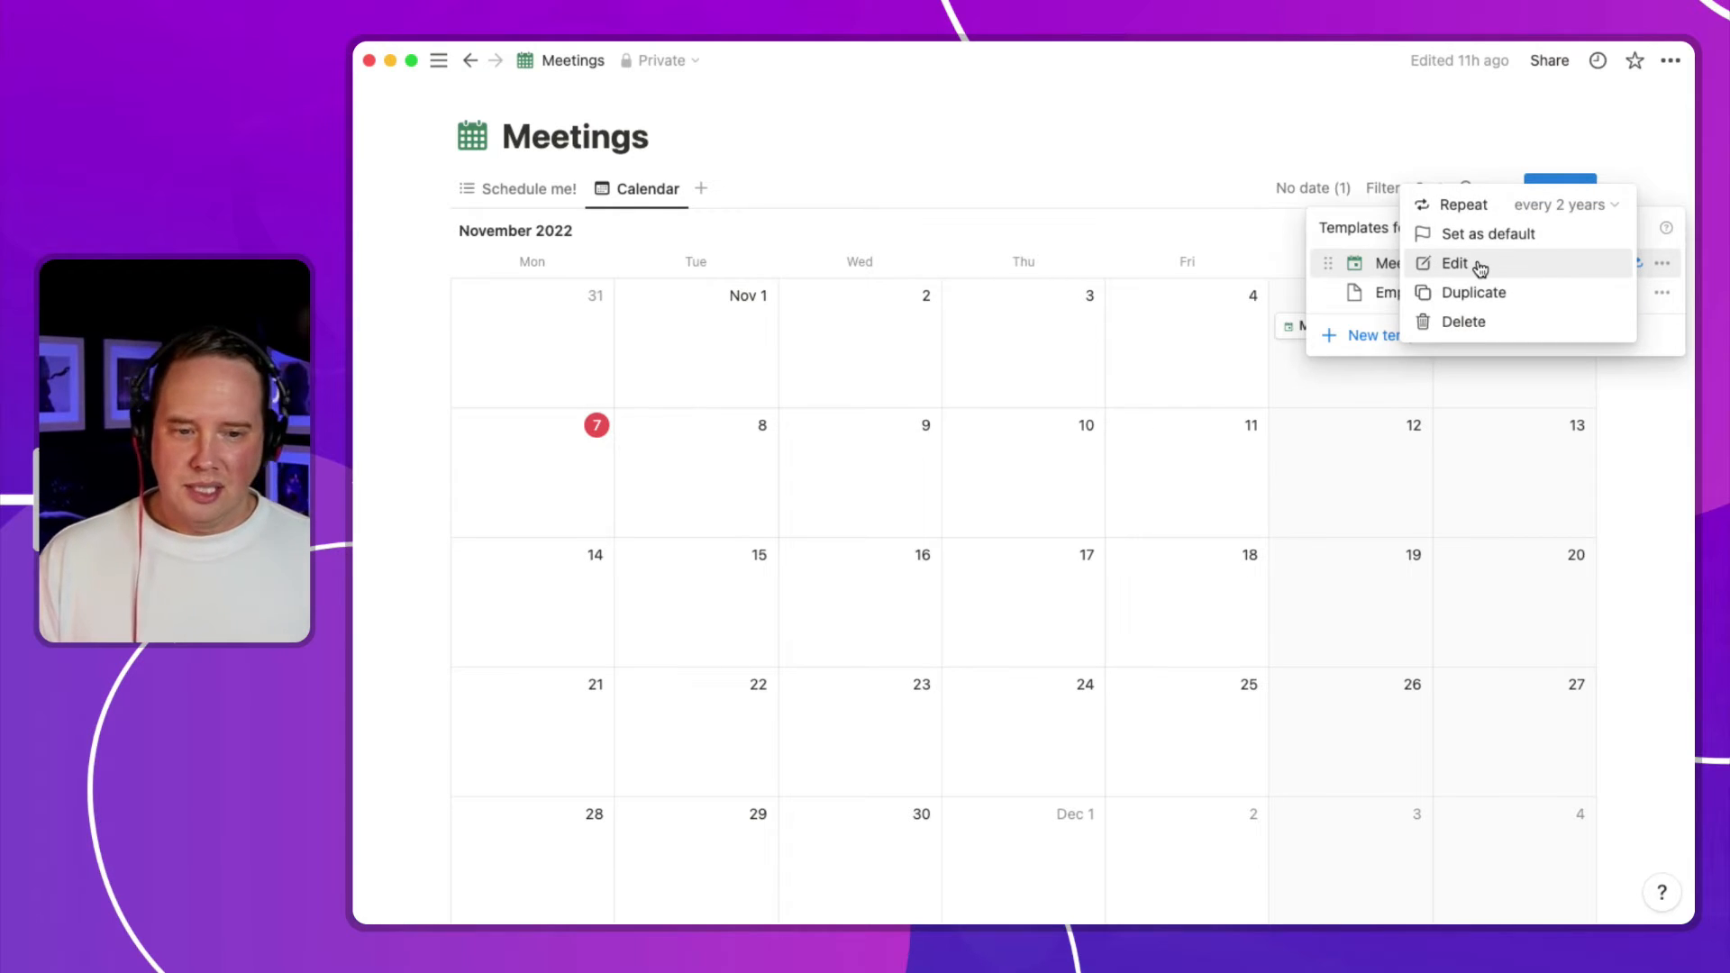
pyautogui.click(1454, 263)
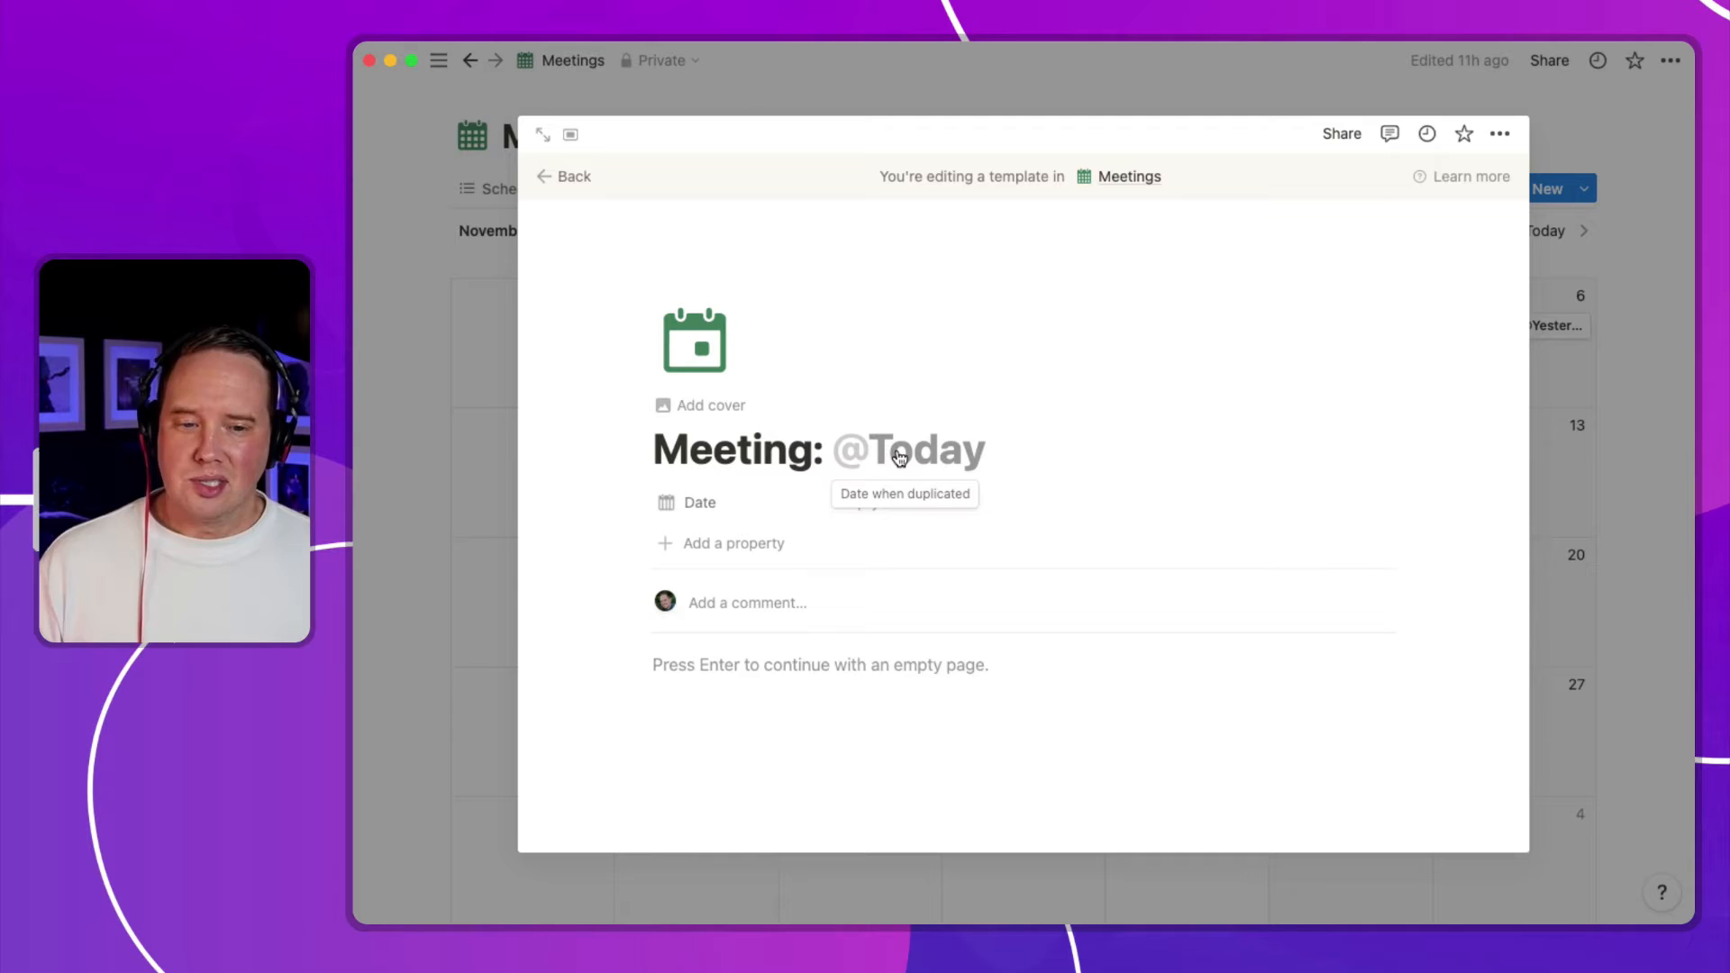
pyautogui.click(563, 177)
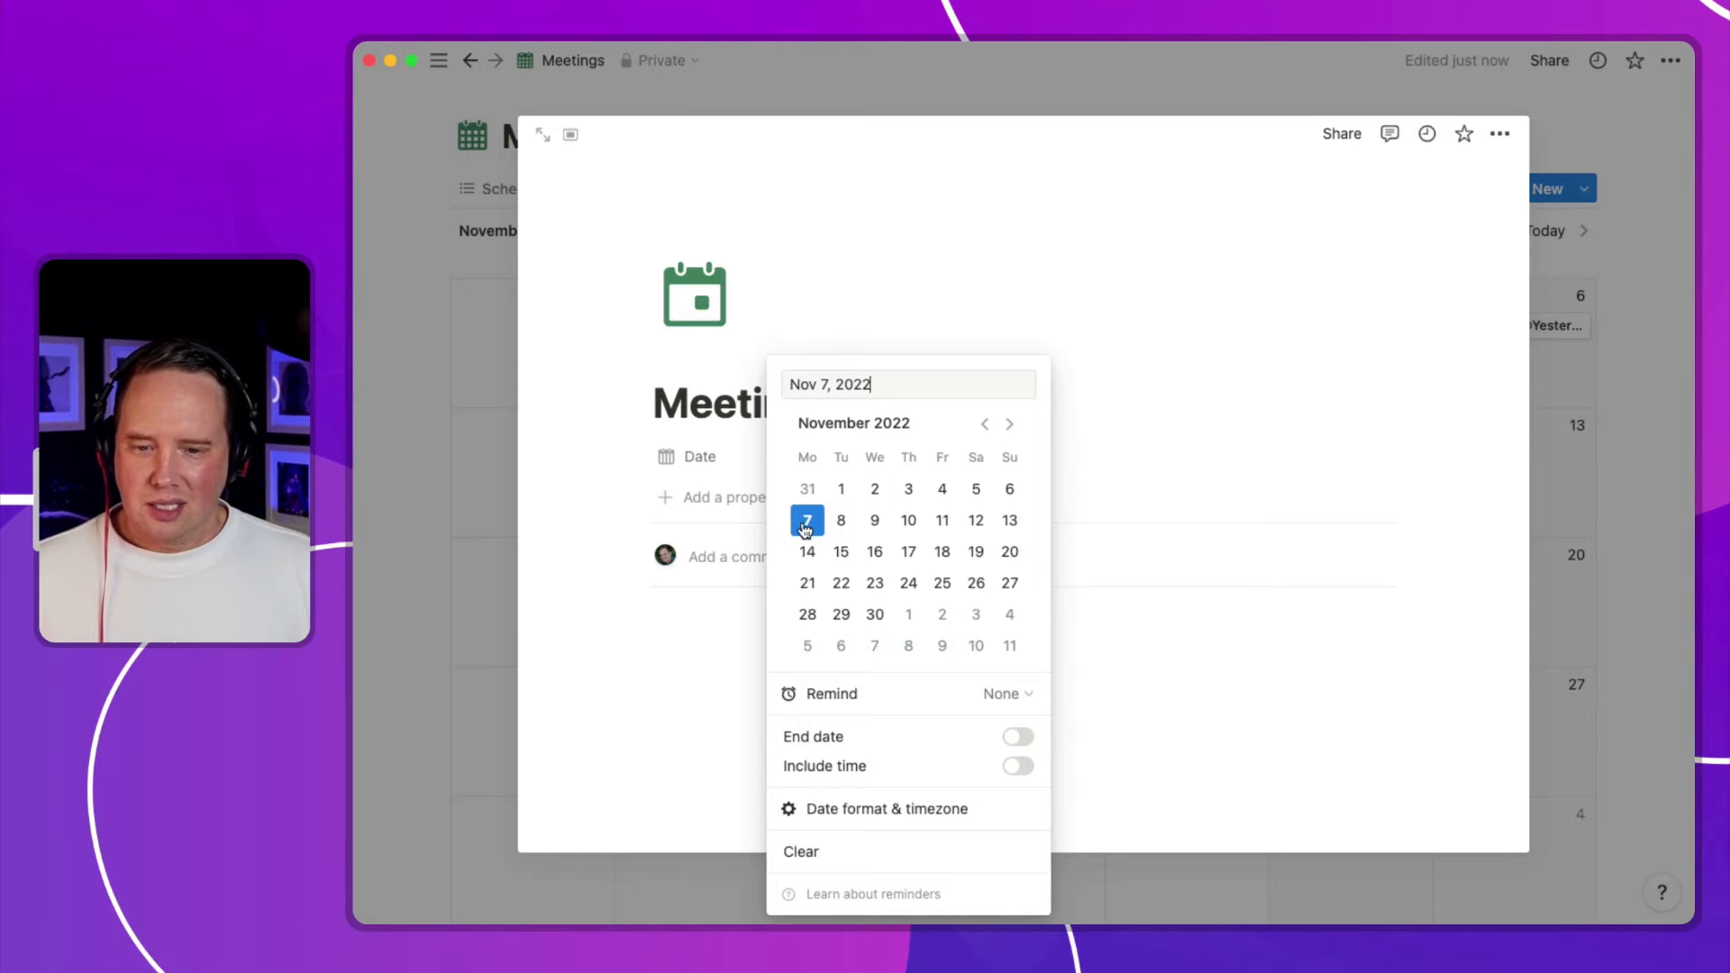
pyautogui.moveTo(989, 802)
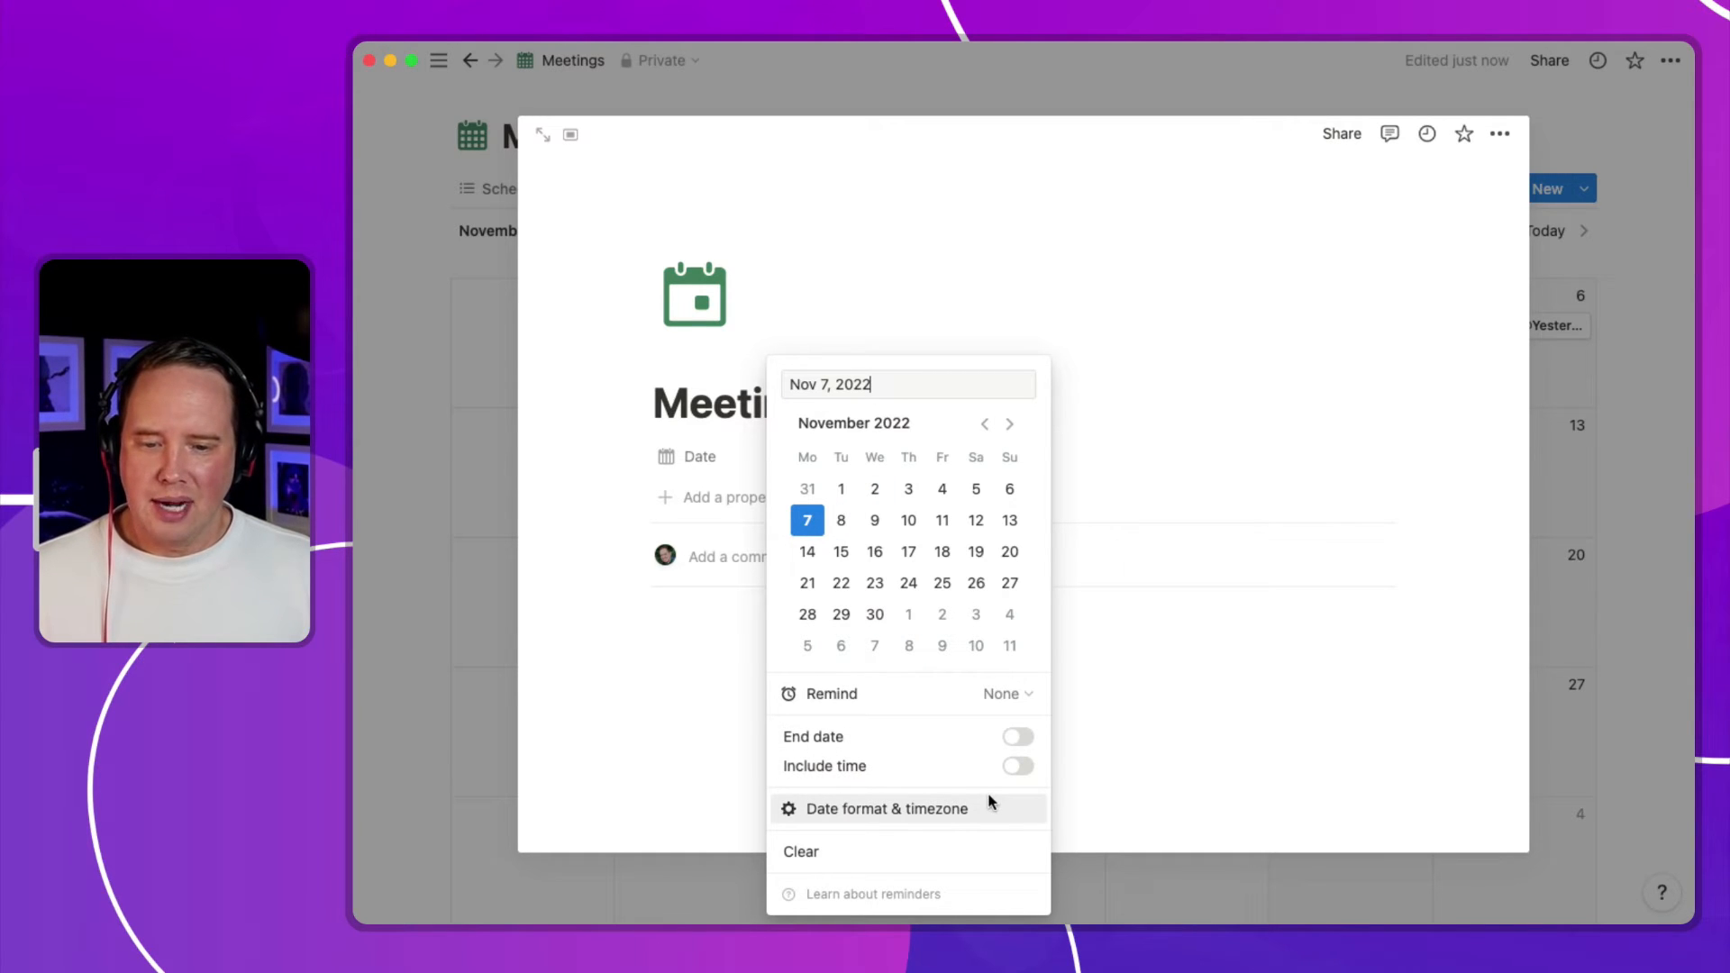
pyautogui.click(885, 809)
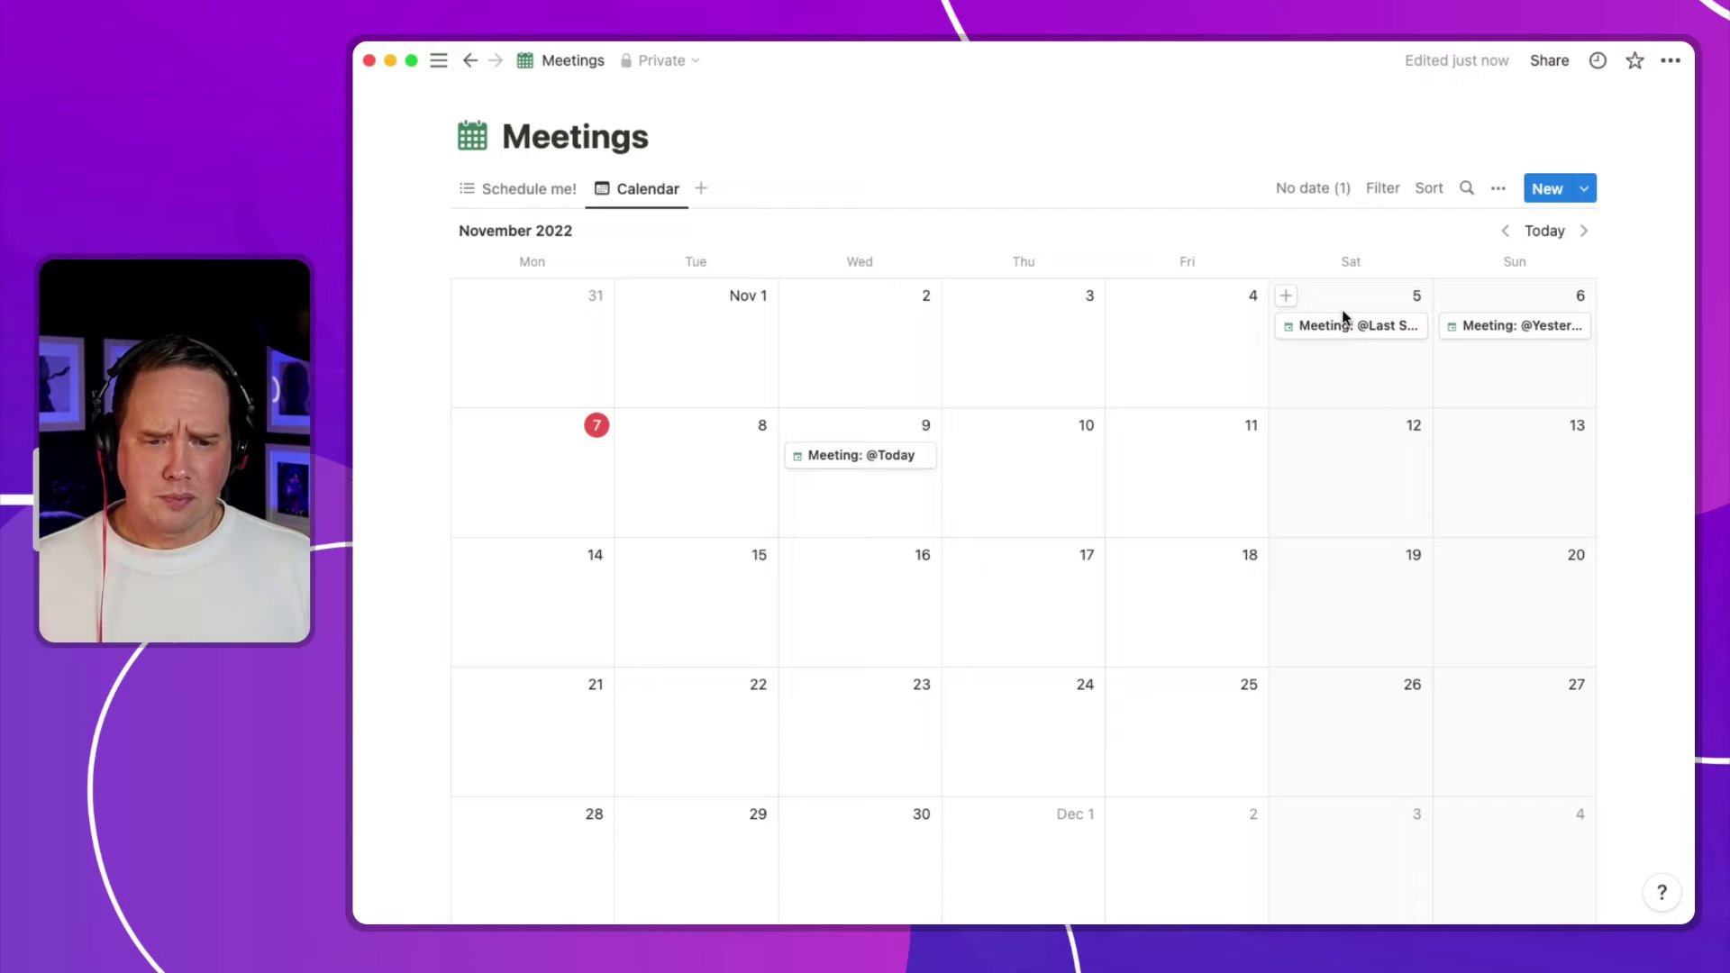
pyautogui.click(1349, 327)
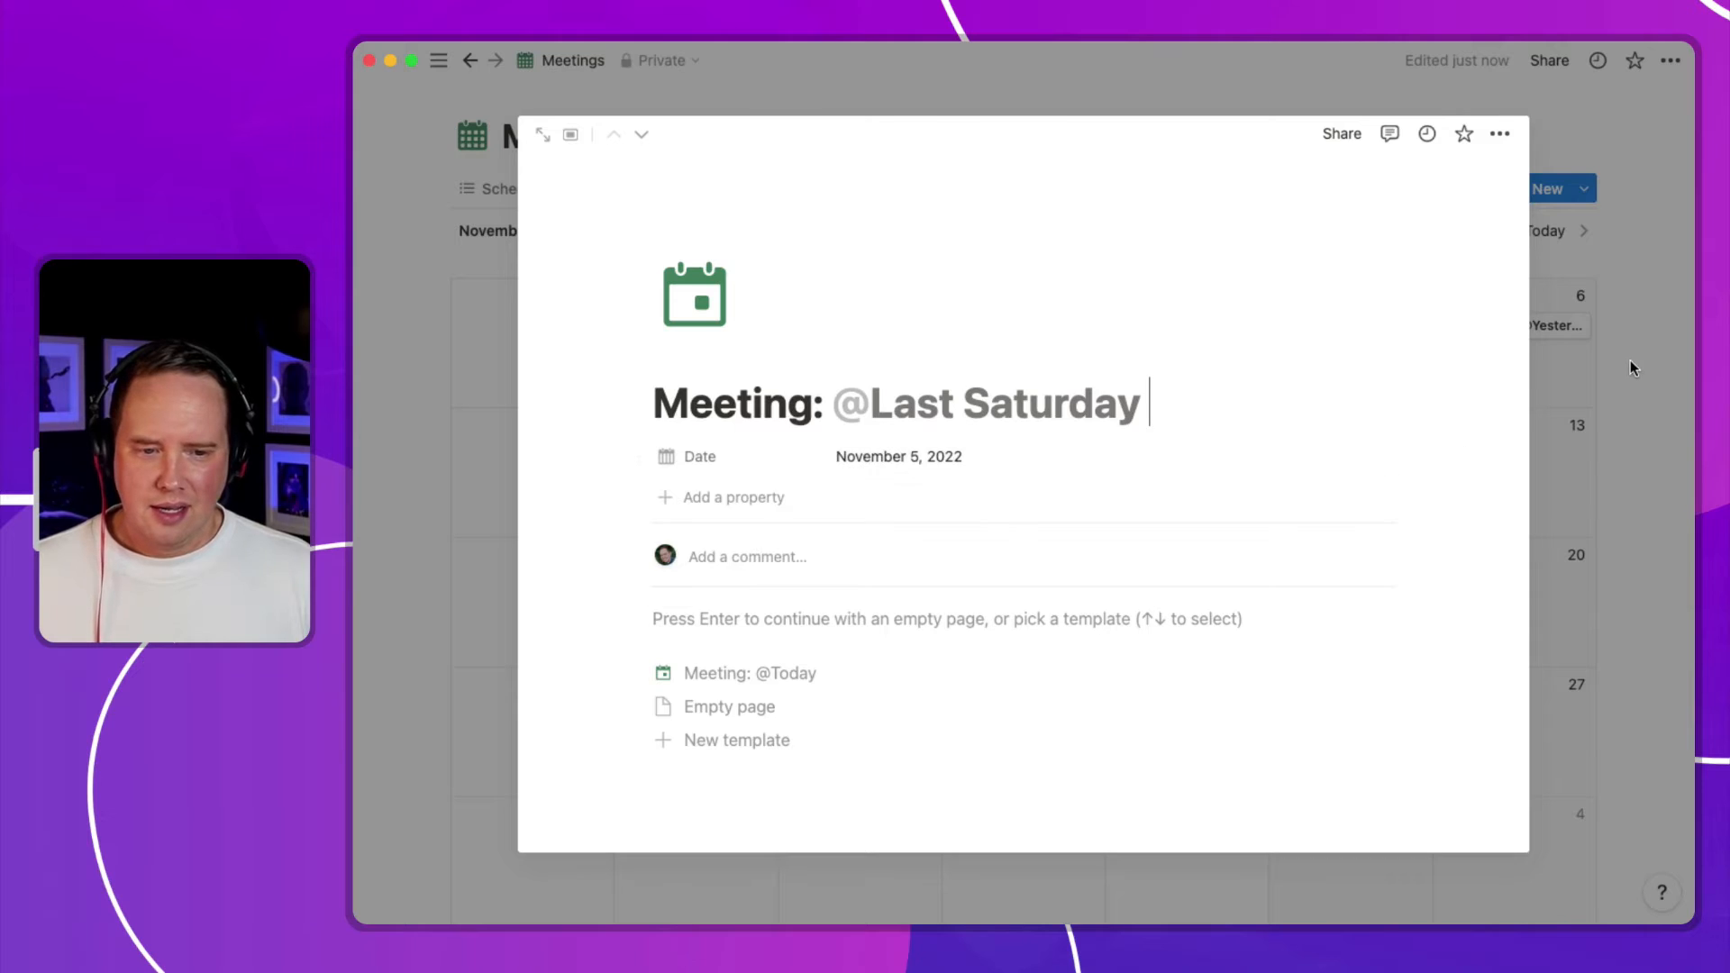
pyautogui.write('Yesterday')
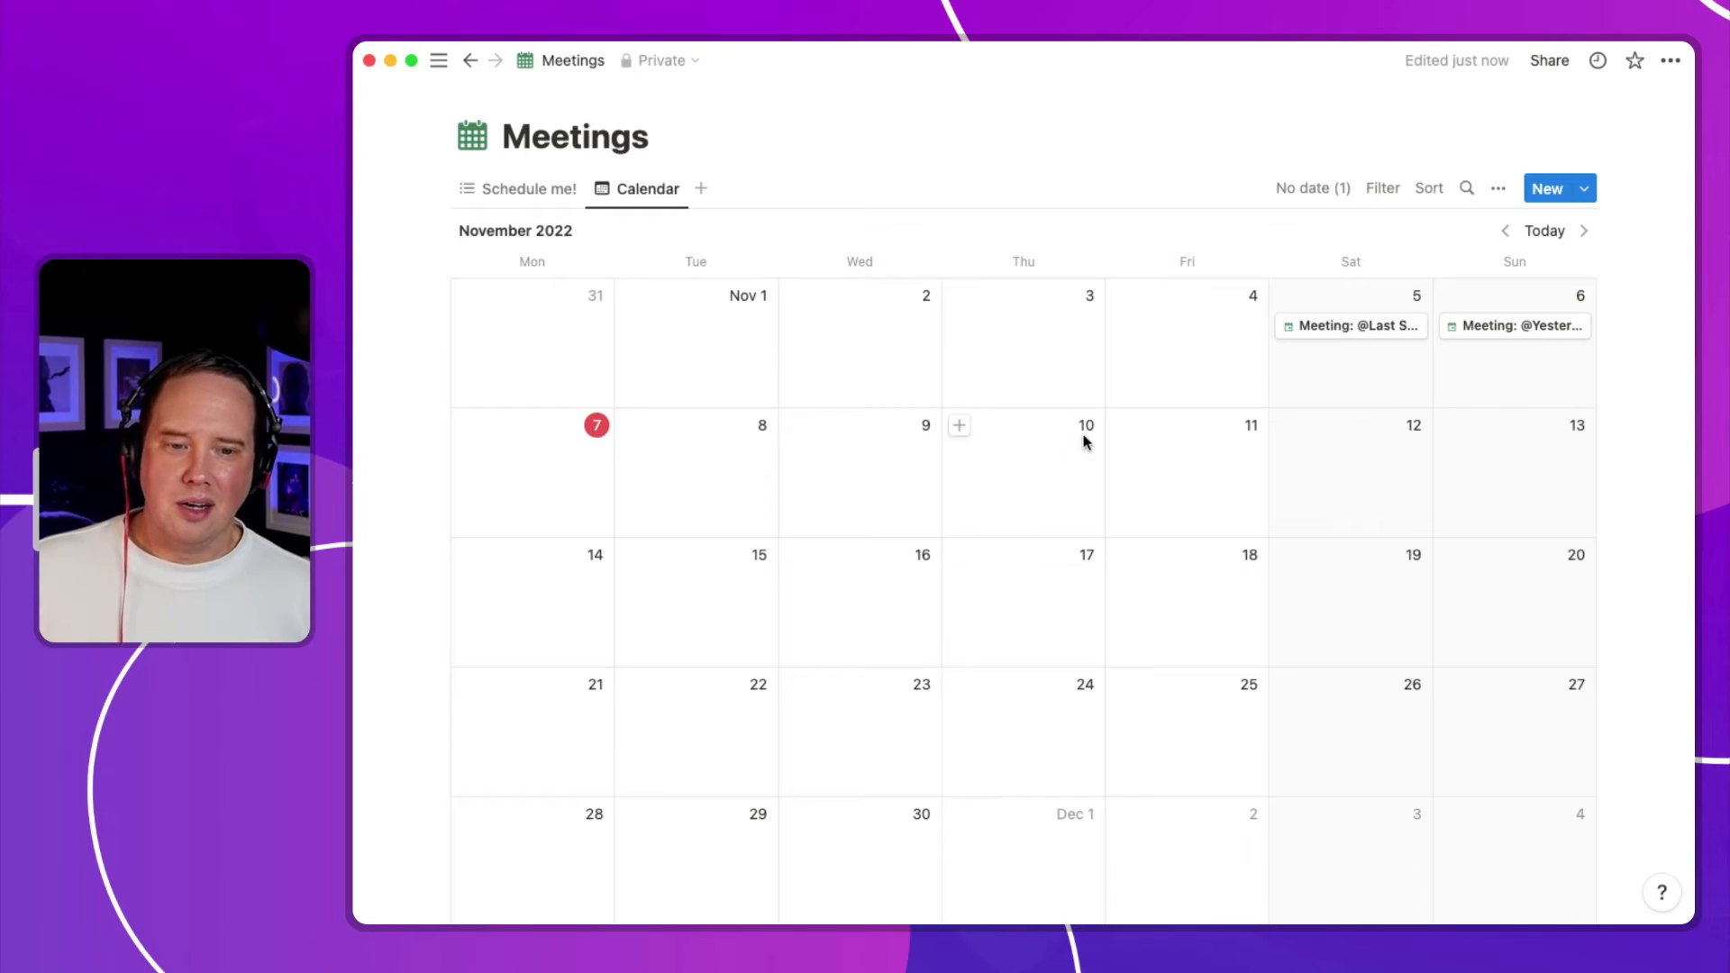
pyautogui.click(1312, 188)
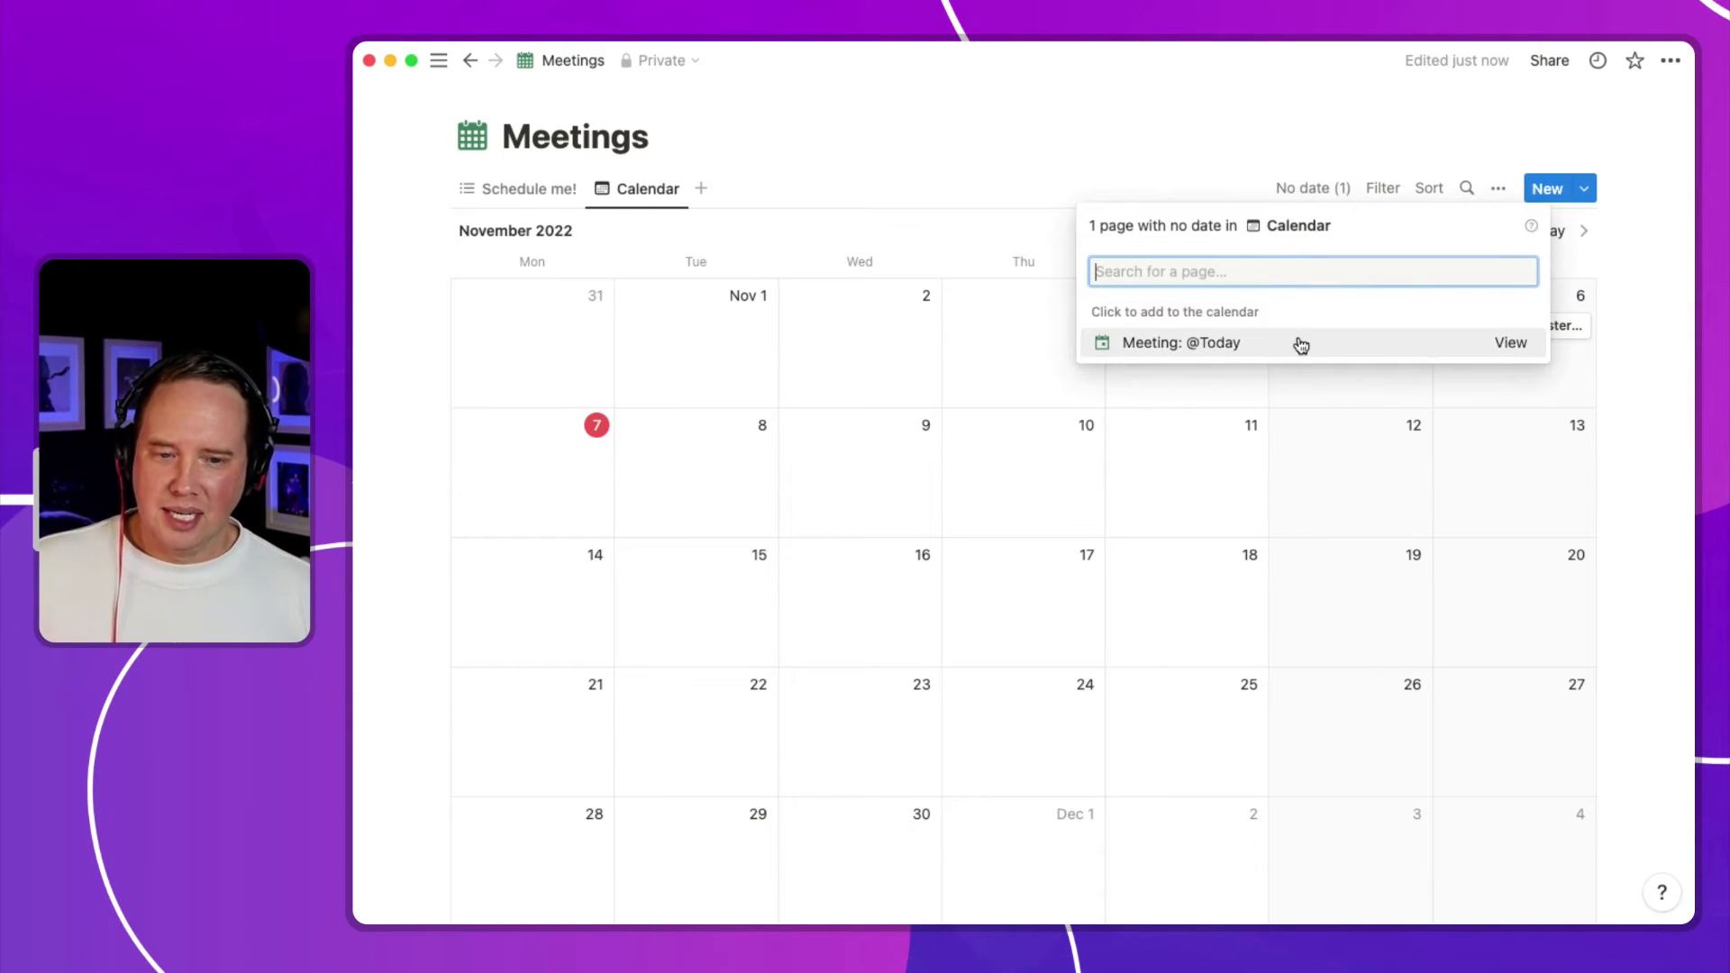
pyautogui.click(944, 135)
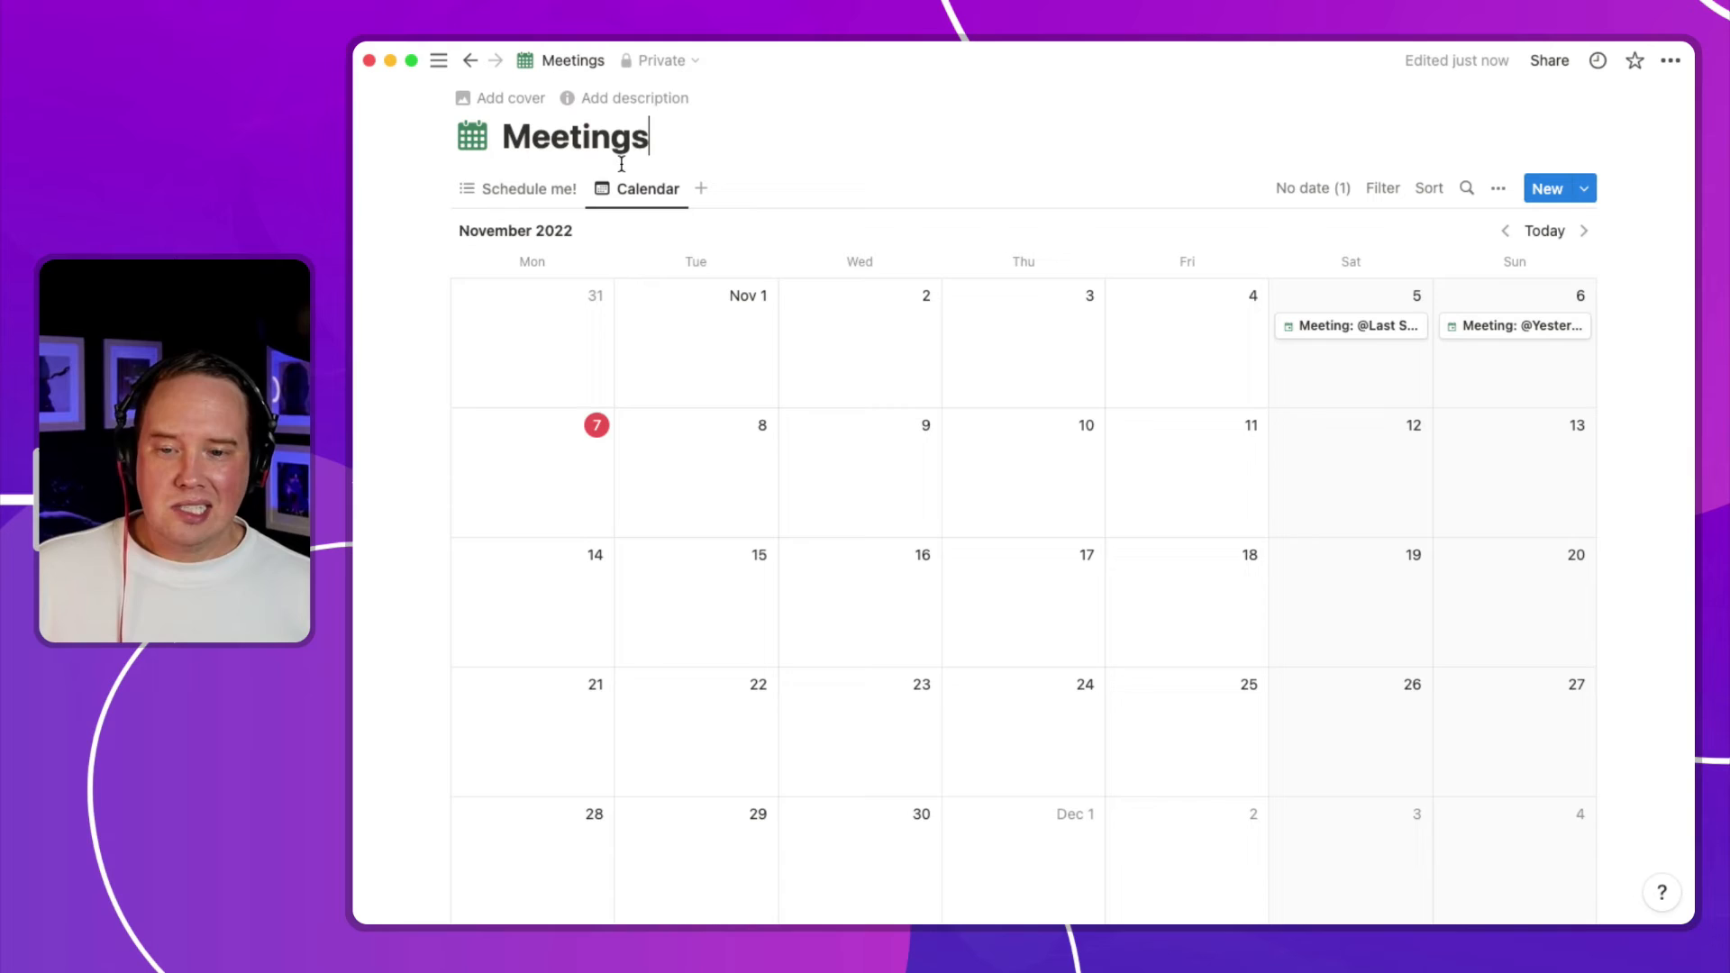
pyautogui.click(527, 188)
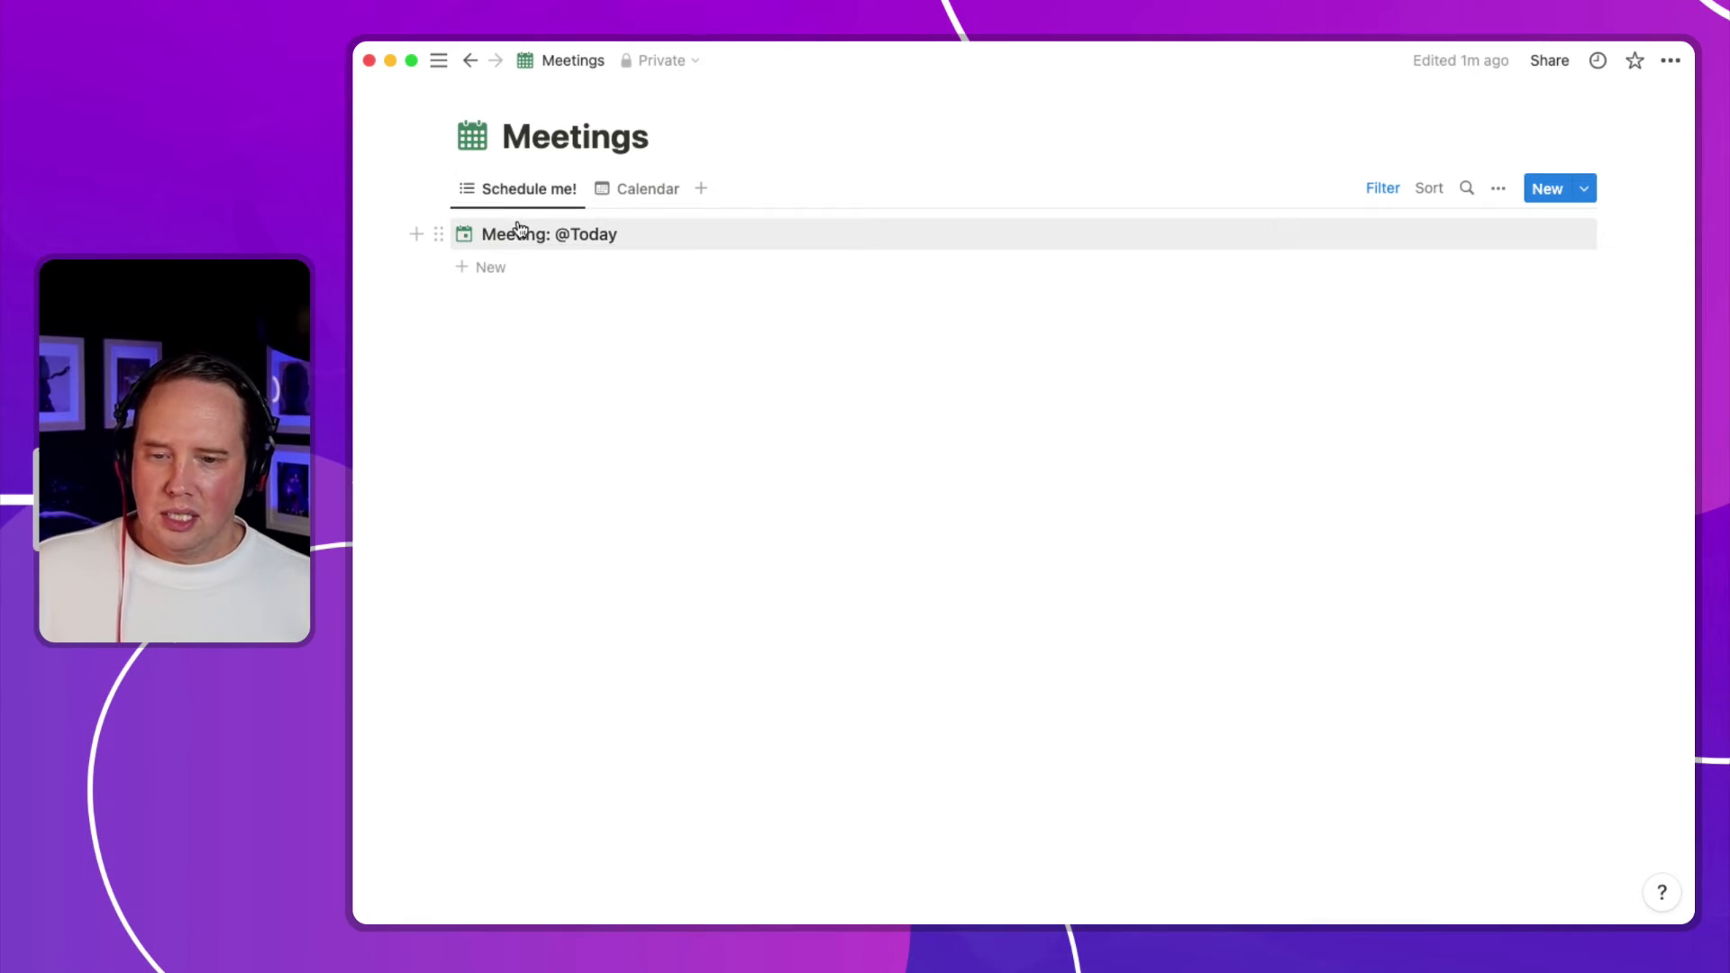
pyautogui.click(1382, 188)
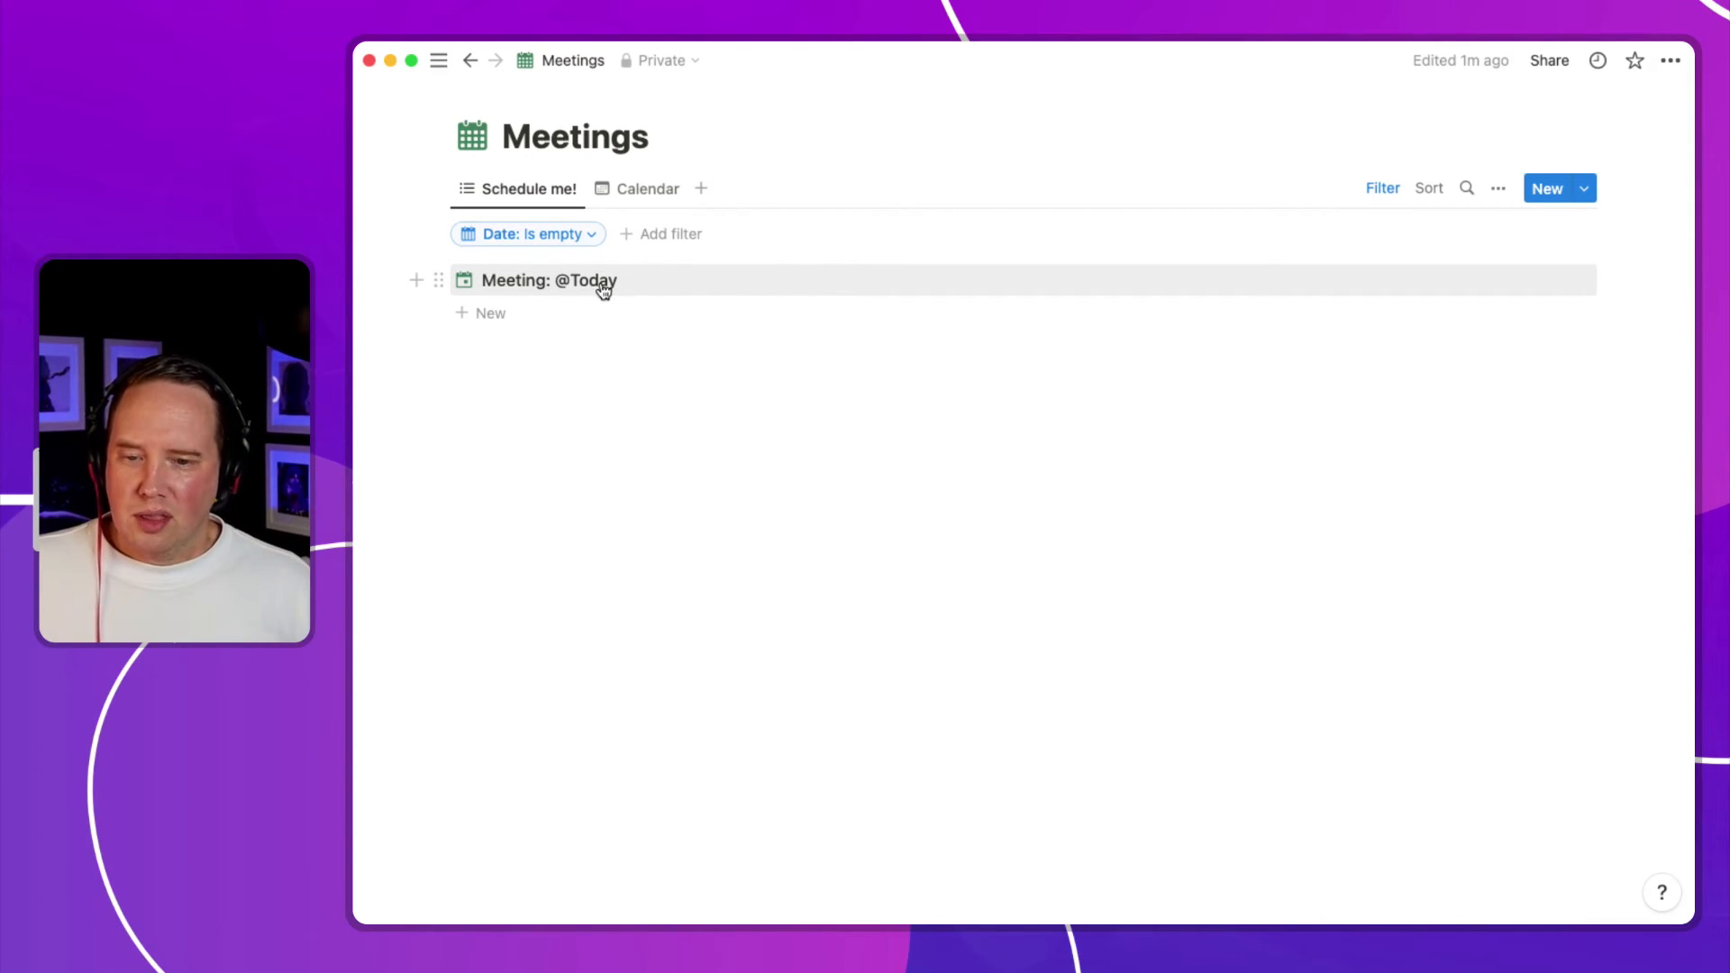
pyautogui.click(548, 279)
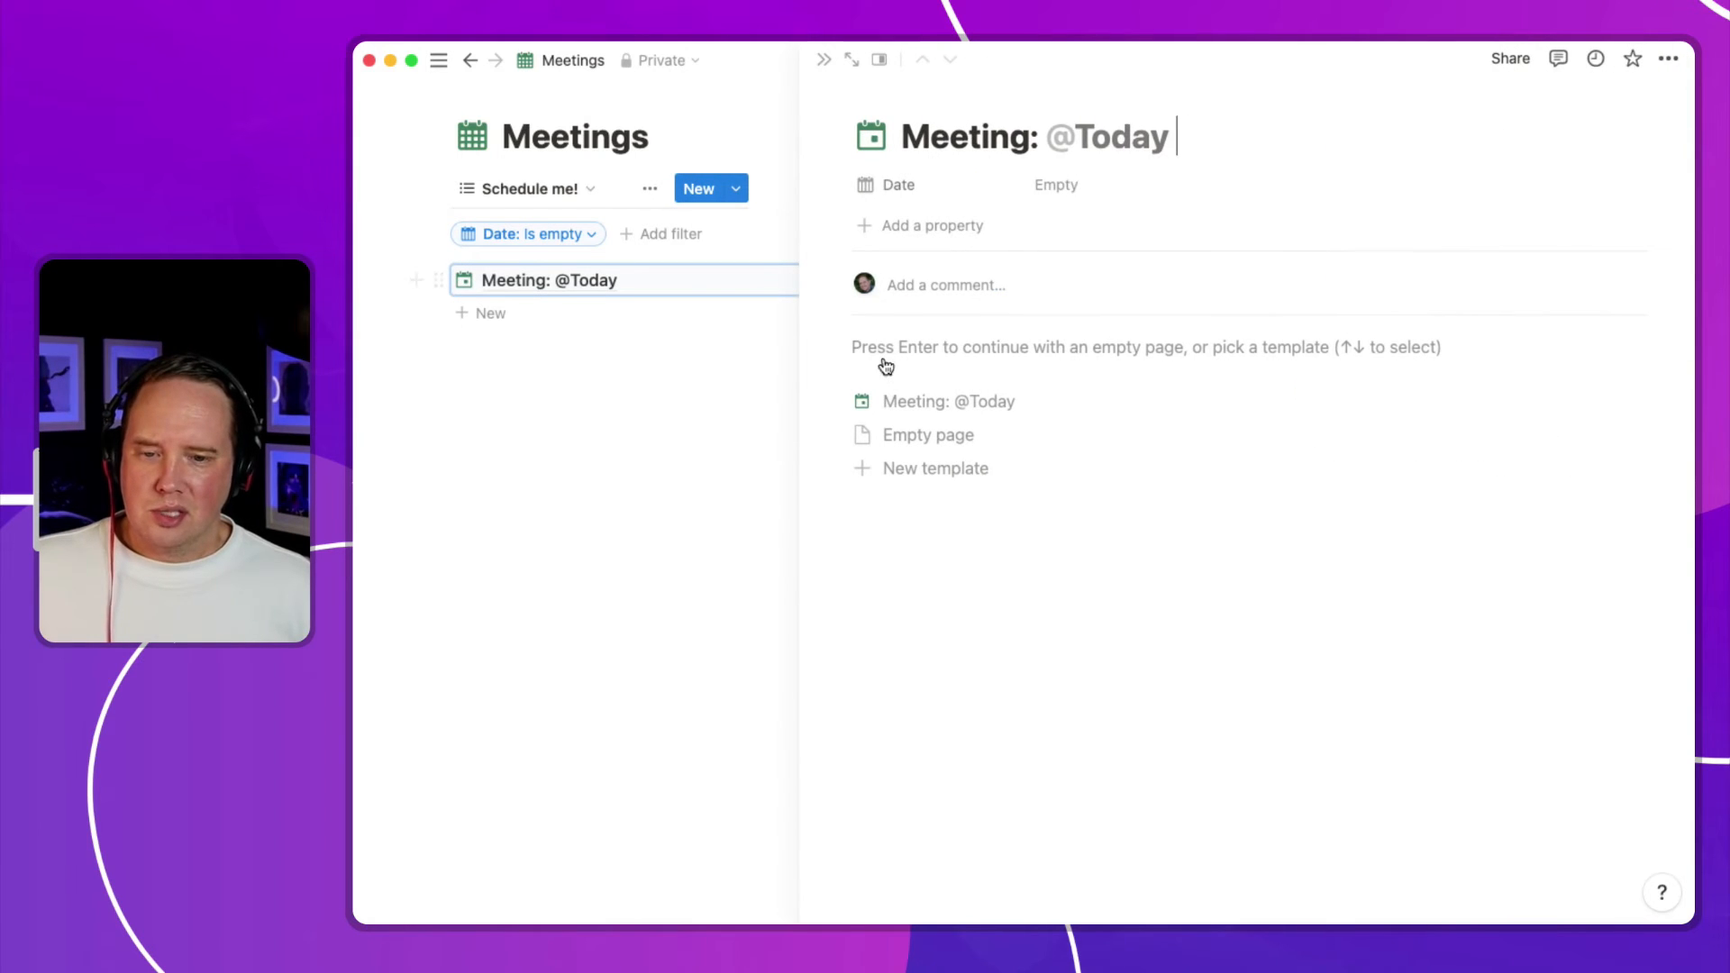
pyautogui.click(1054, 184)
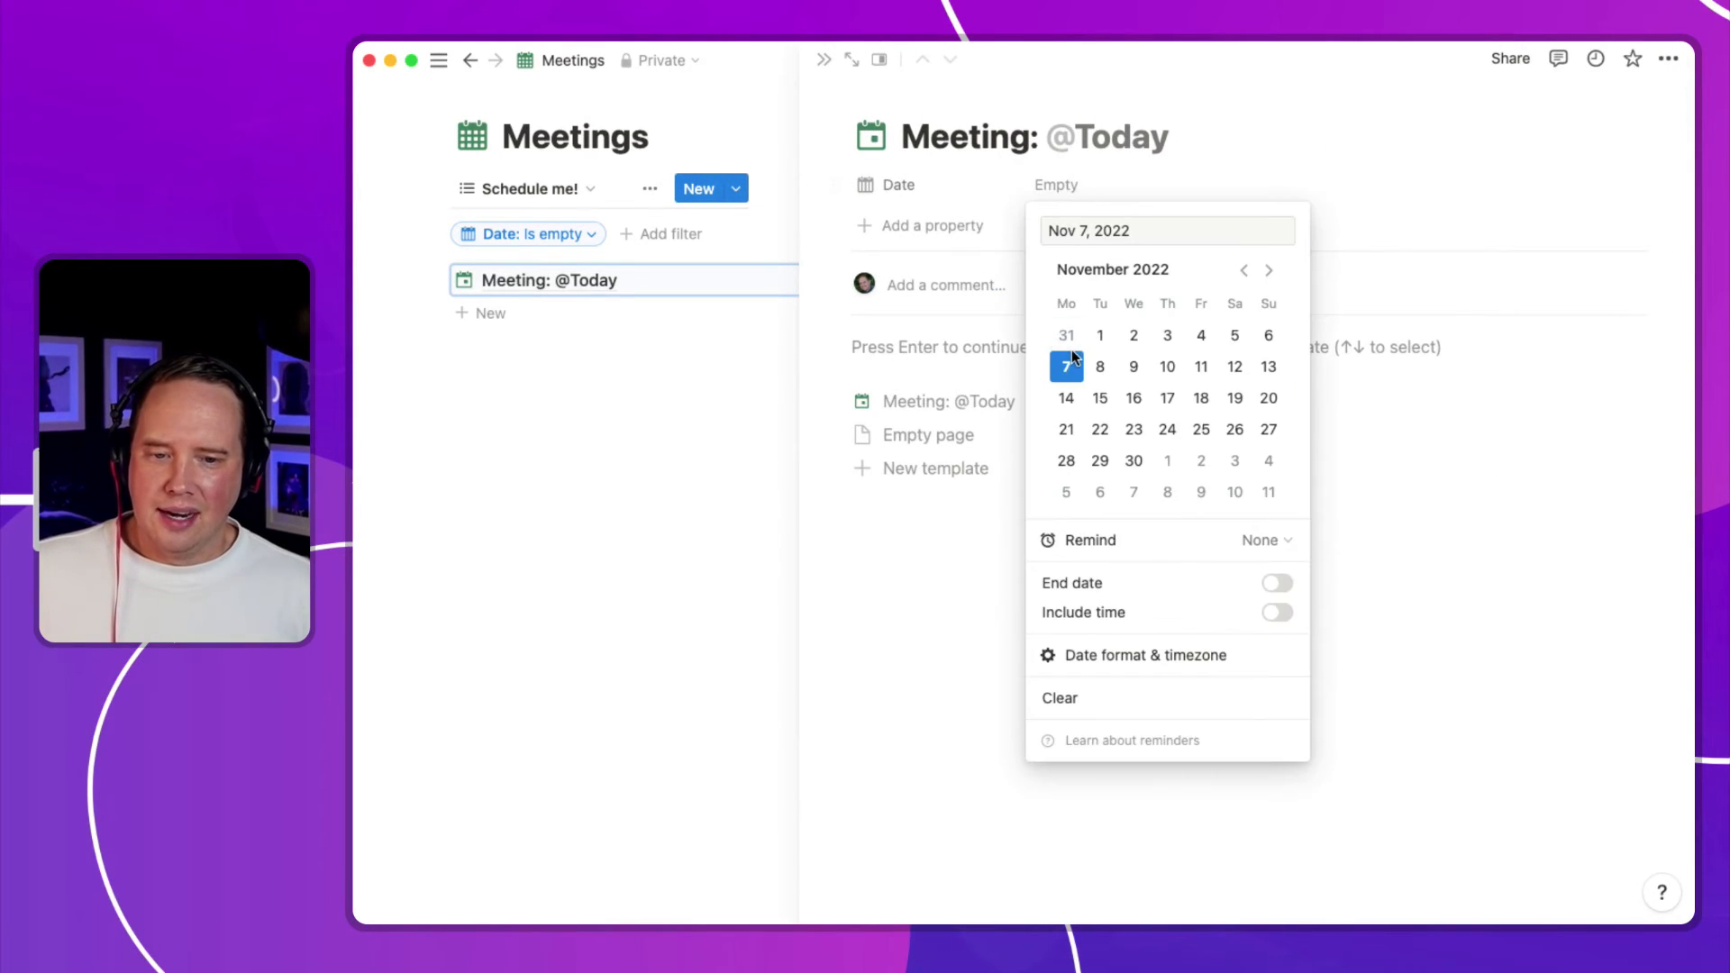
pyautogui.click(1065, 365)
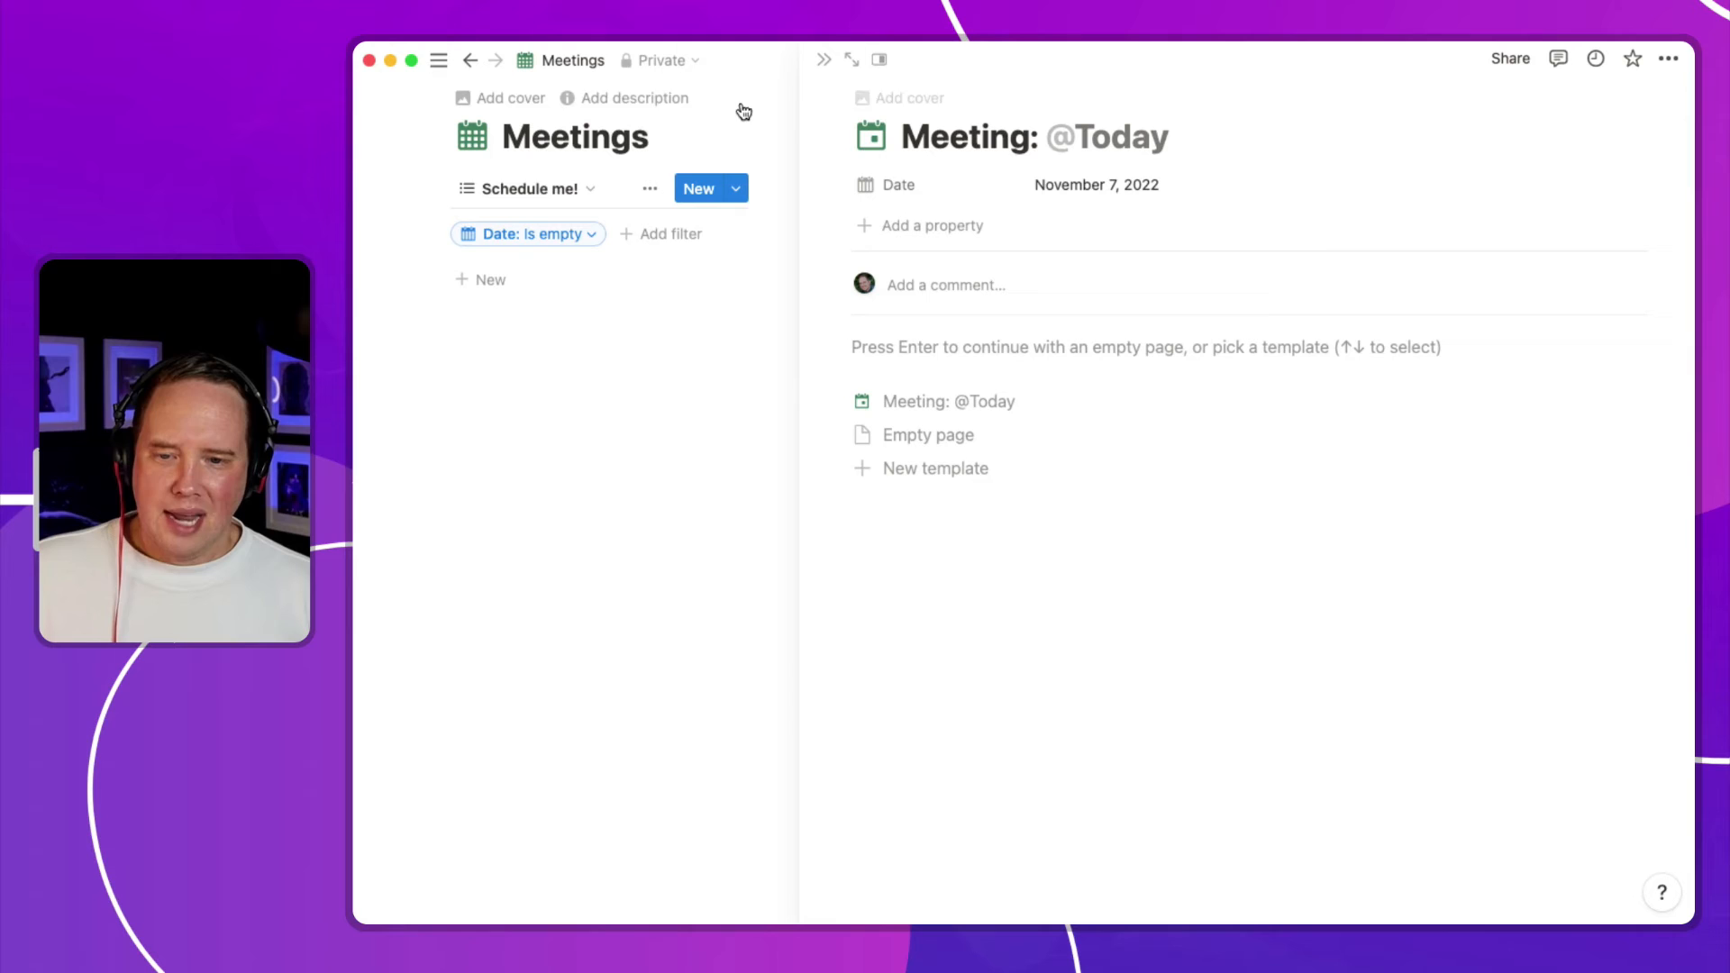
# Step: Return to the Calendar view showing the meeting on November 7
pyautogui.click(530, 189)
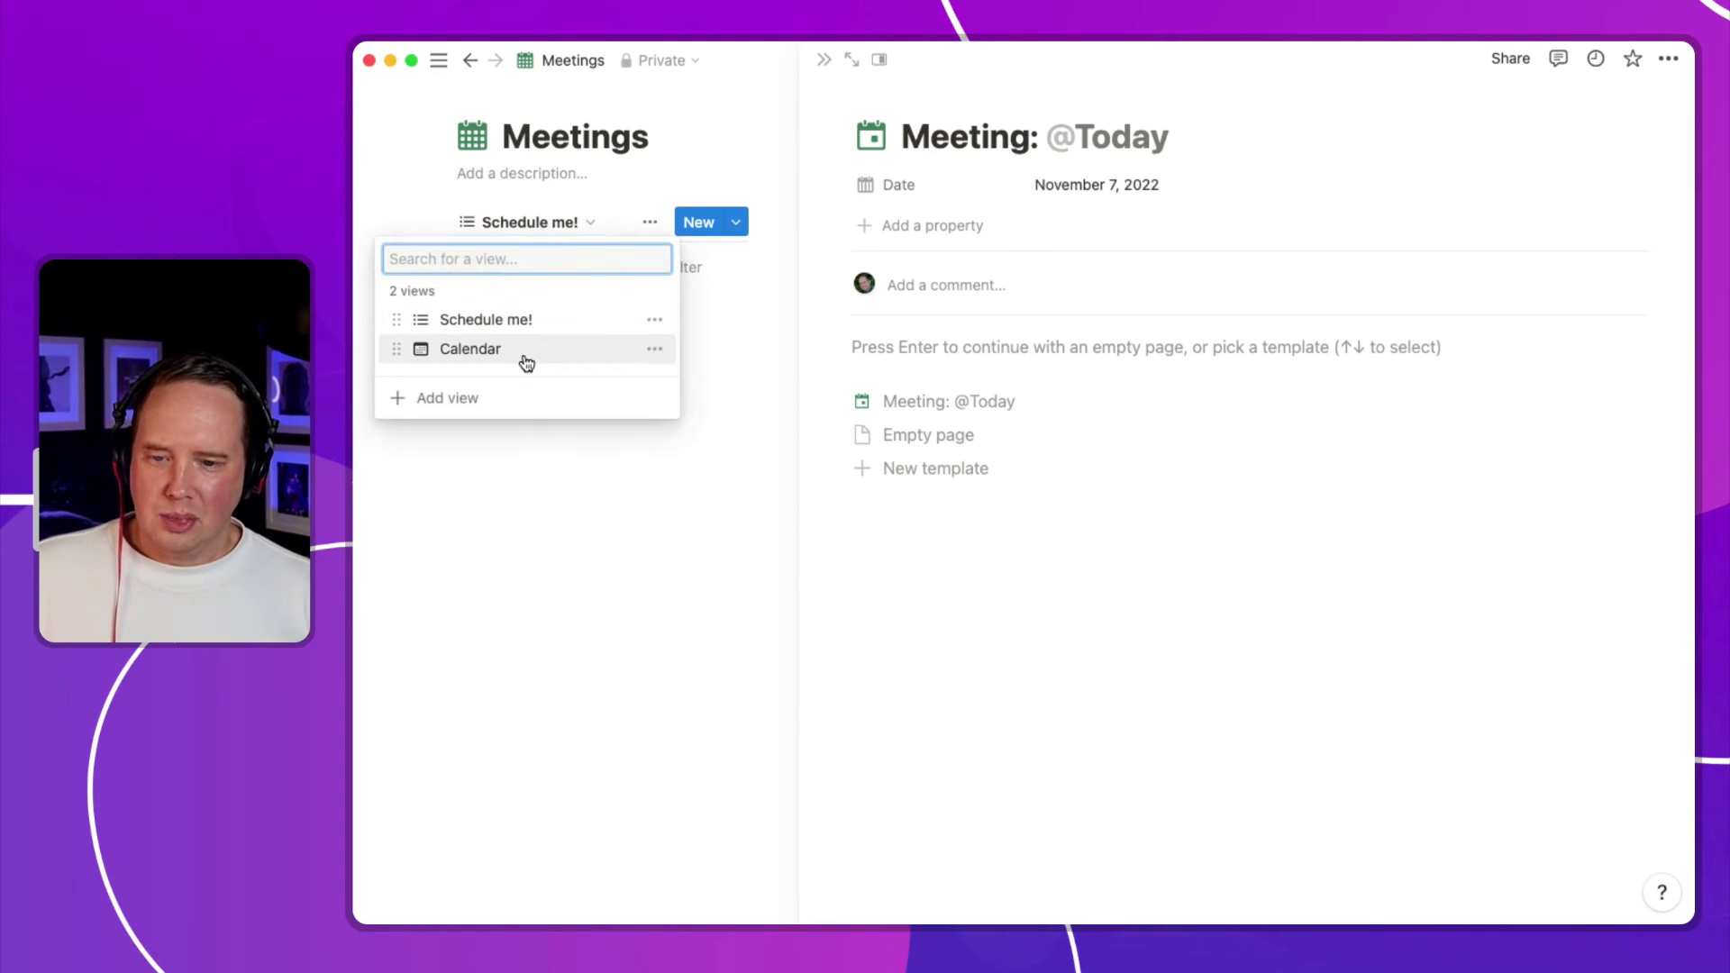
pyautogui.click(470, 348)
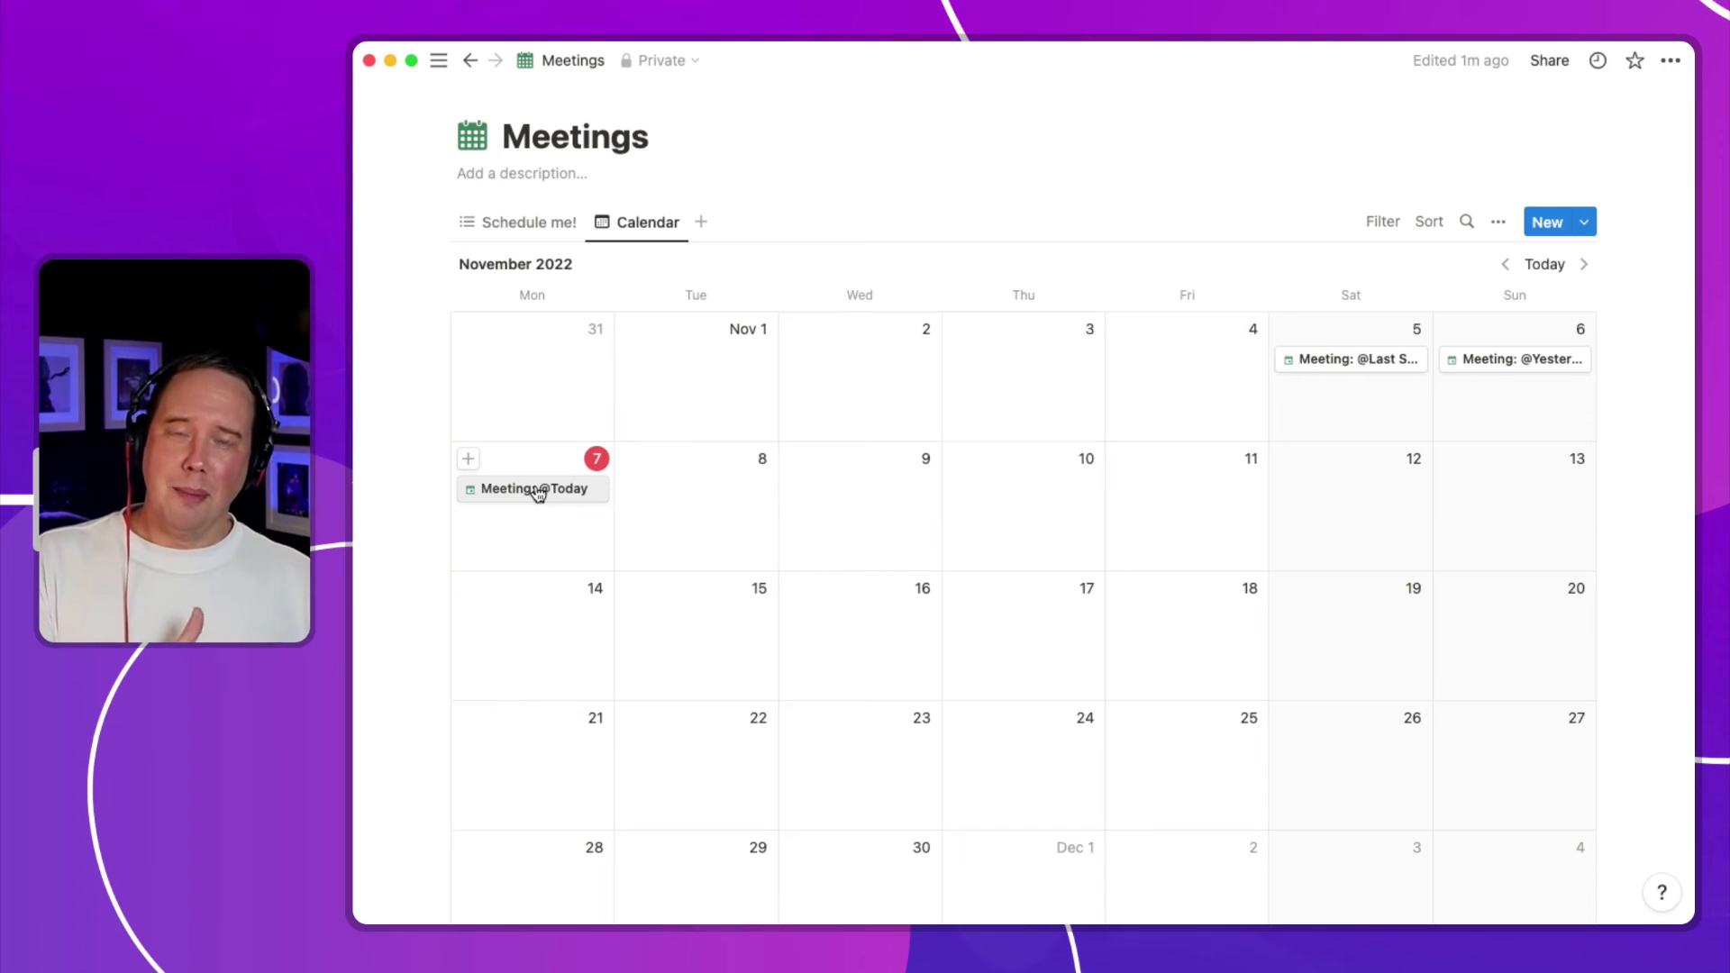
pyautogui.moveTo(714, 490)
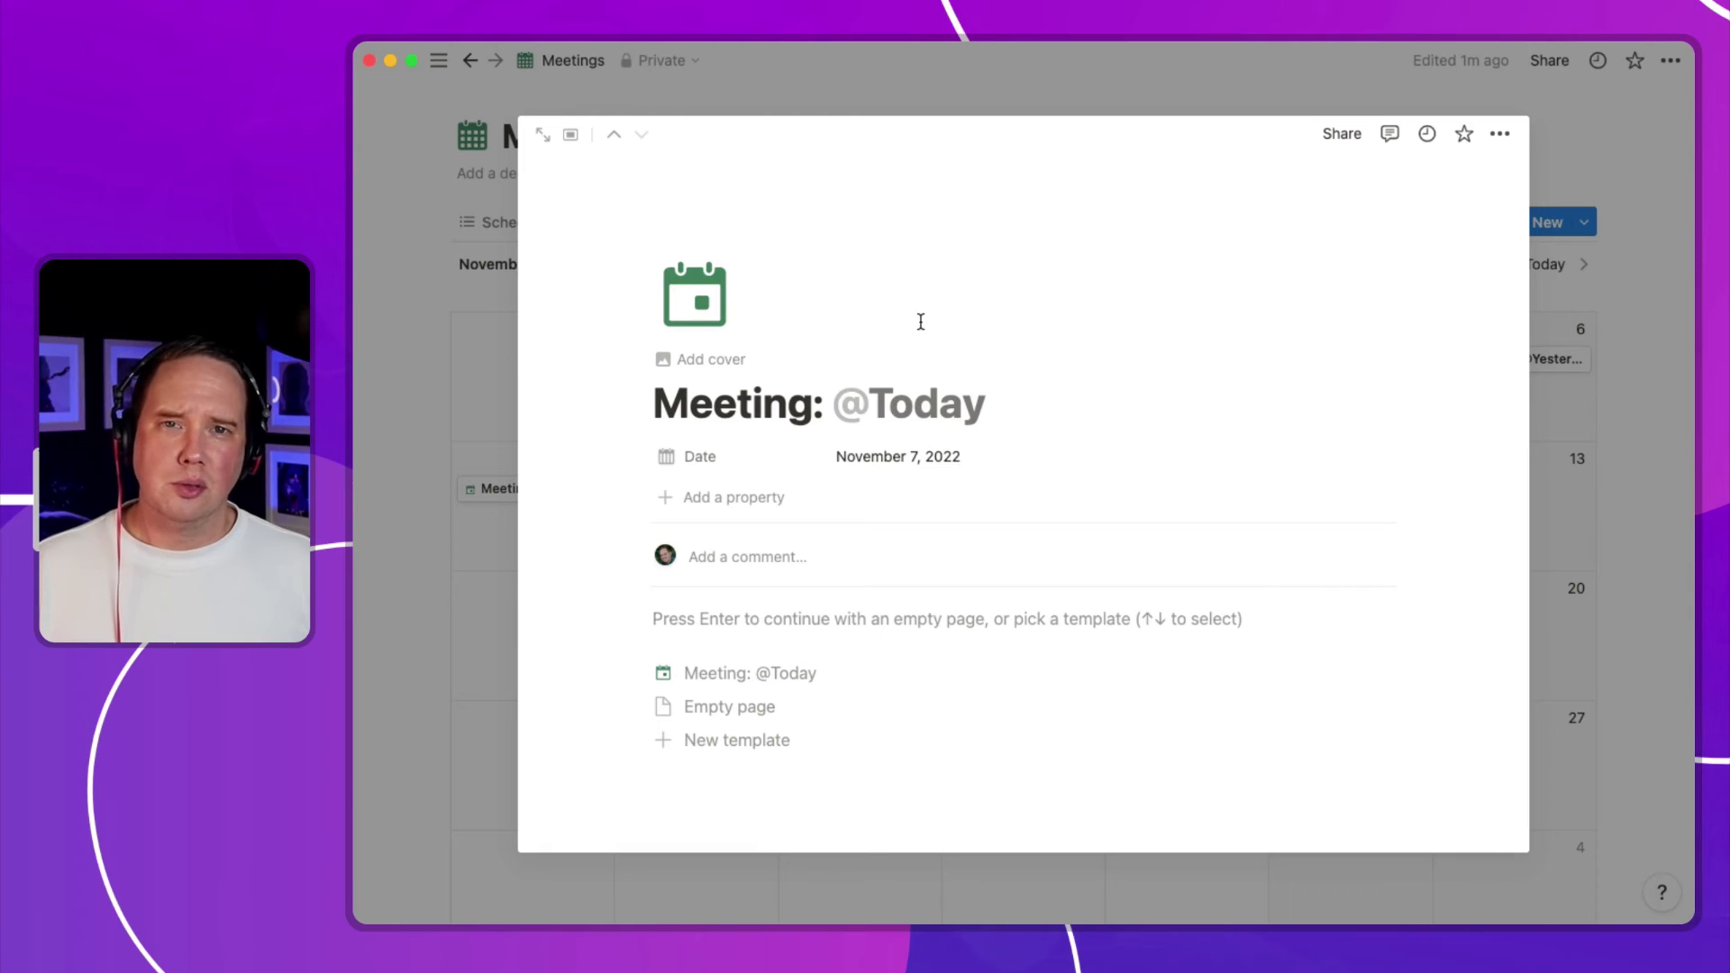
# Step: Switch the Nov 7 meeting's date mention from Relative to full date format
pyautogui.click(898, 456)
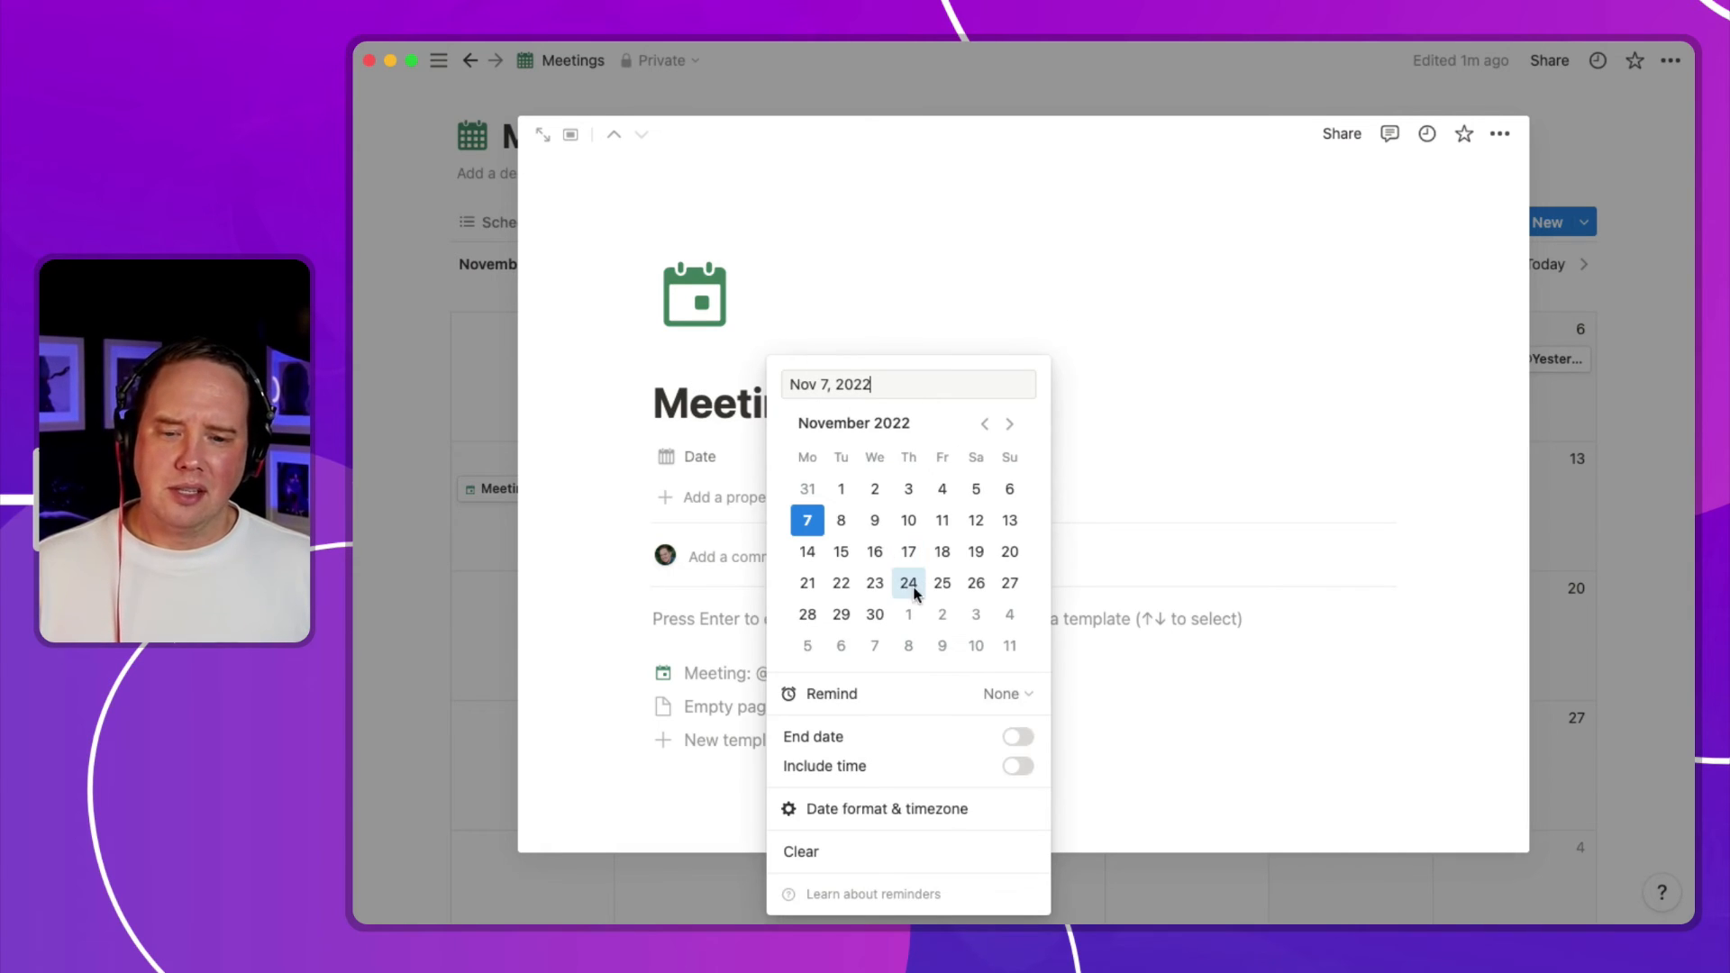
pyautogui.click(887, 809)
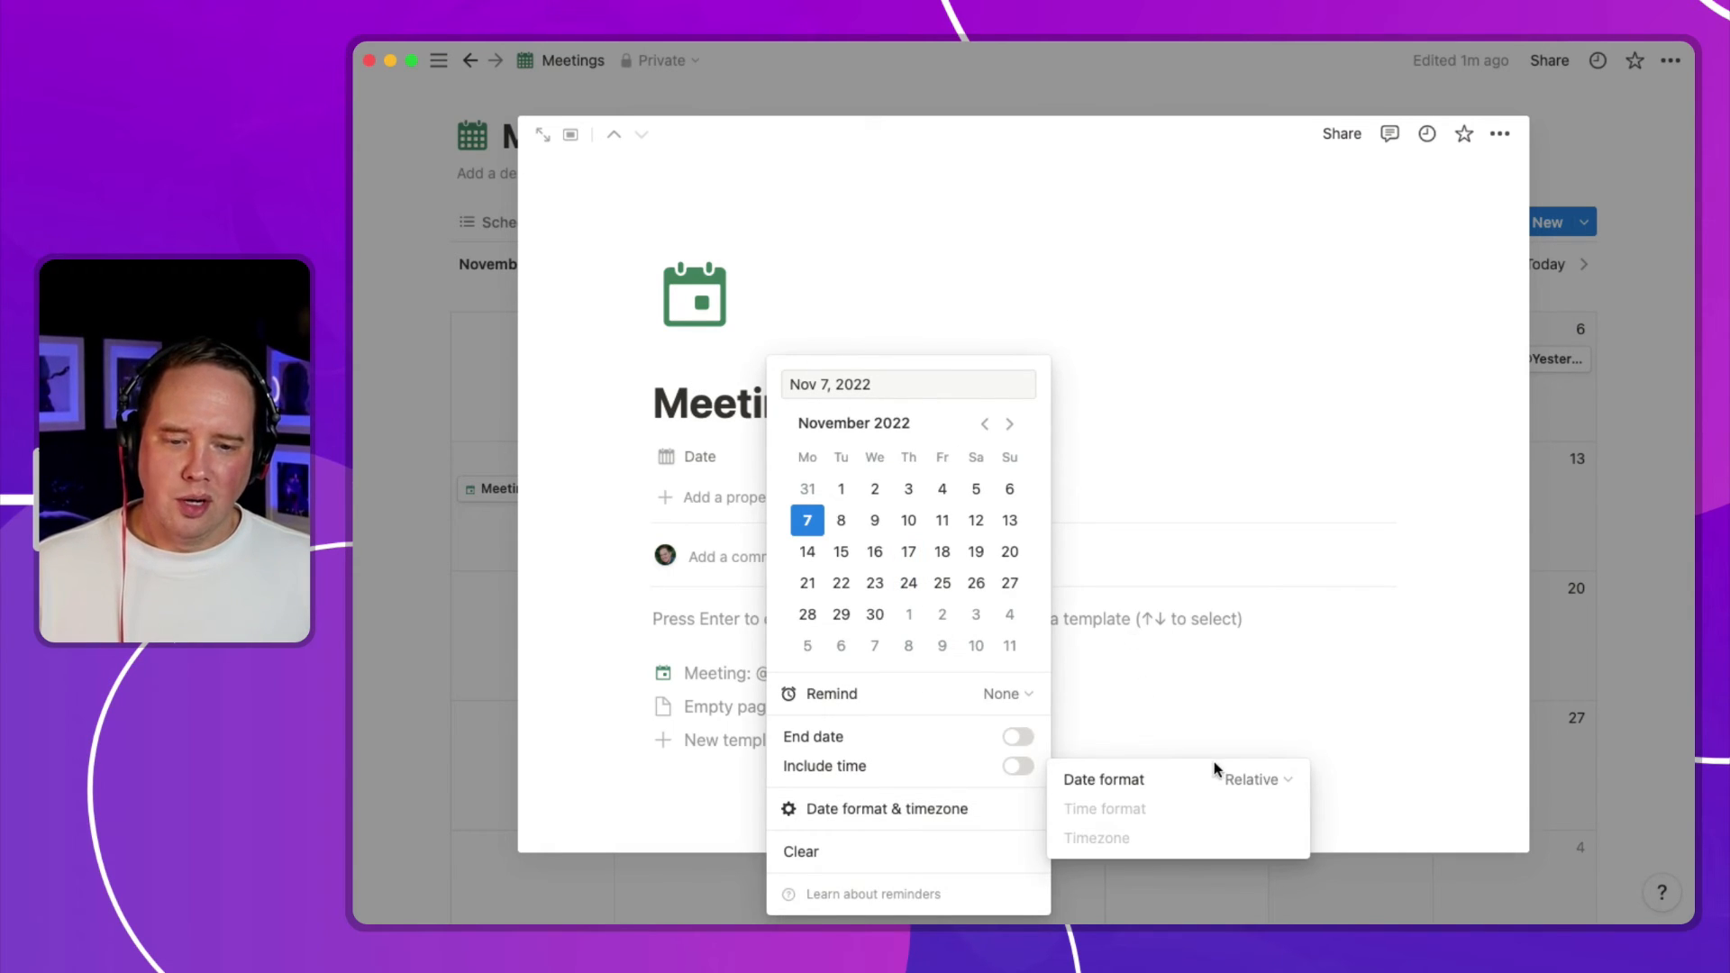
pyautogui.click(1103, 779)
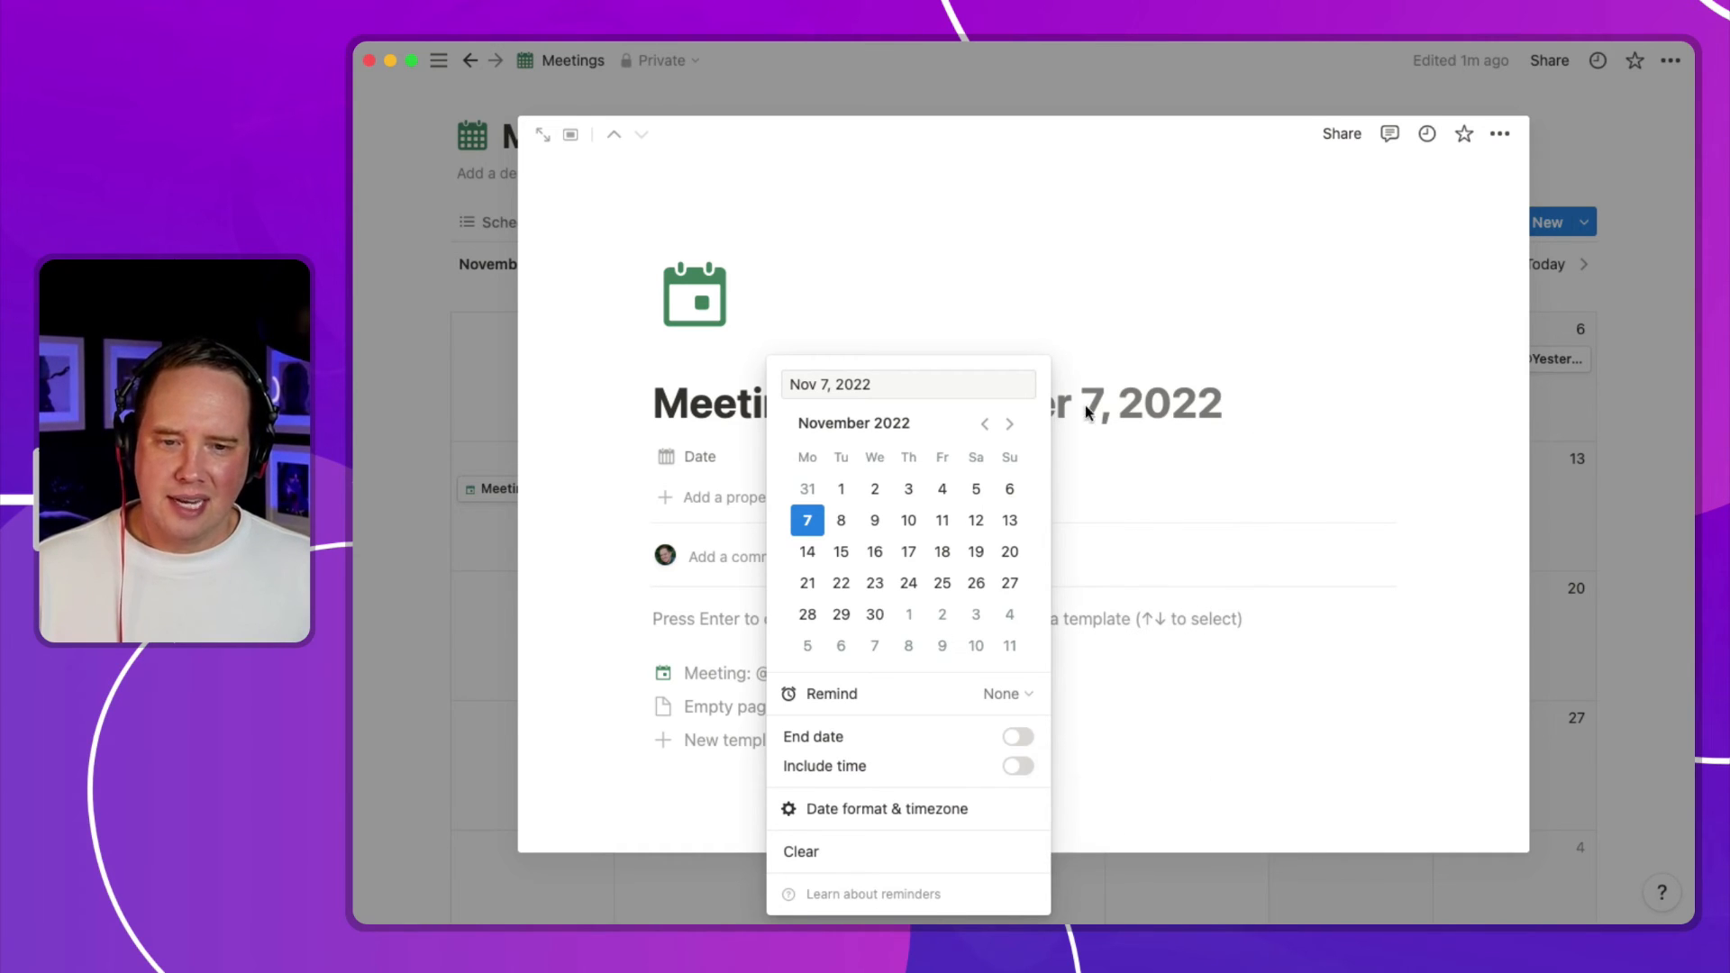
pyautogui.click(808, 519)
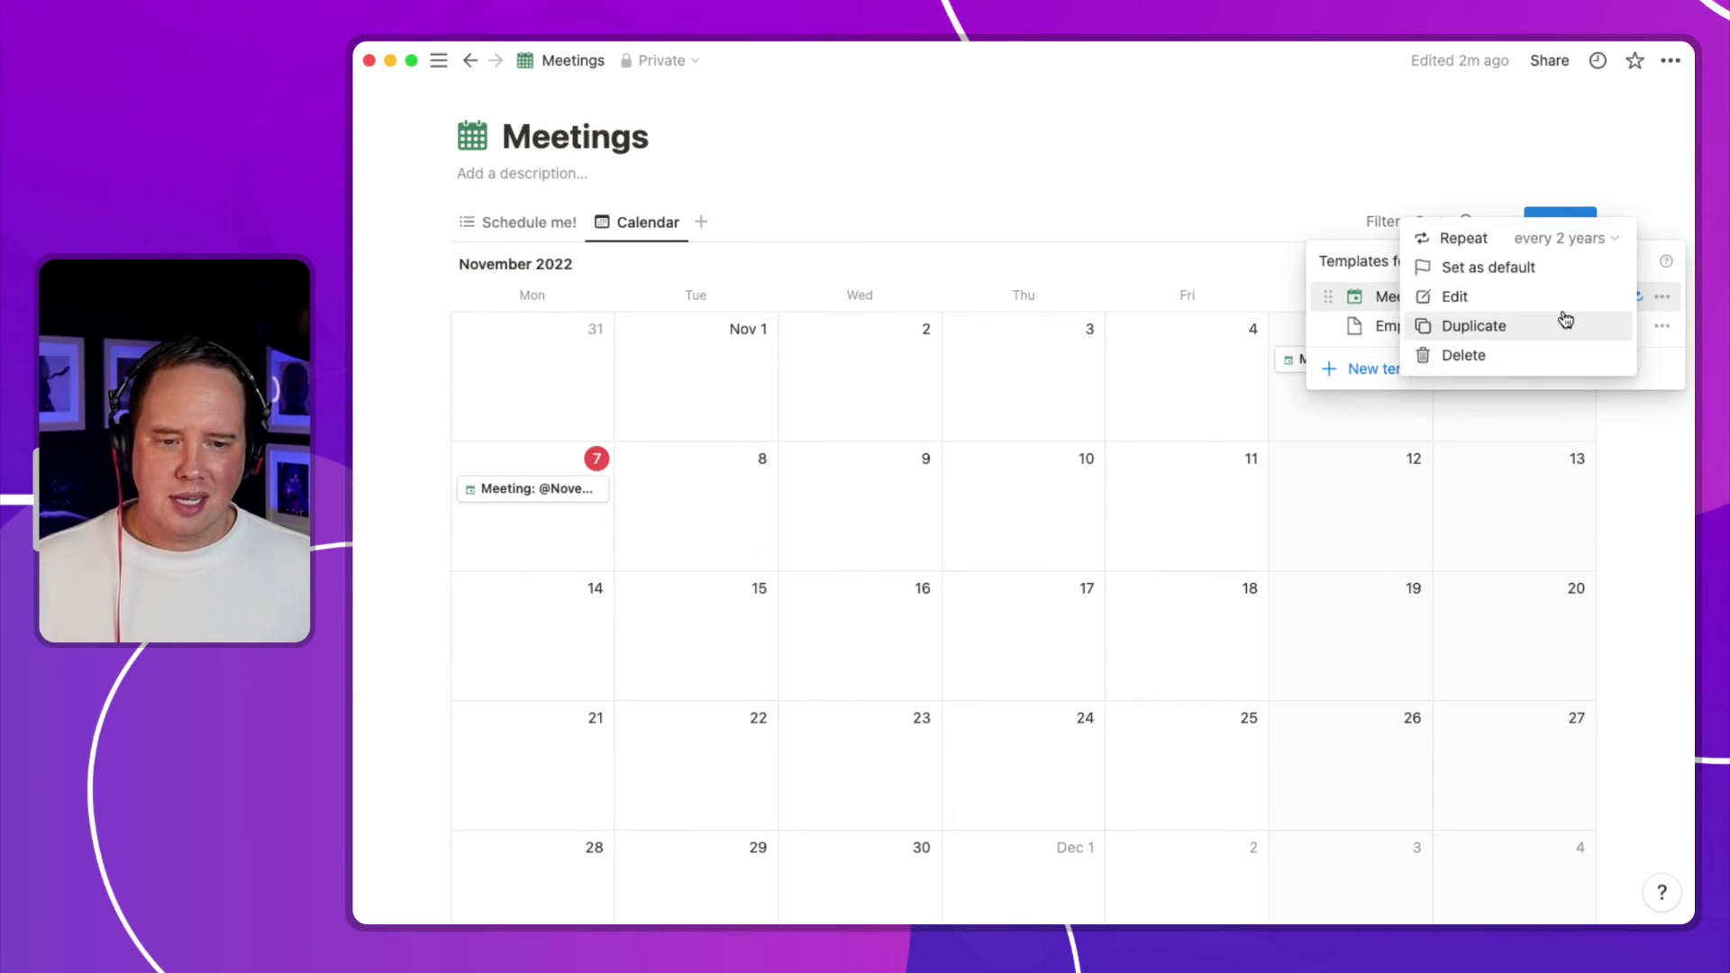
pyautogui.click(1455, 296)
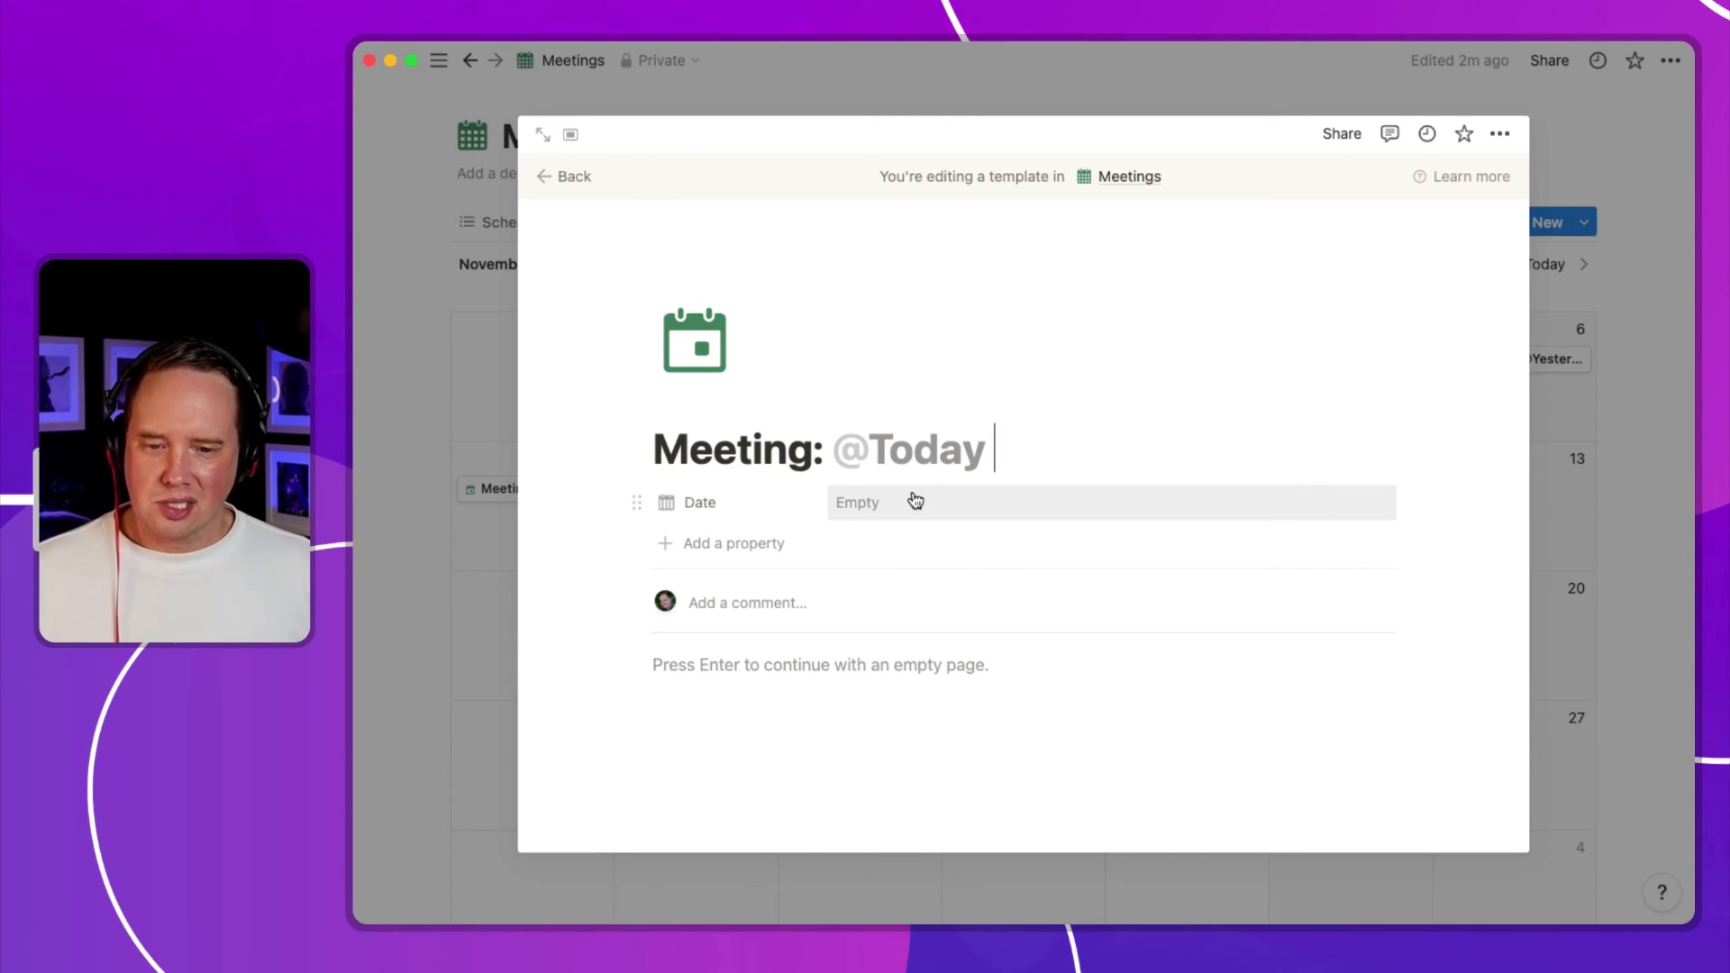
pyautogui.moveTo(915, 453)
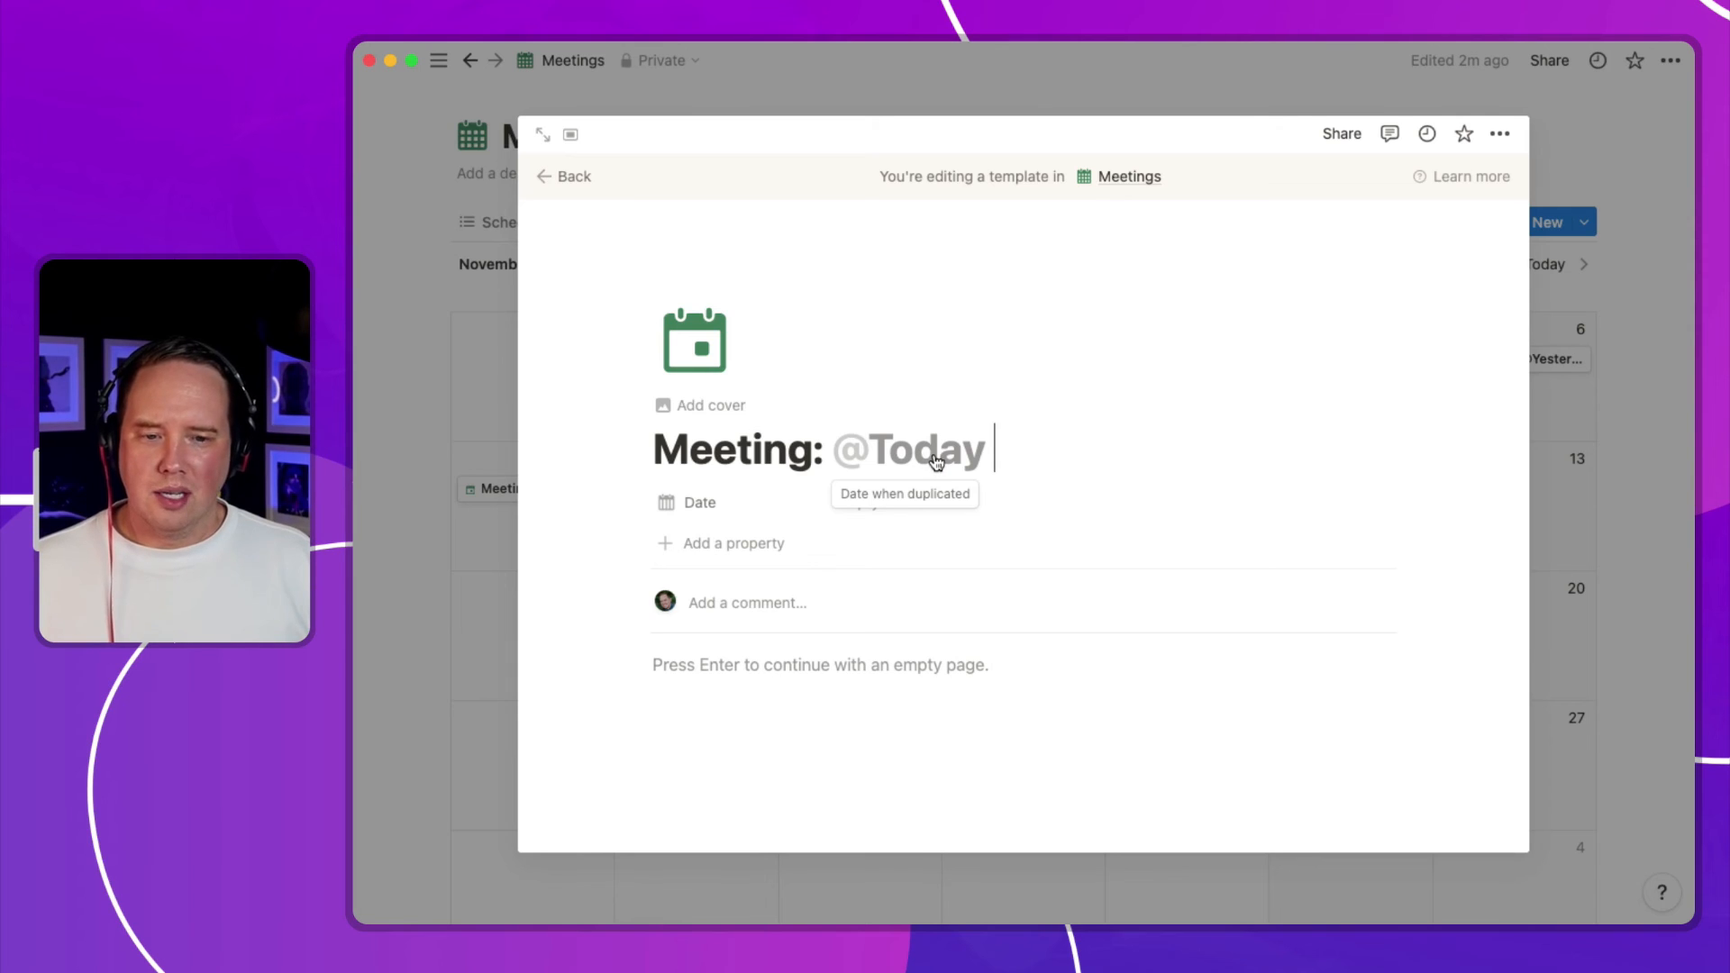
pyautogui.click(562, 176)
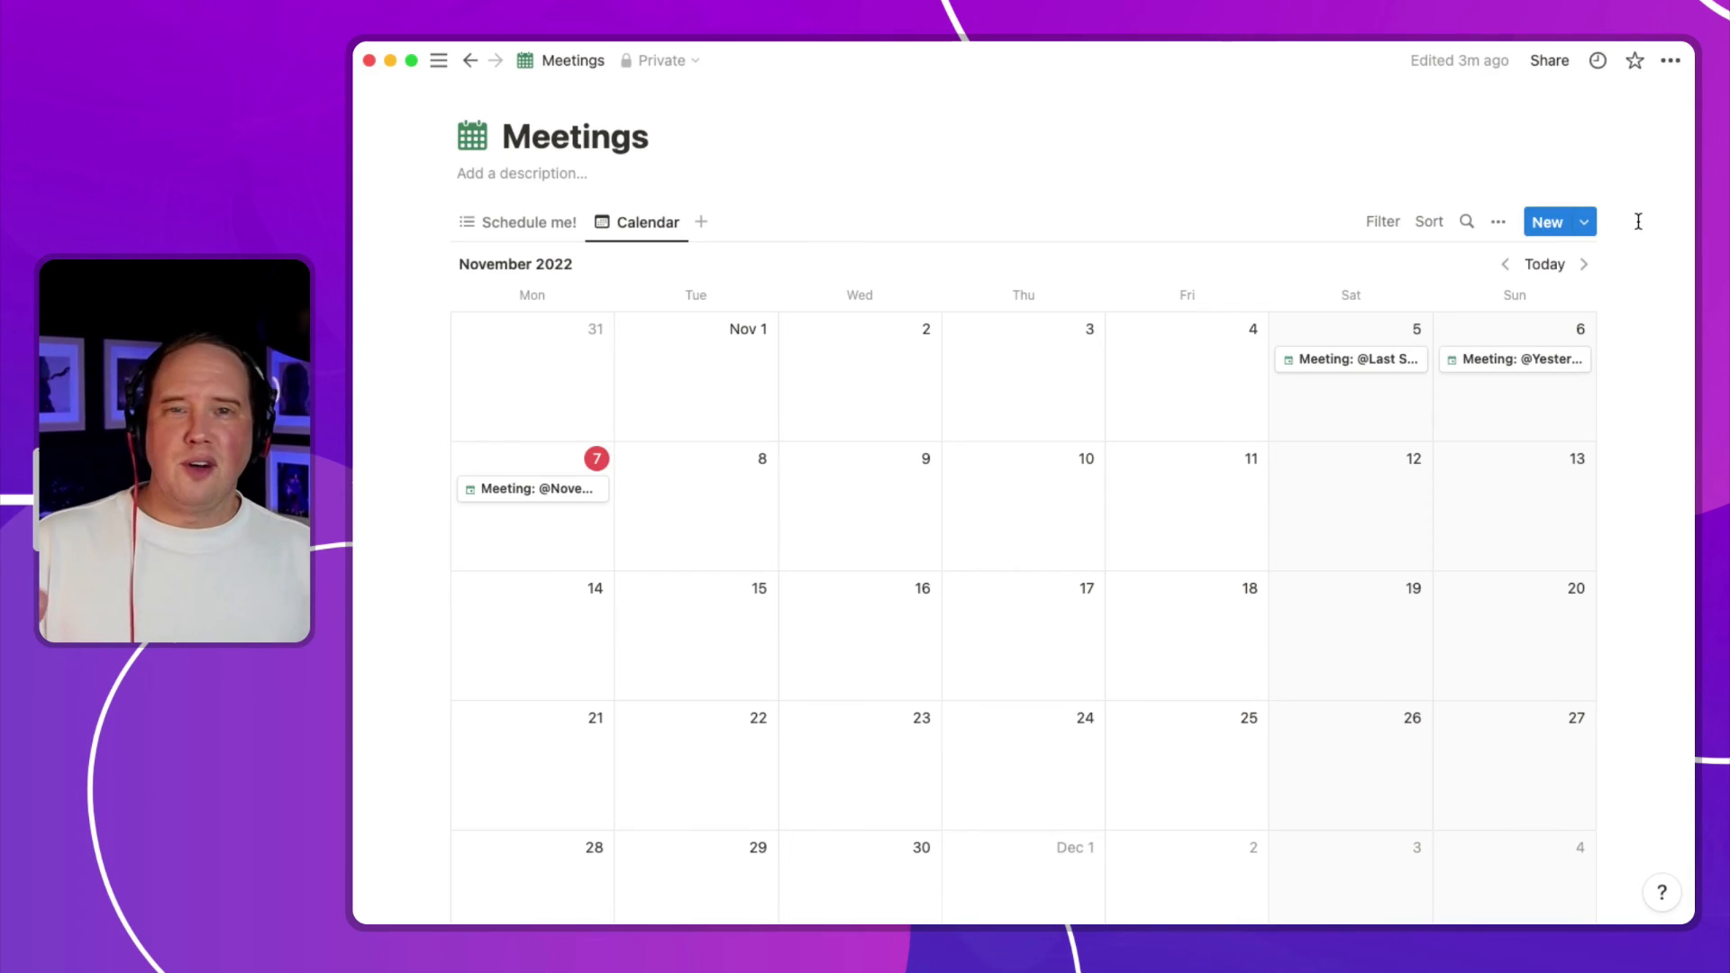